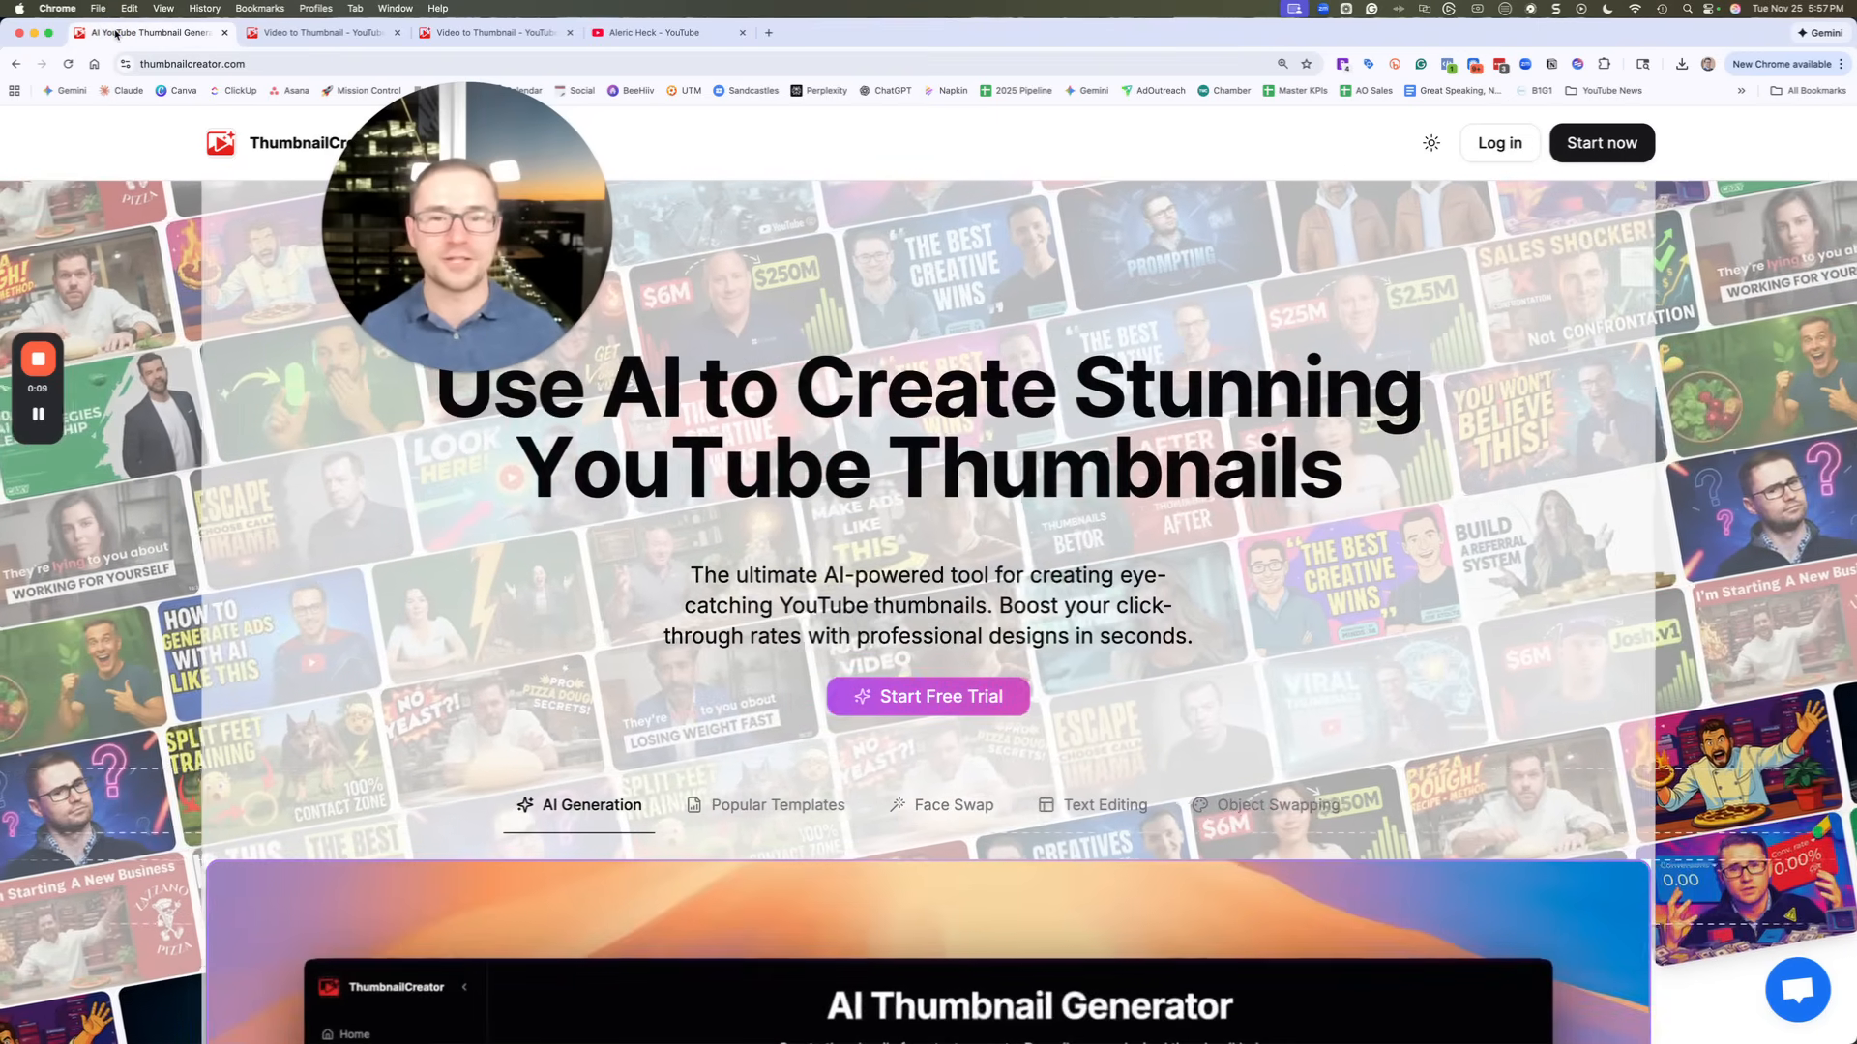
Switch to the ten generated thumbnails for 'How to Run YouTube Ads (2025 Complete Strategy)'
click(320, 32)
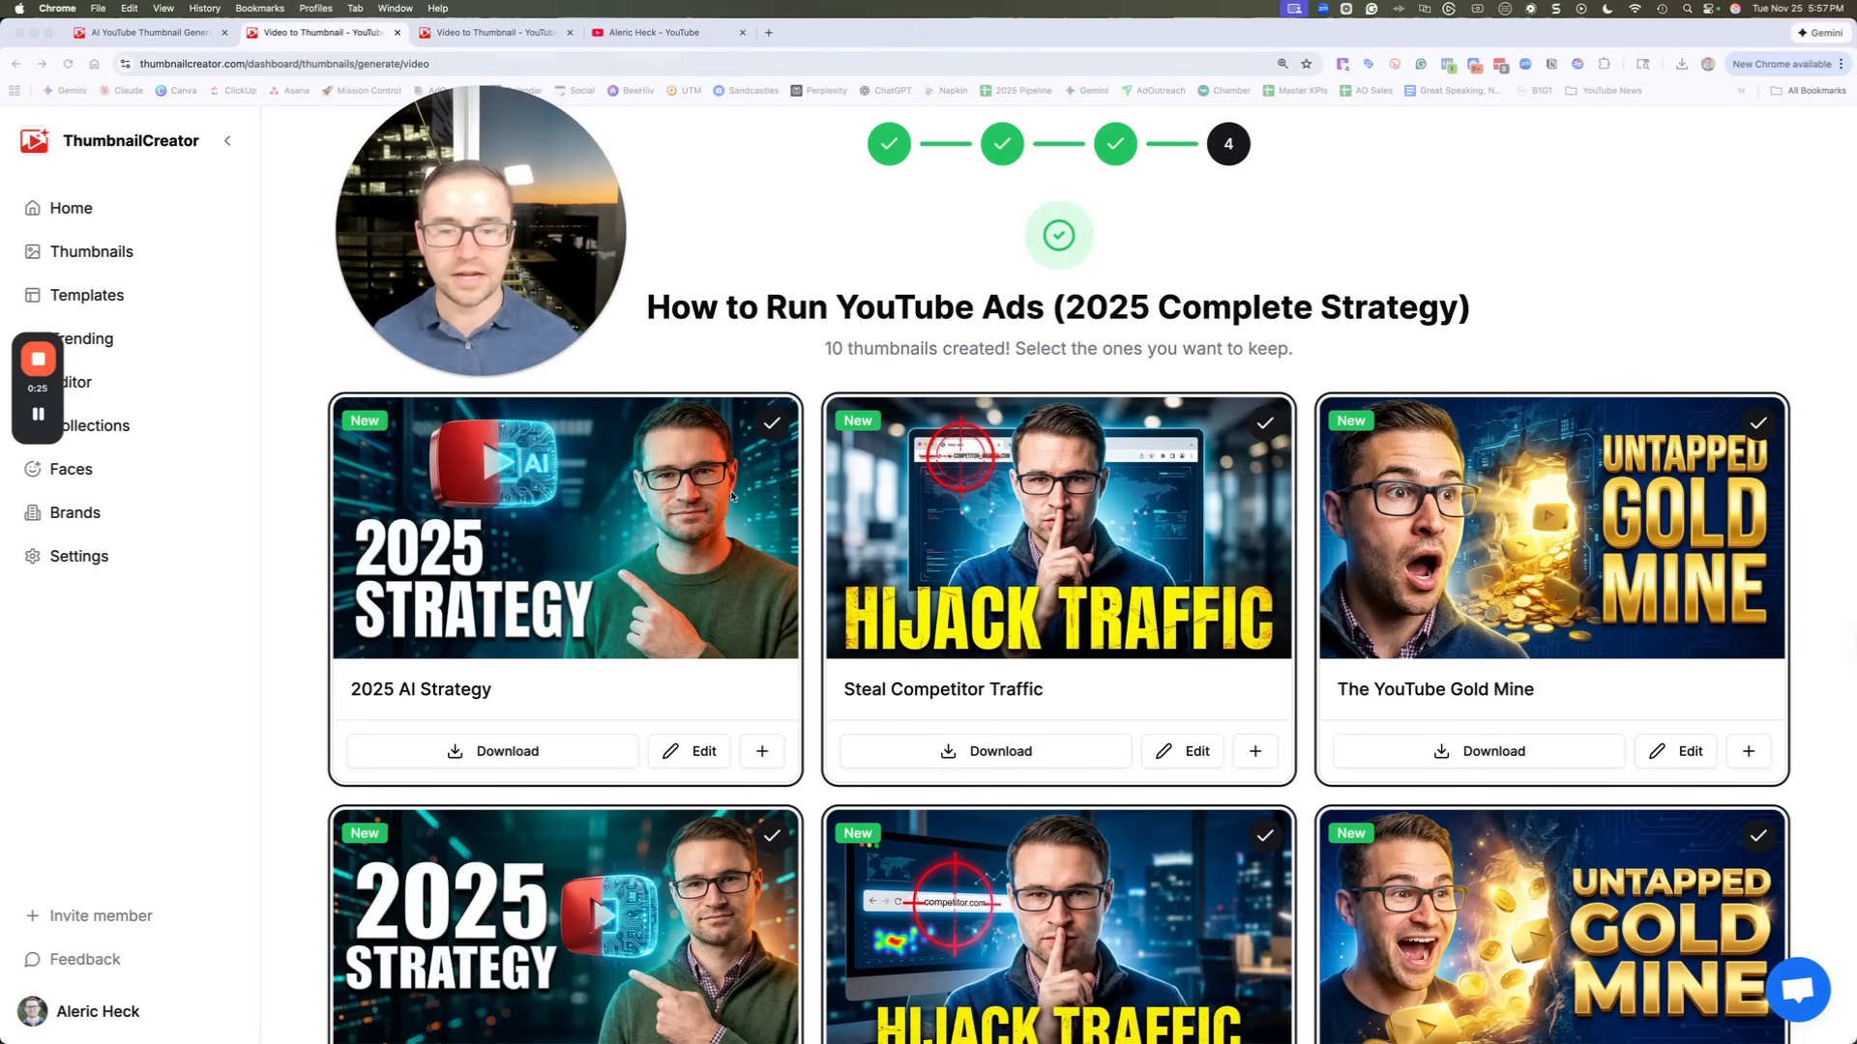
Browse the Zoom sizzle-reel results, then start a new Video to Thumbnail job from Home
scroll(down, 3)
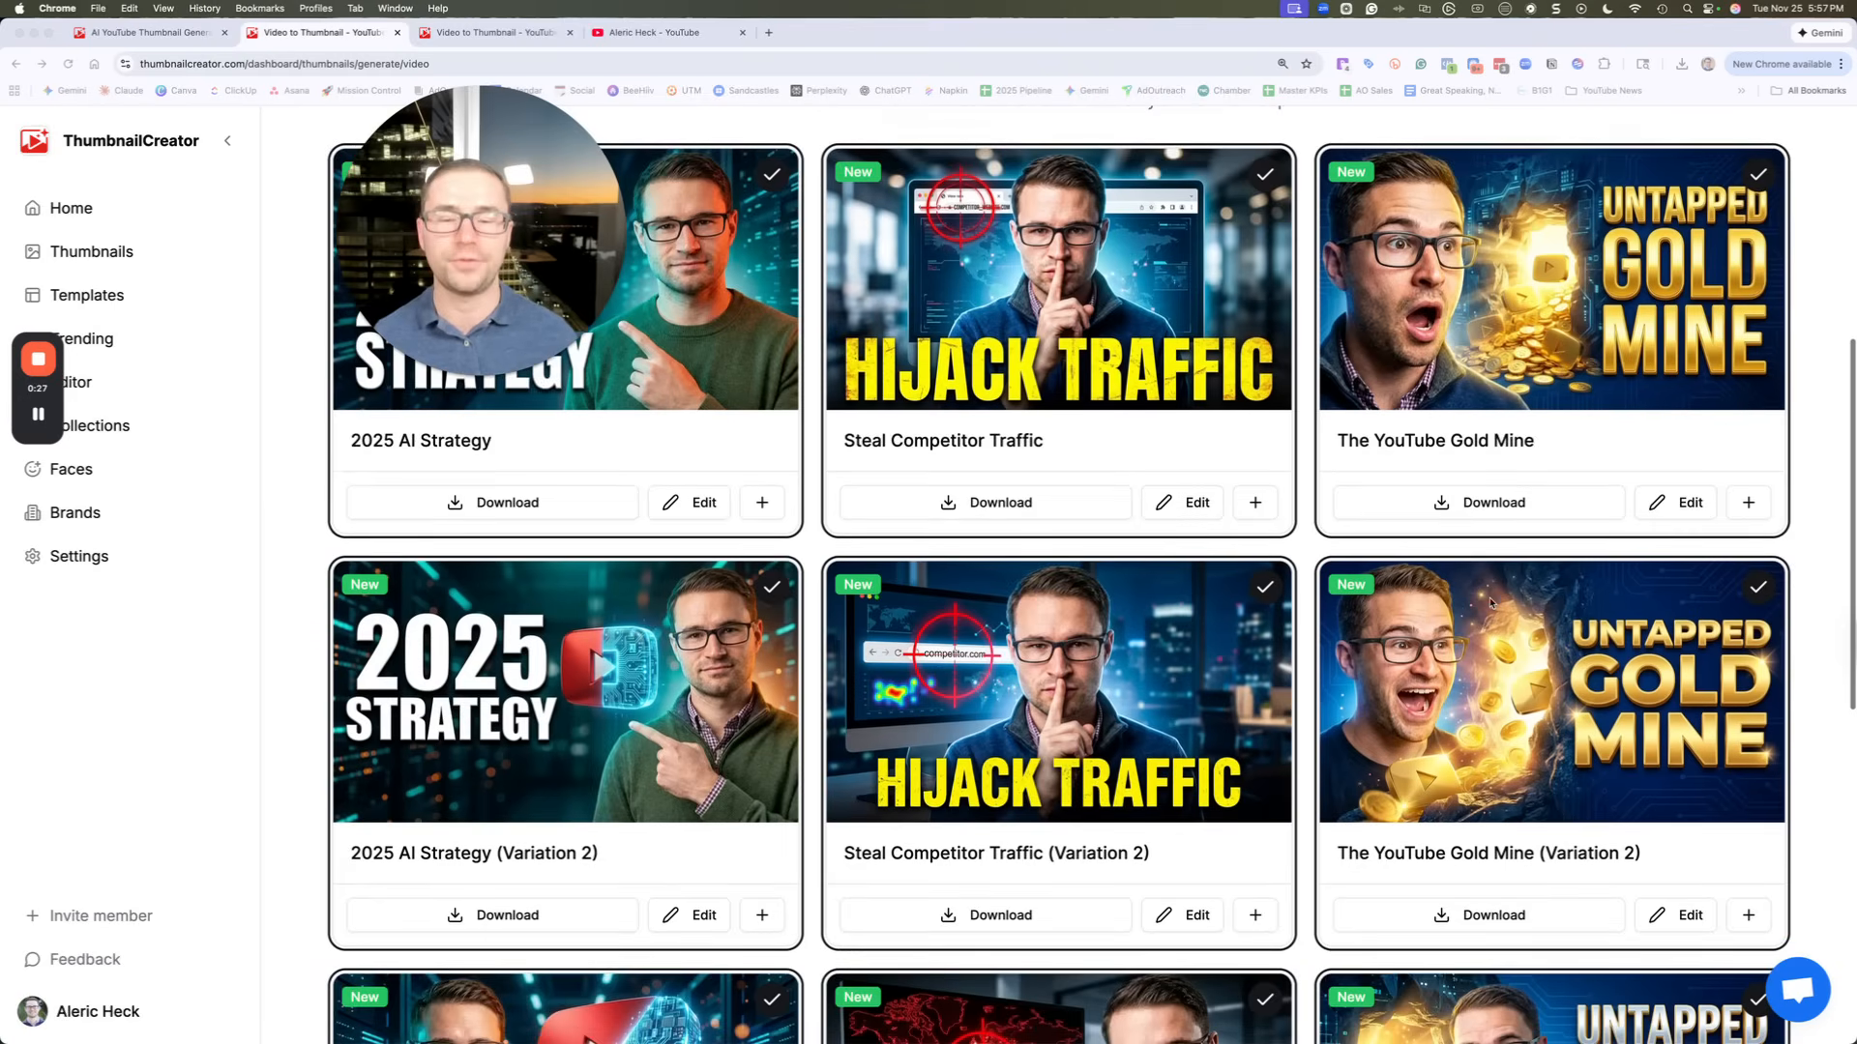
scroll(up, 3)
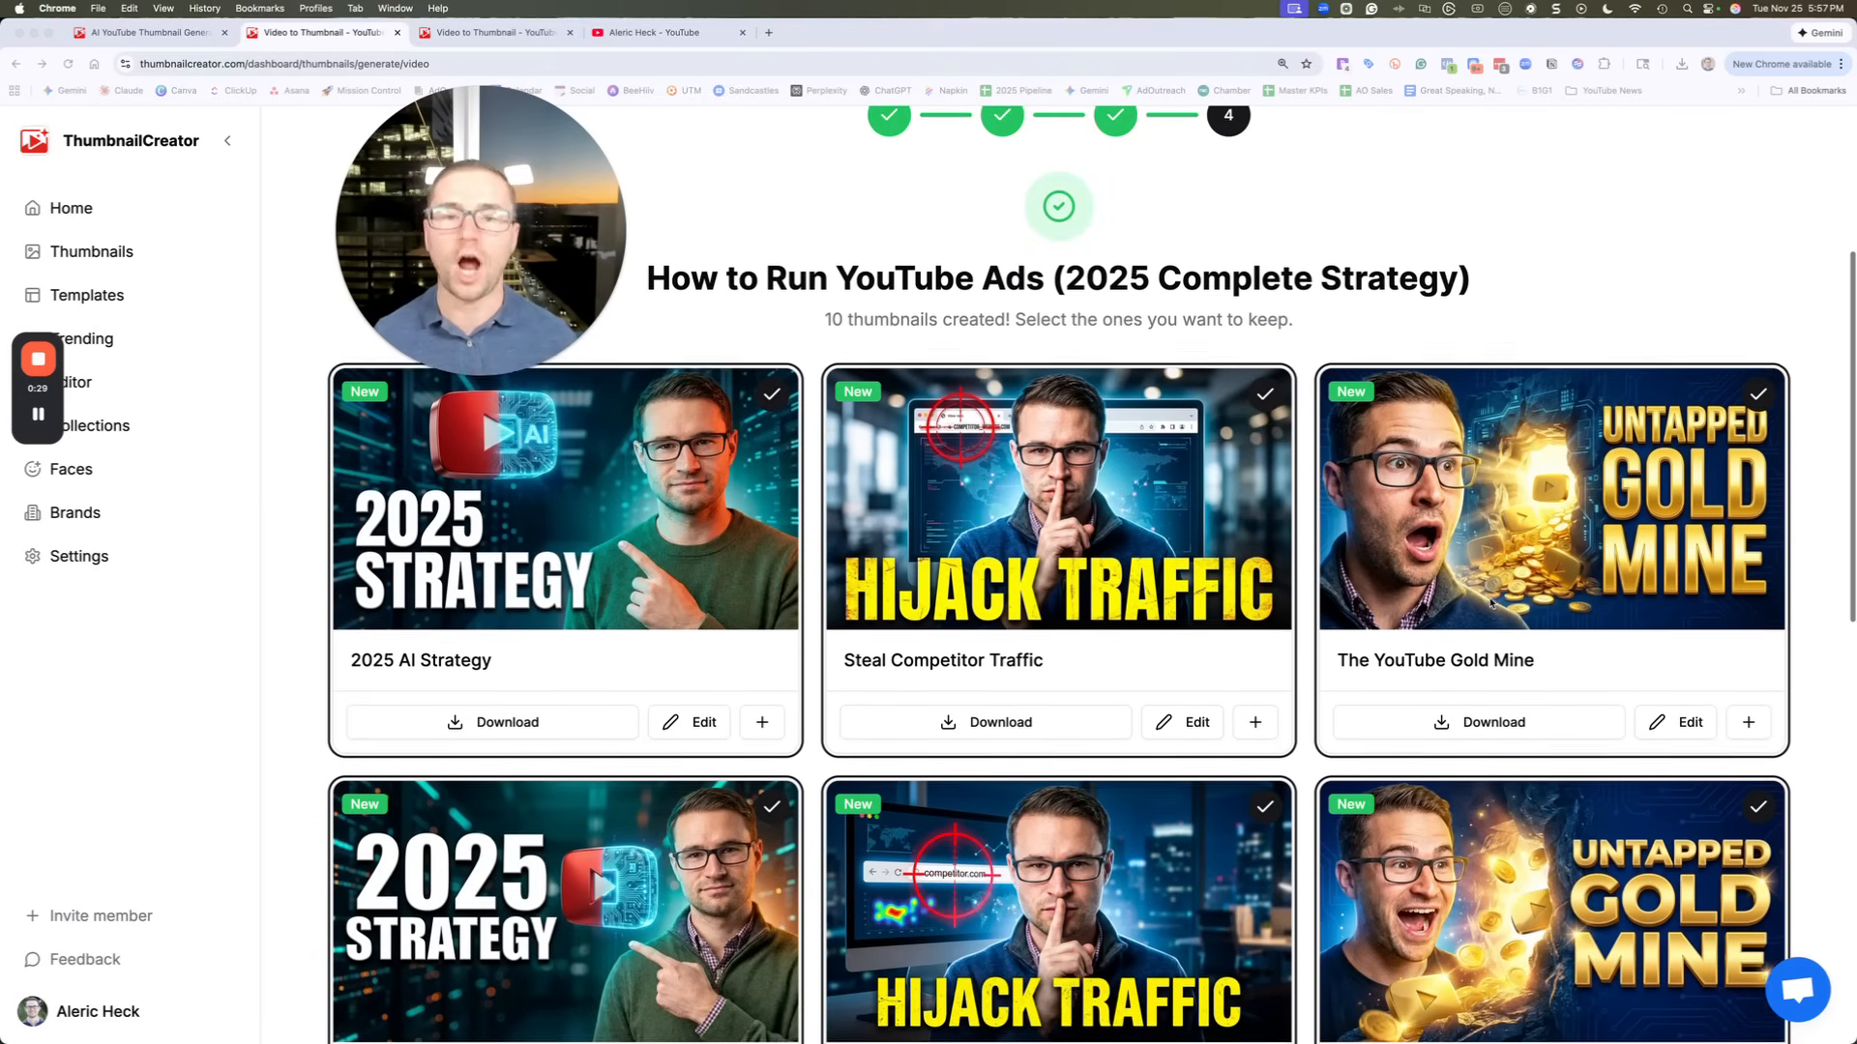
scroll(up, 3)
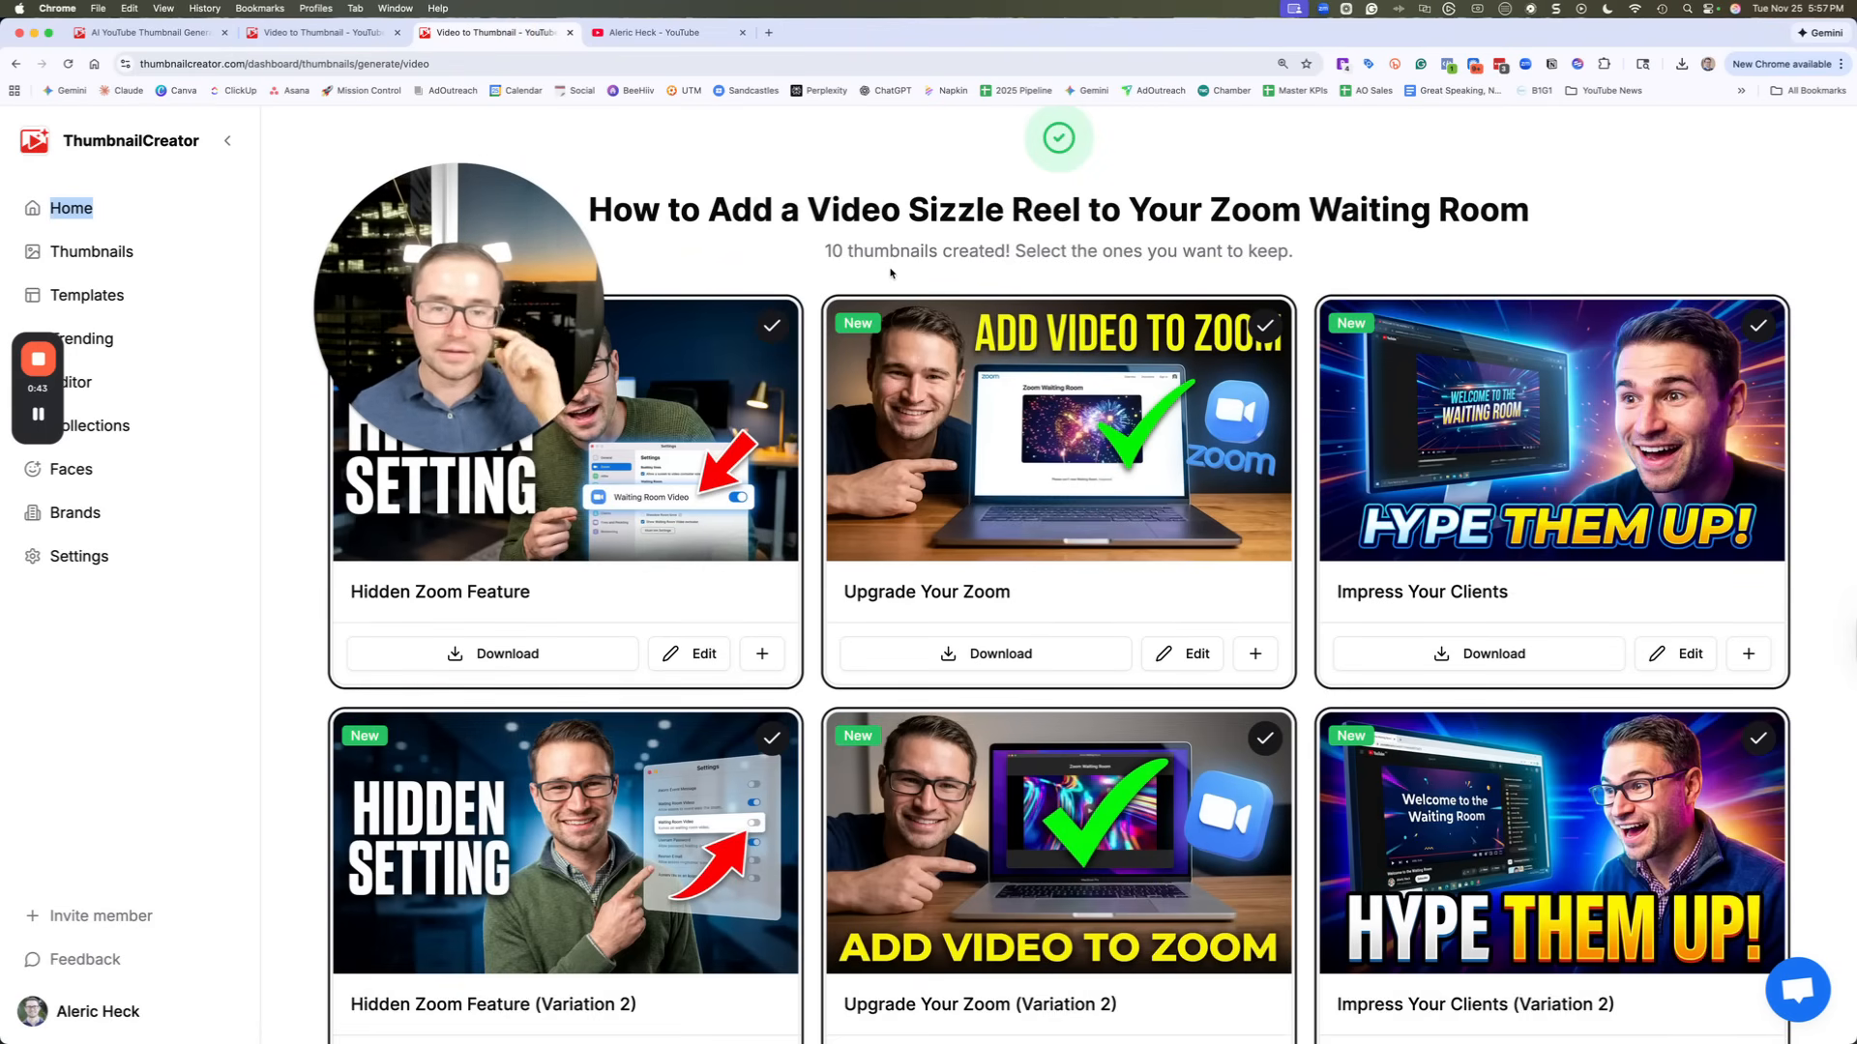
scroll(down, 3)
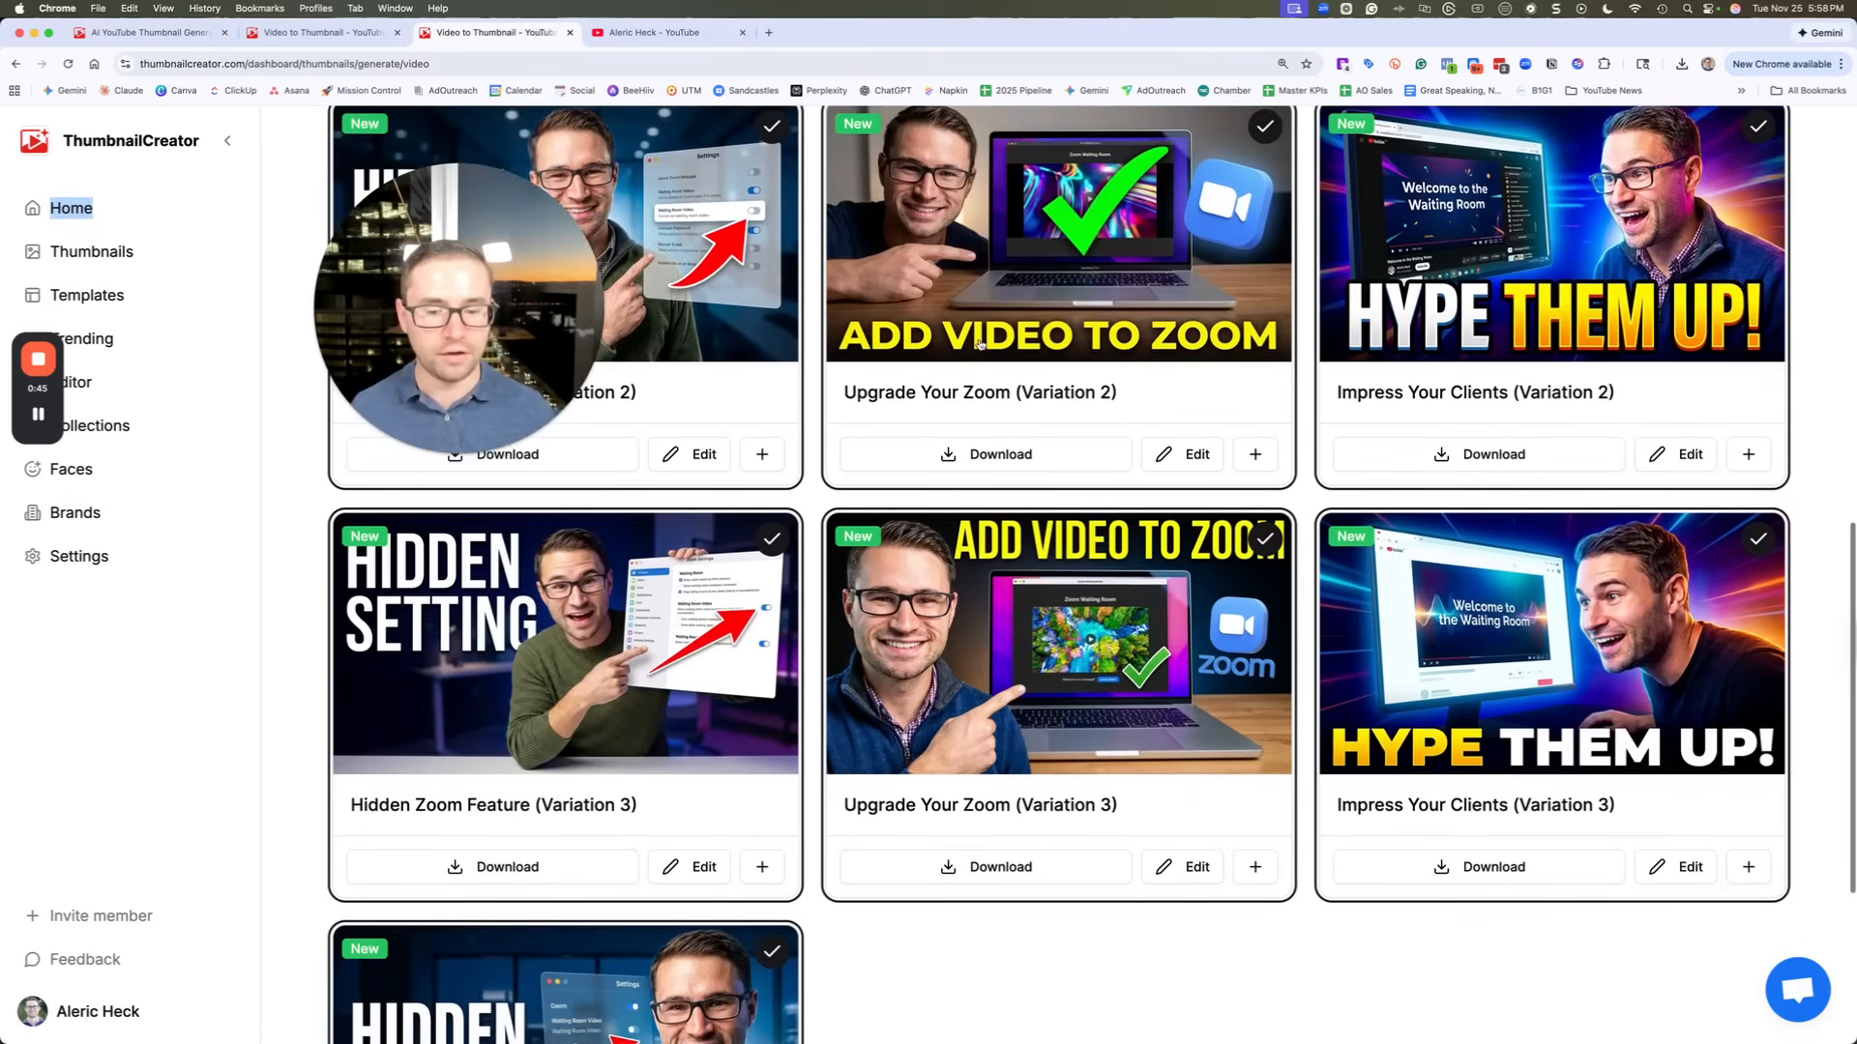
scroll(up, 3)
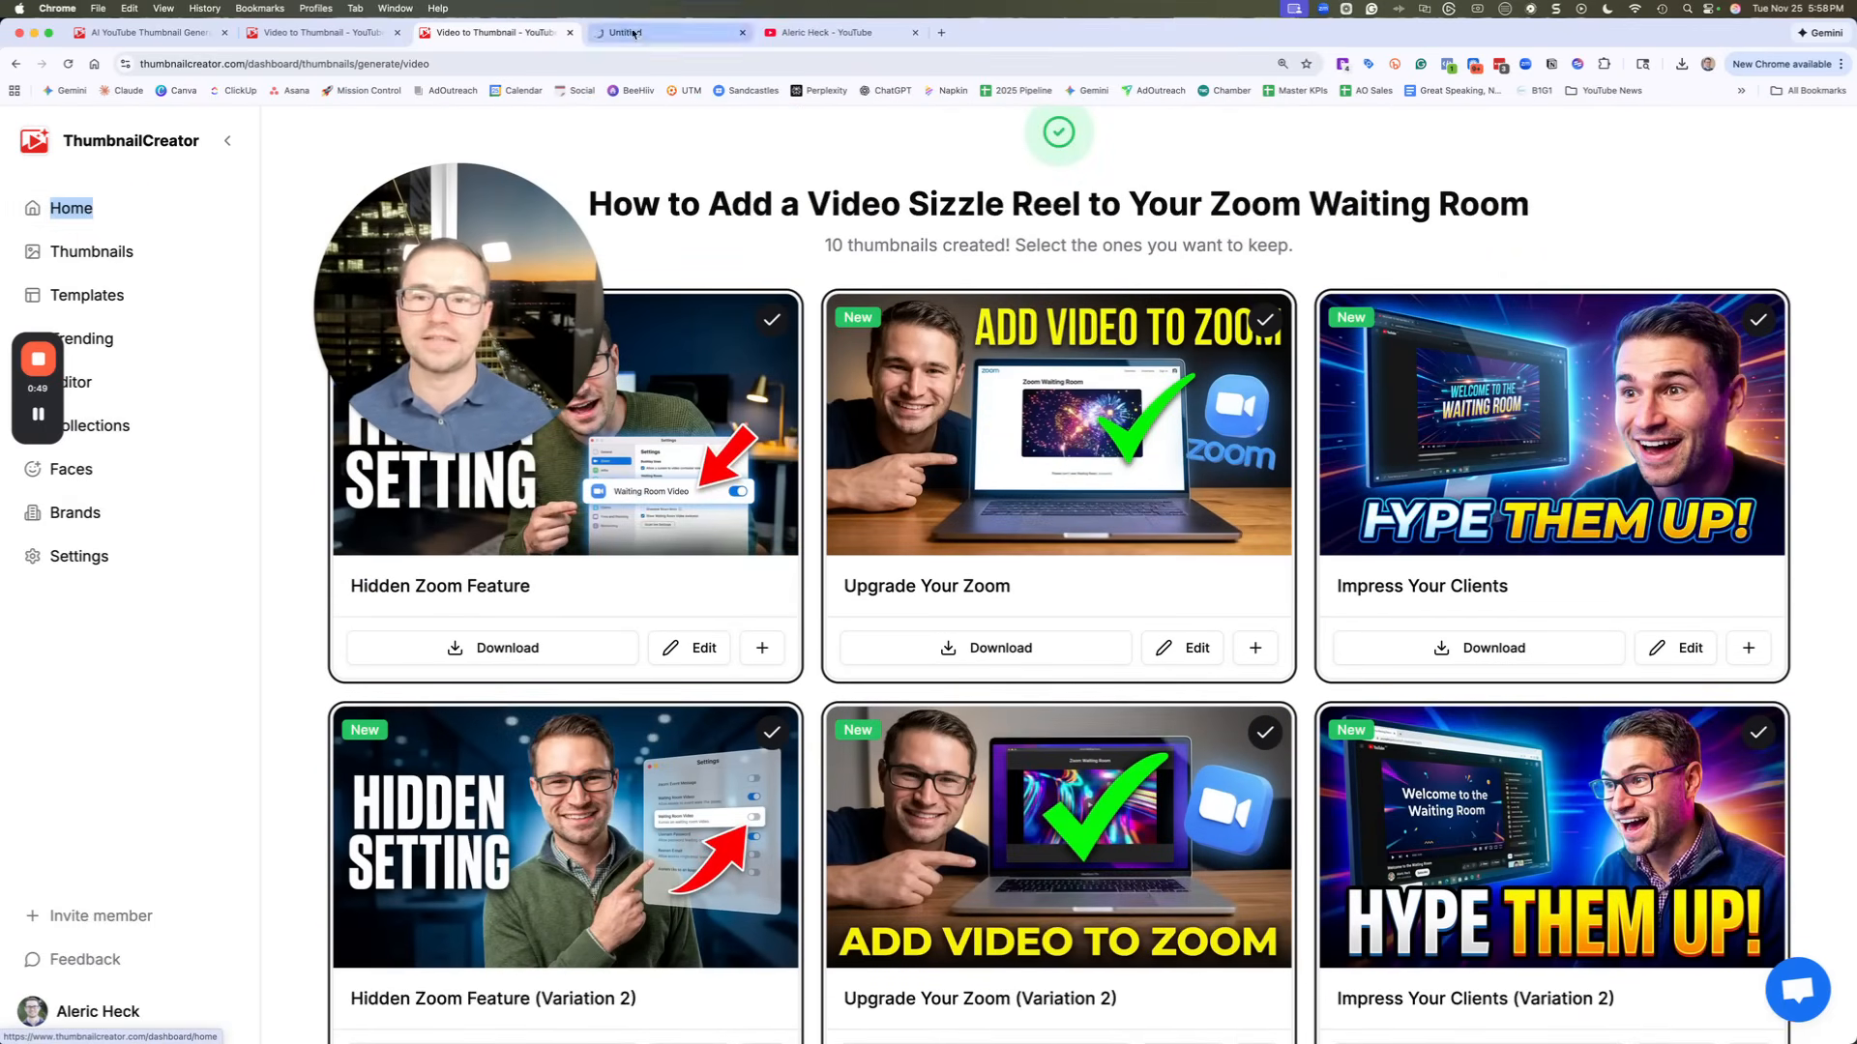
click(70, 206)
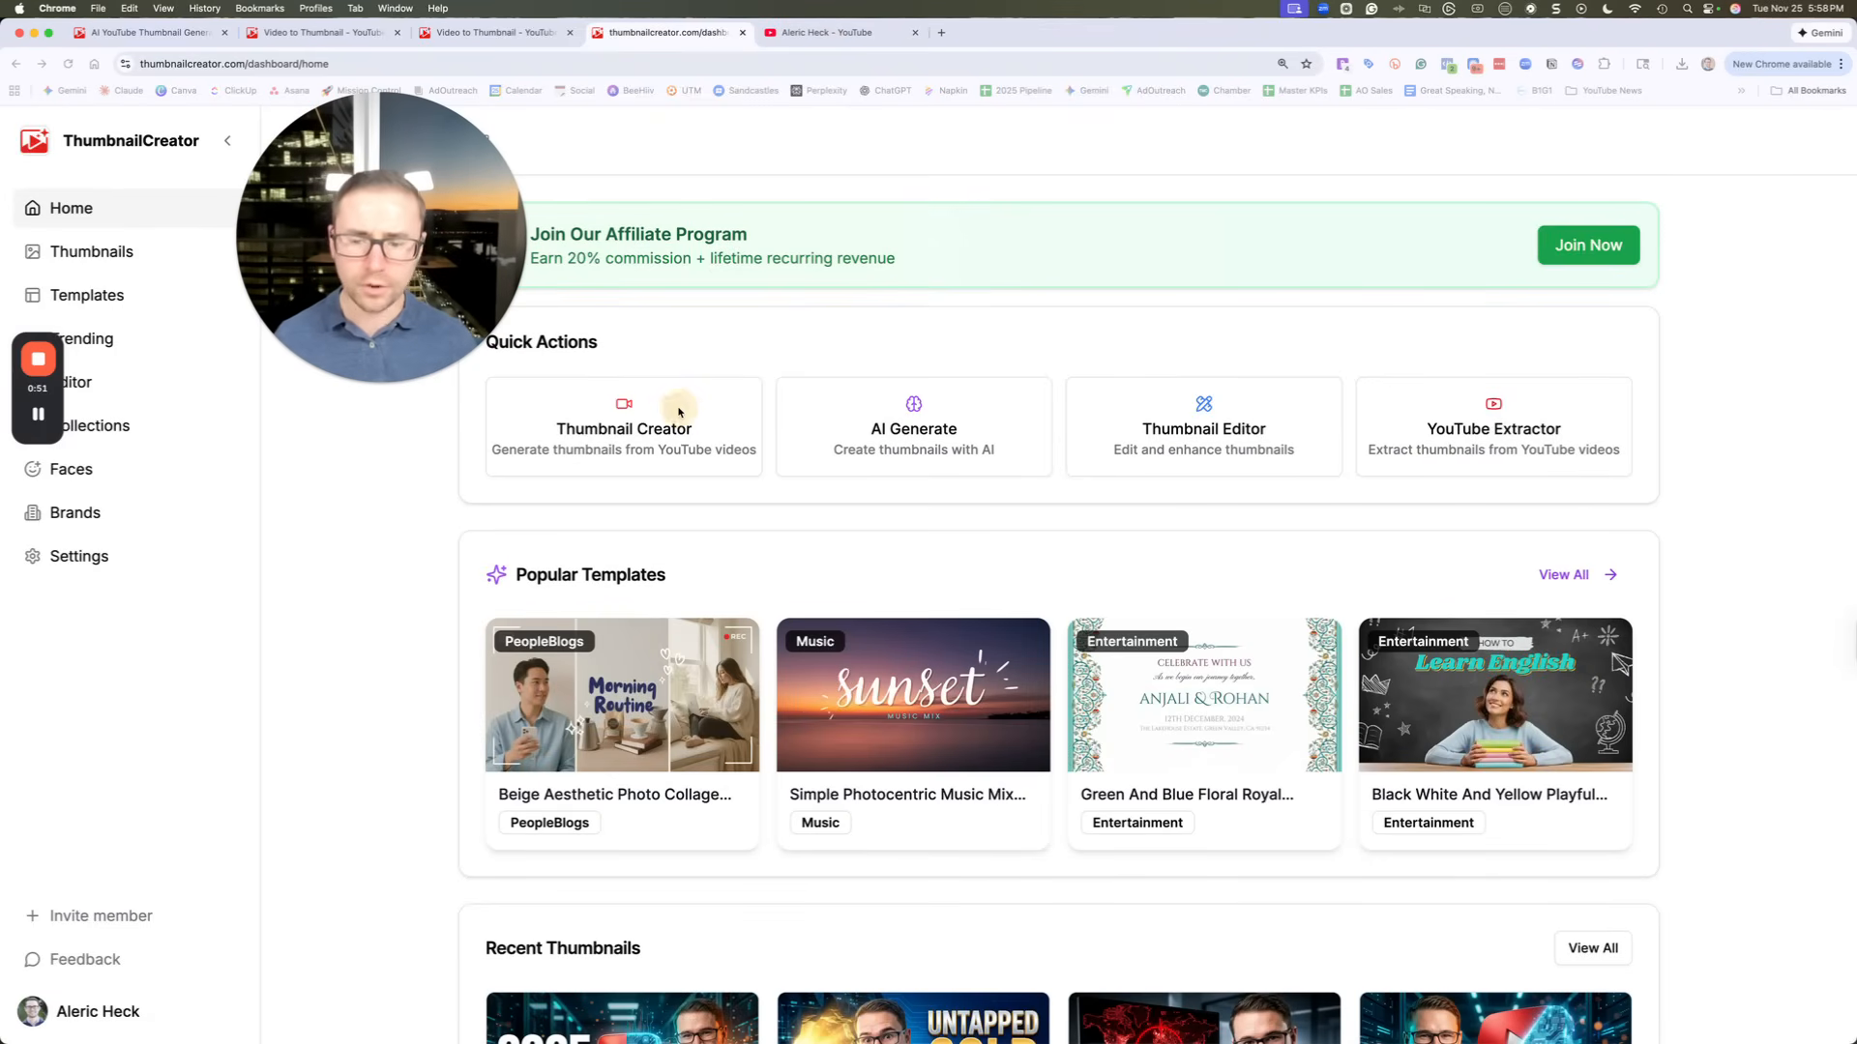
click(621, 427)
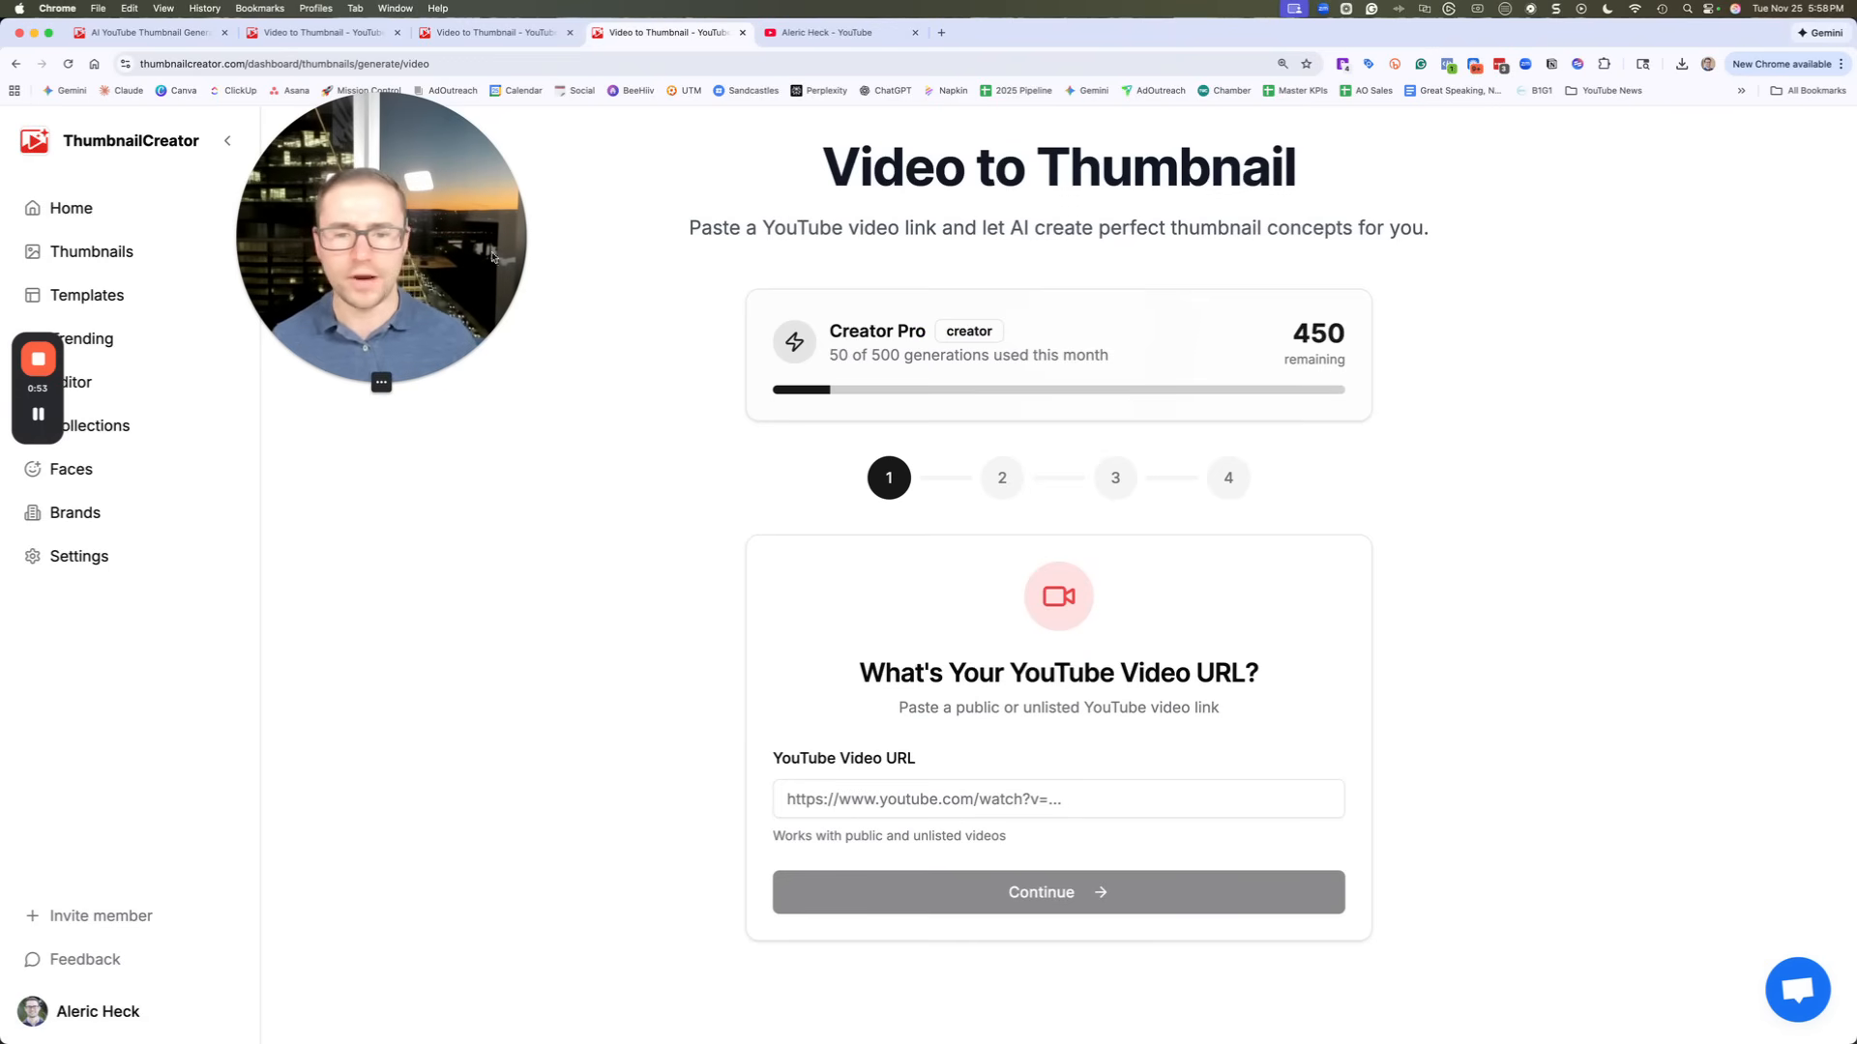
mouse_move(948, 285)
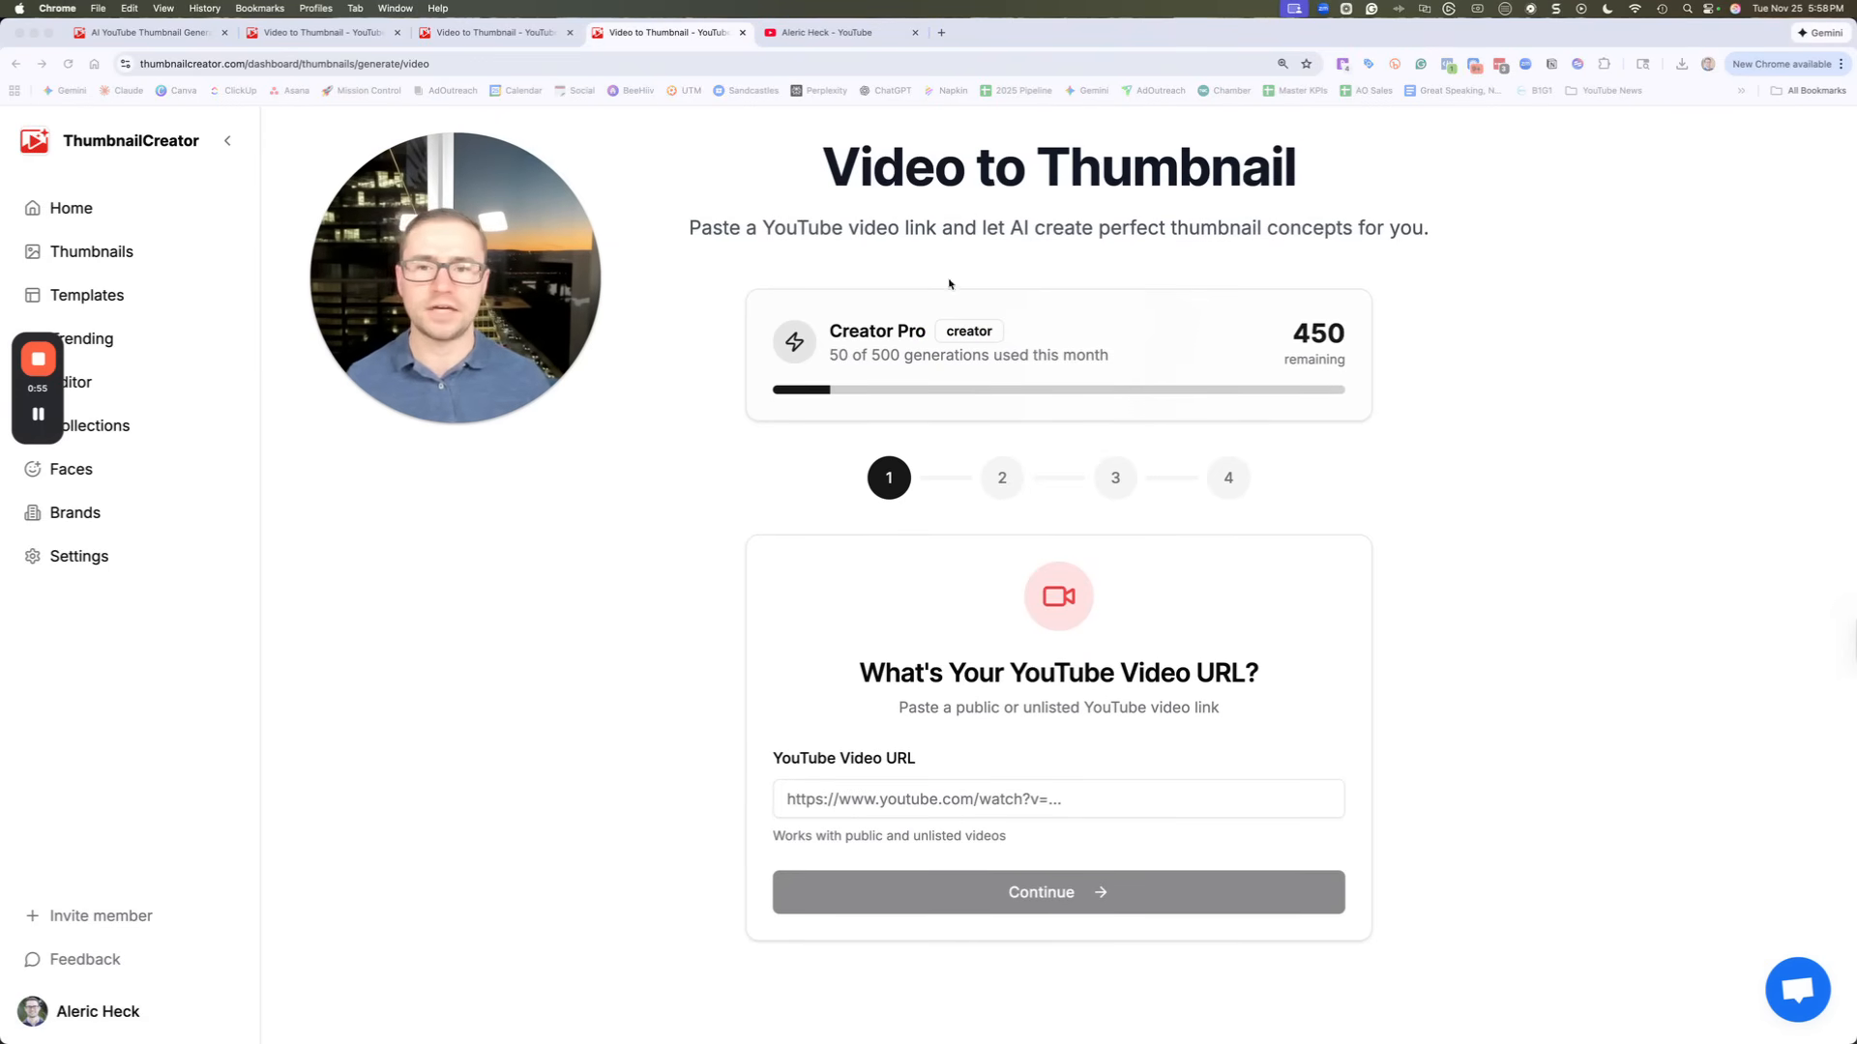
Copy the Zoom waiting room video's link from YouTube and return to ThumbnailCreator
click(829, 32)
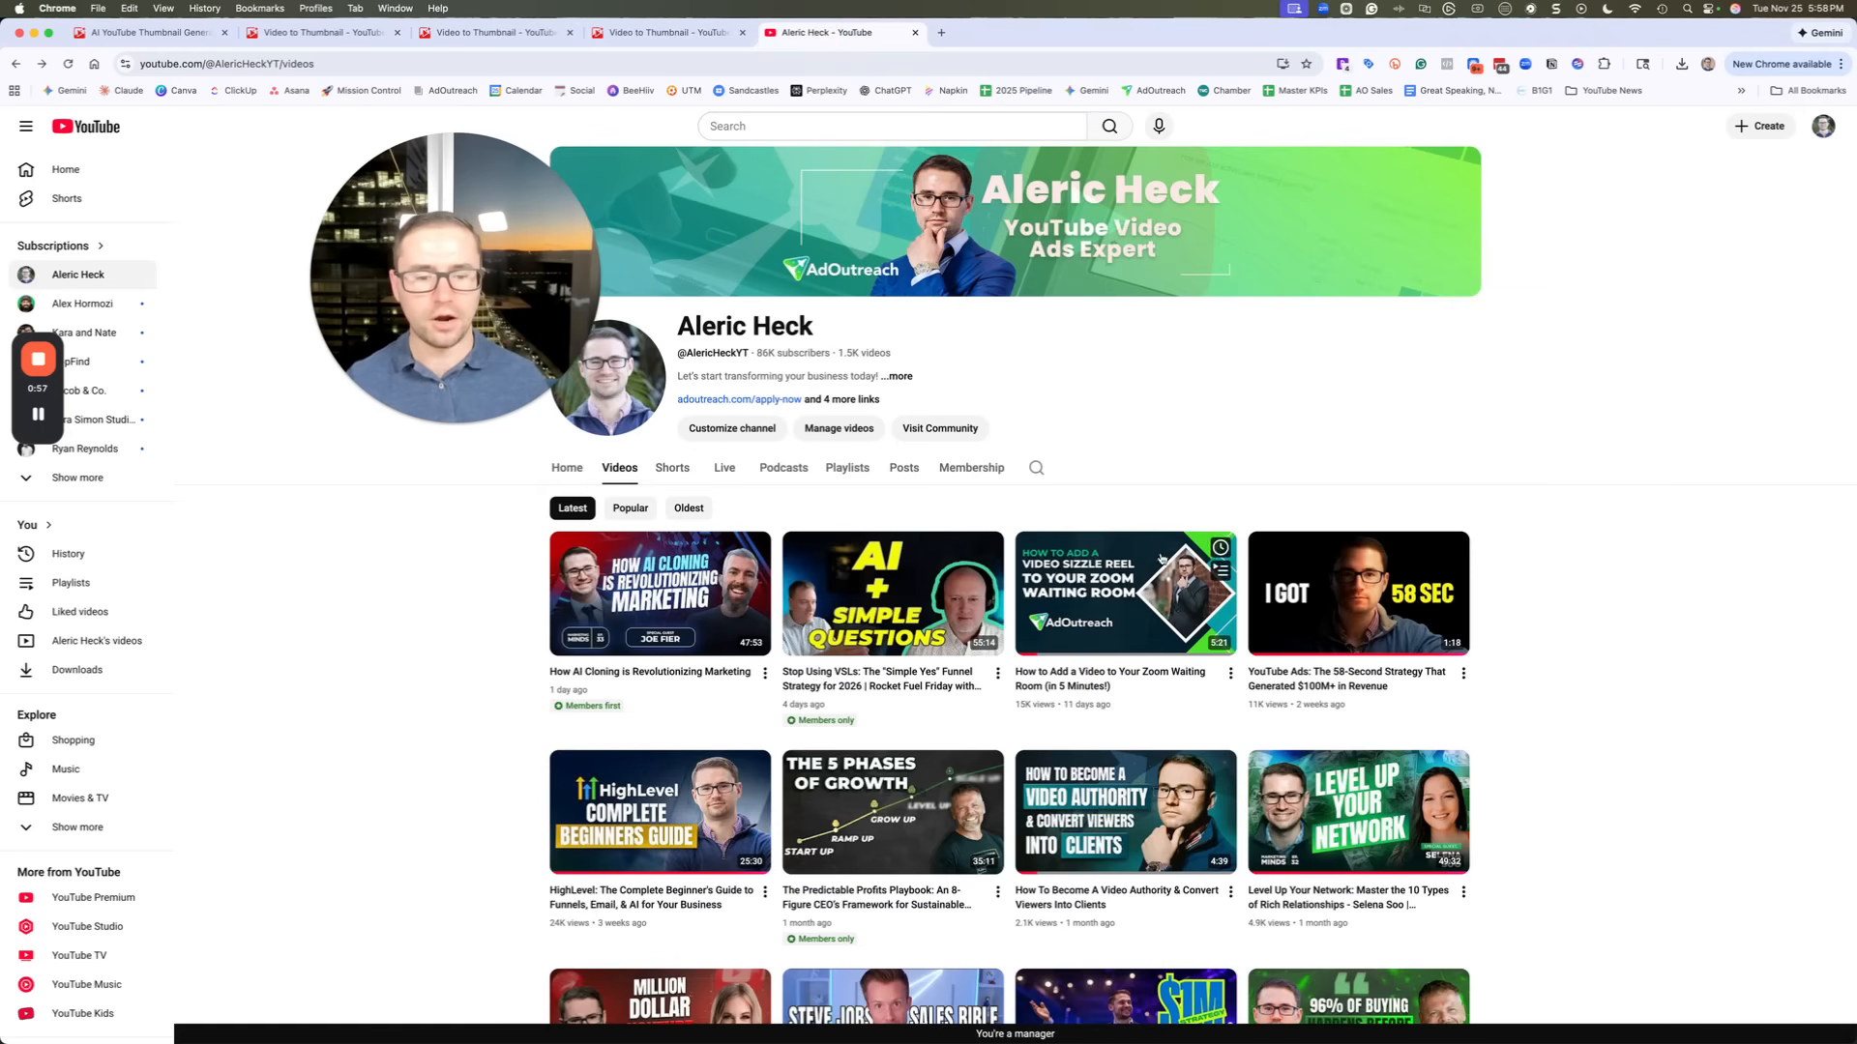
right_click(1125, 592)
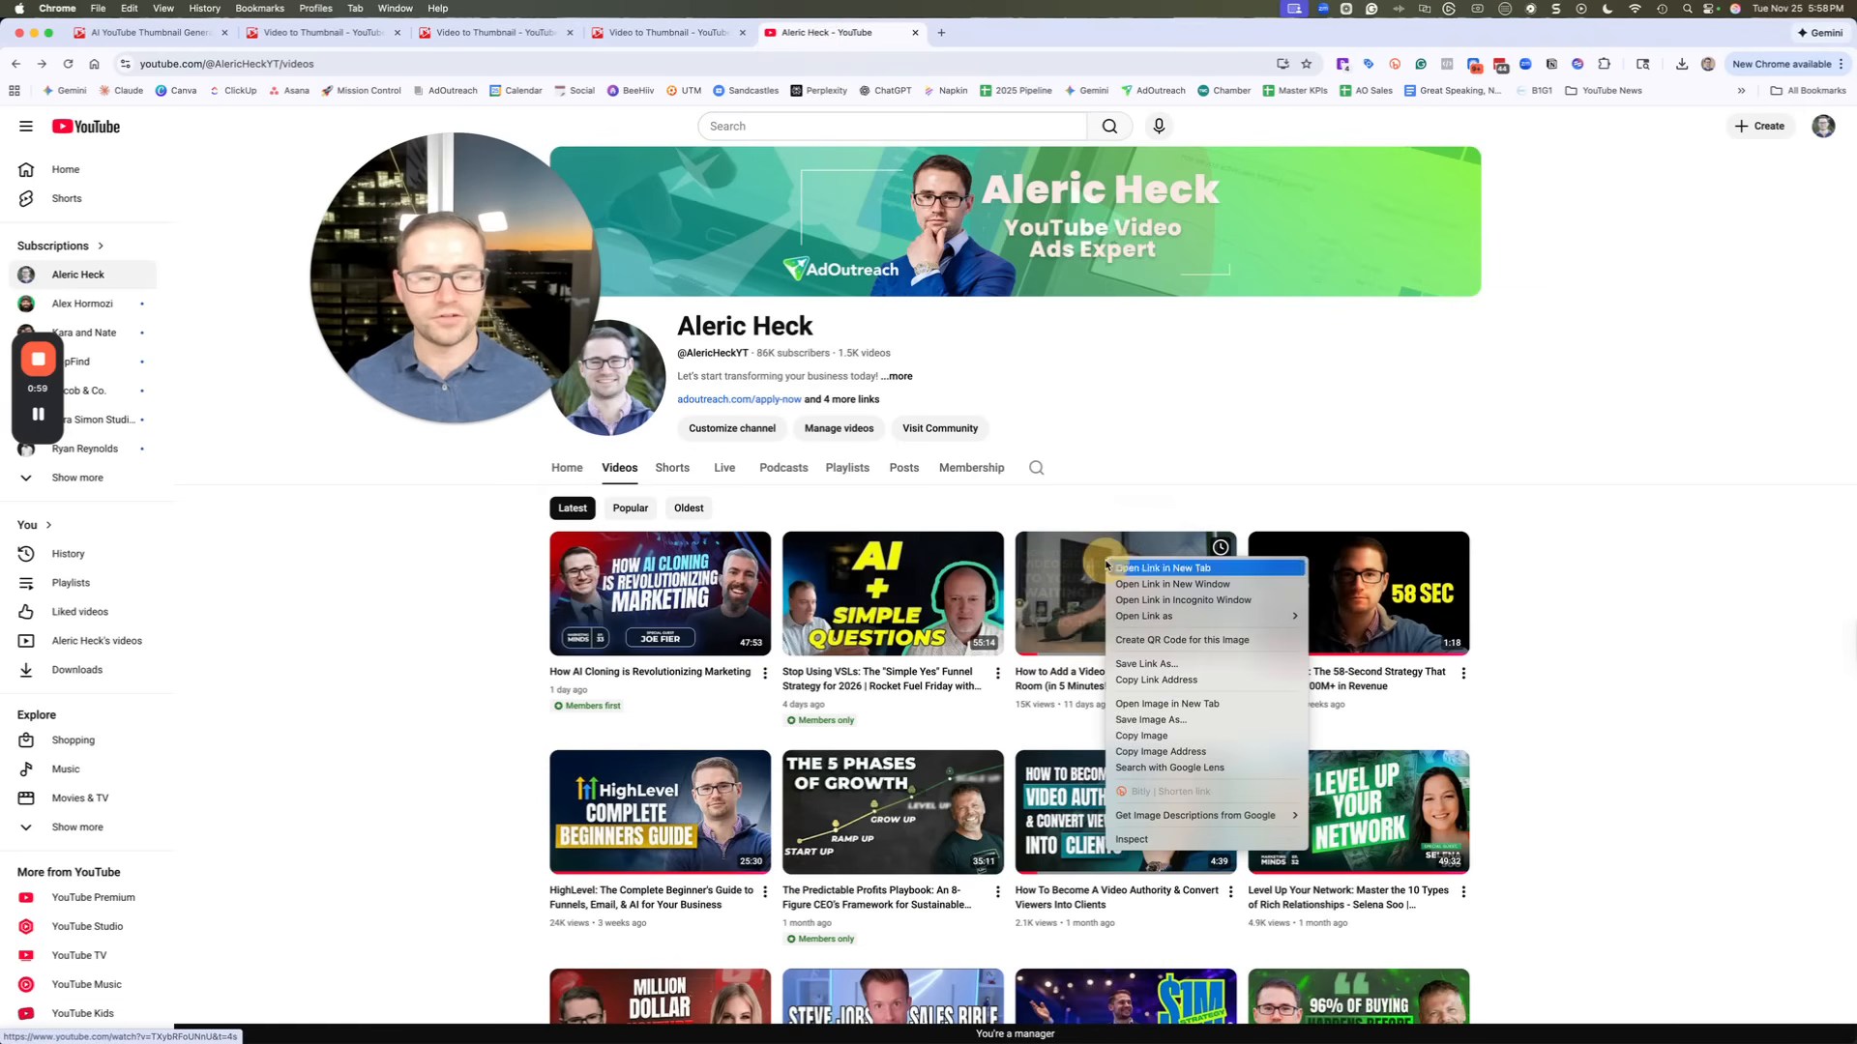
click(1154, 680)
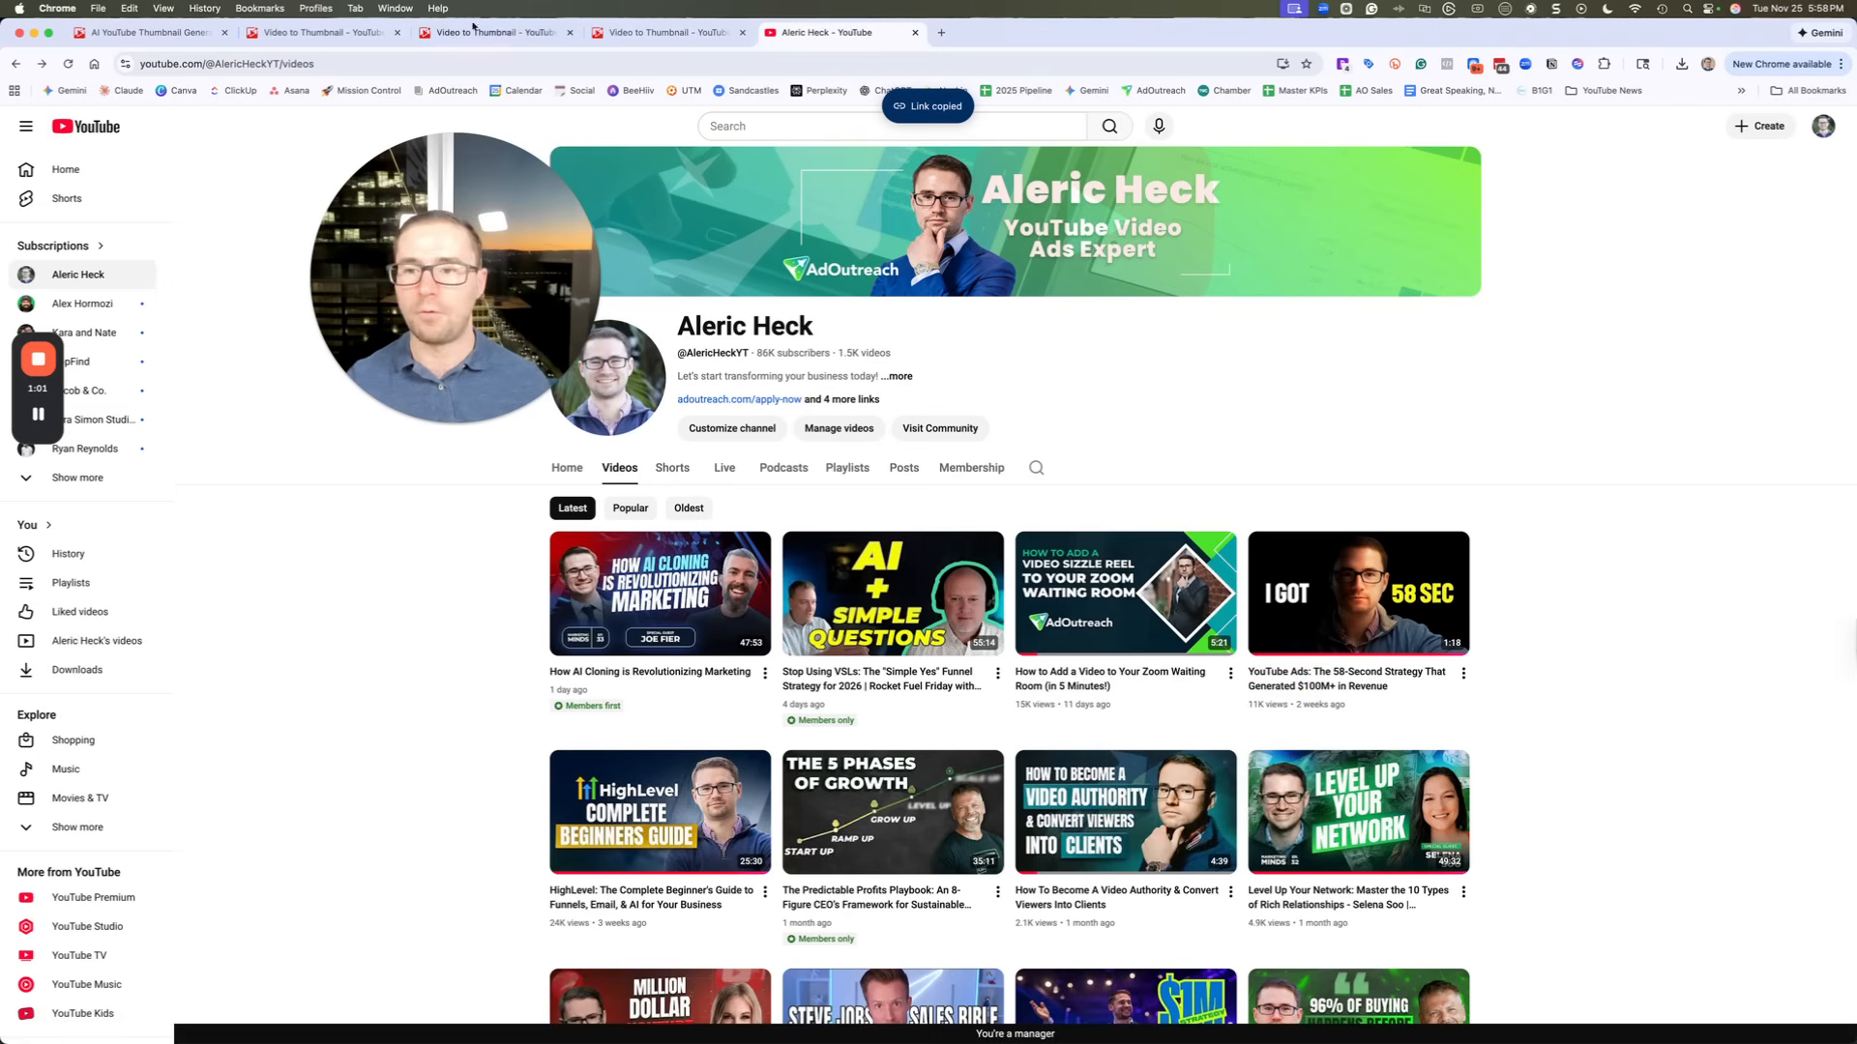
click(669, 32)
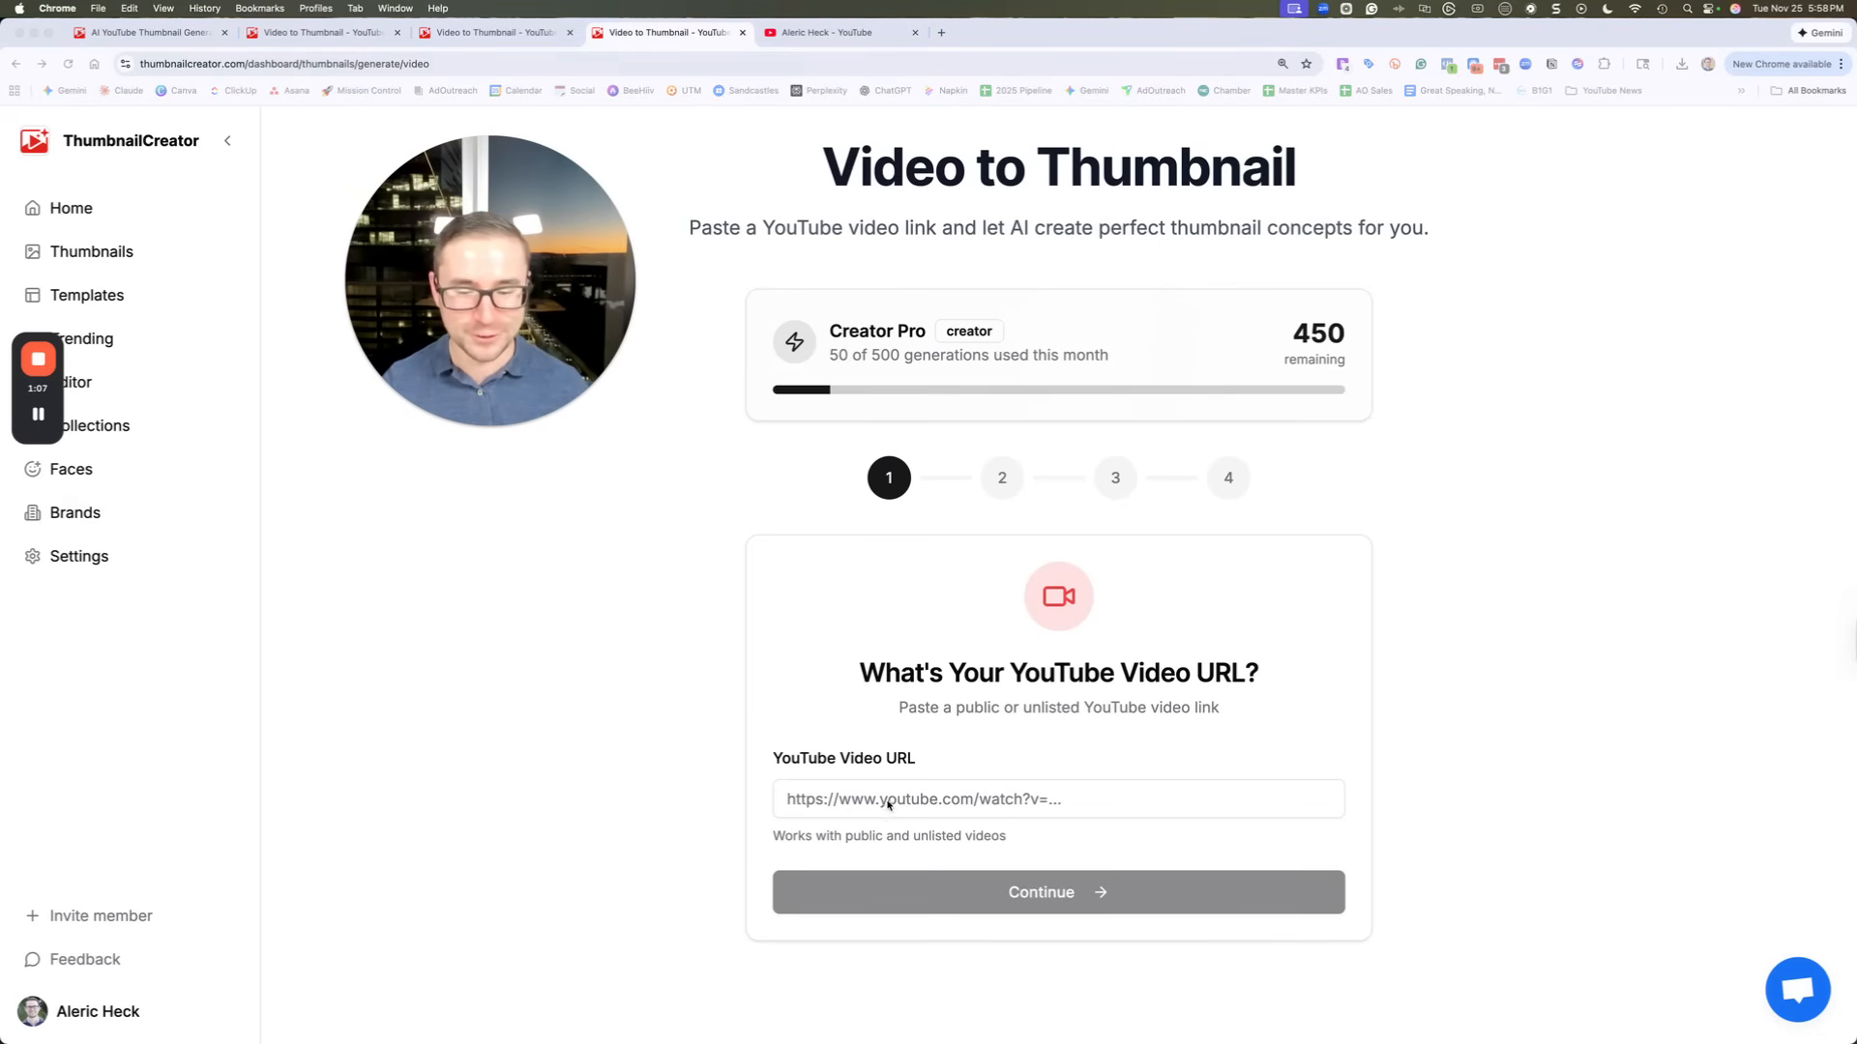
Paste the Zoom video URL, remove its '&t=4s' timestamp, and continue
text(https://www.youtube.com/watch?v=TXybRFoUNnU&t=4s)
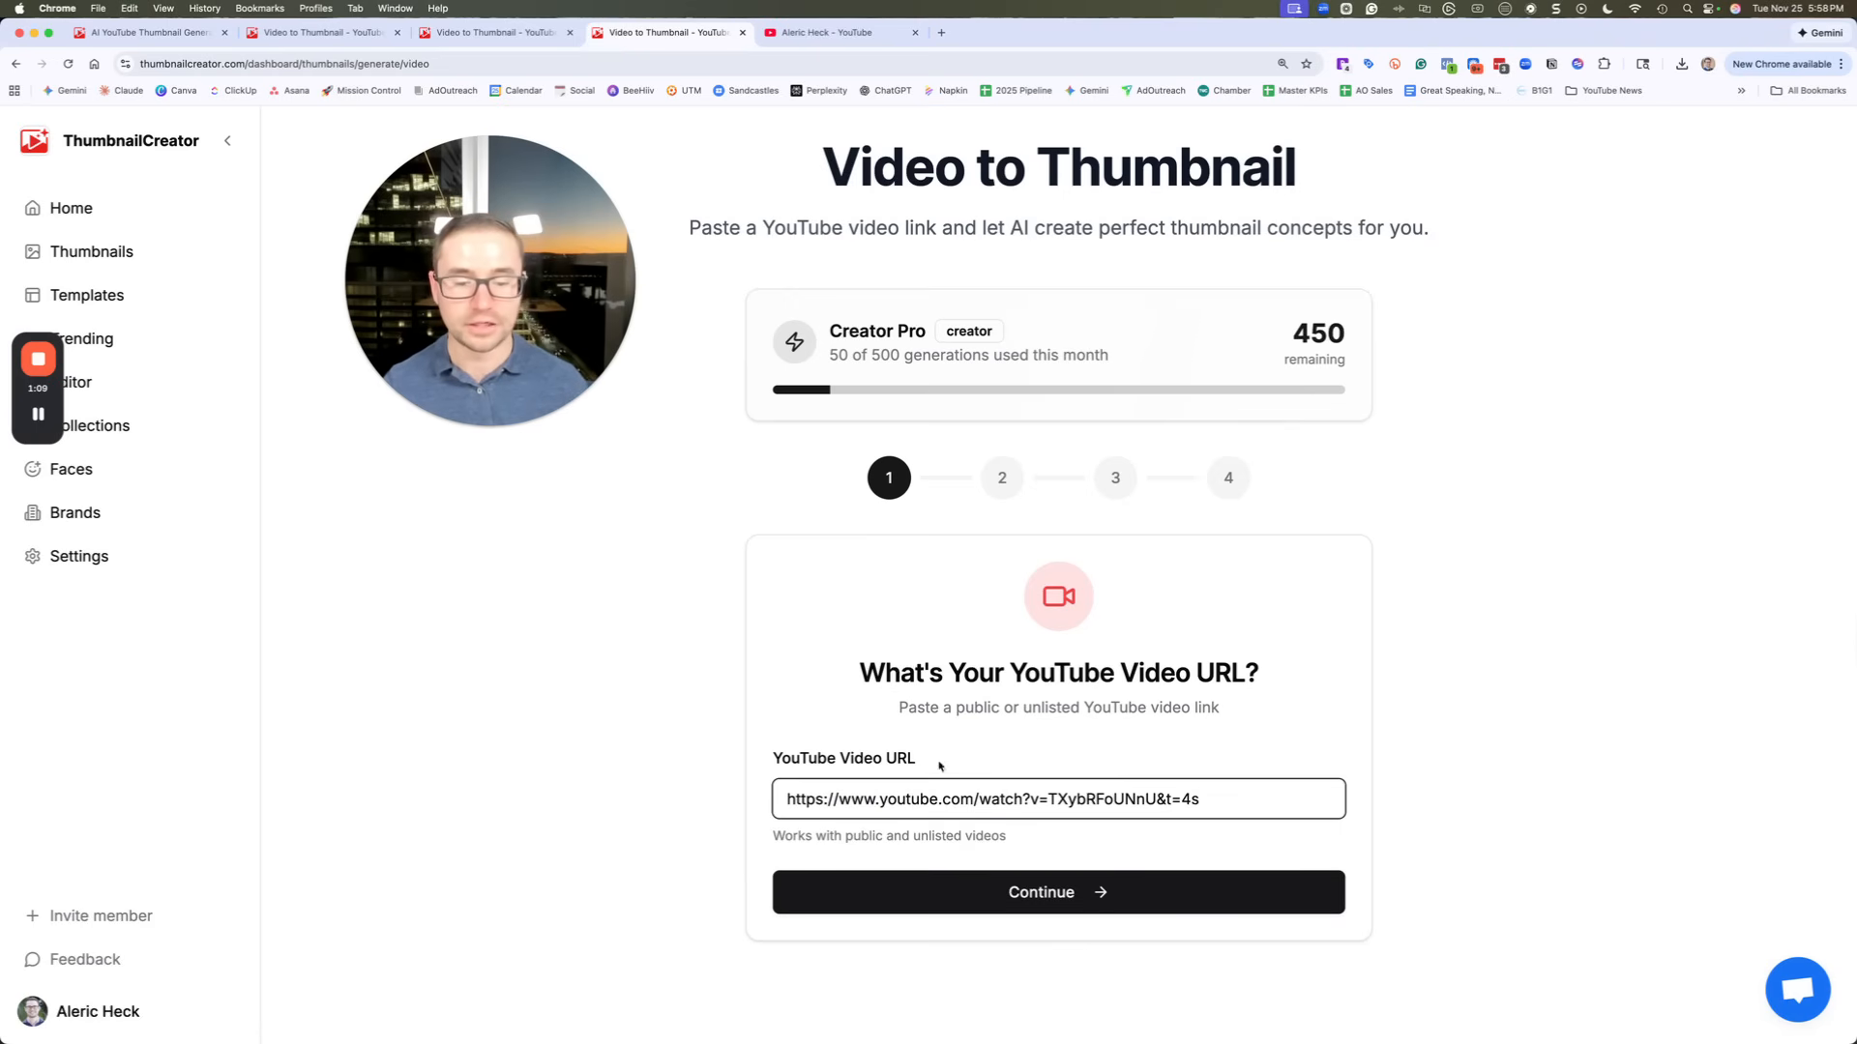
key(Backspace)
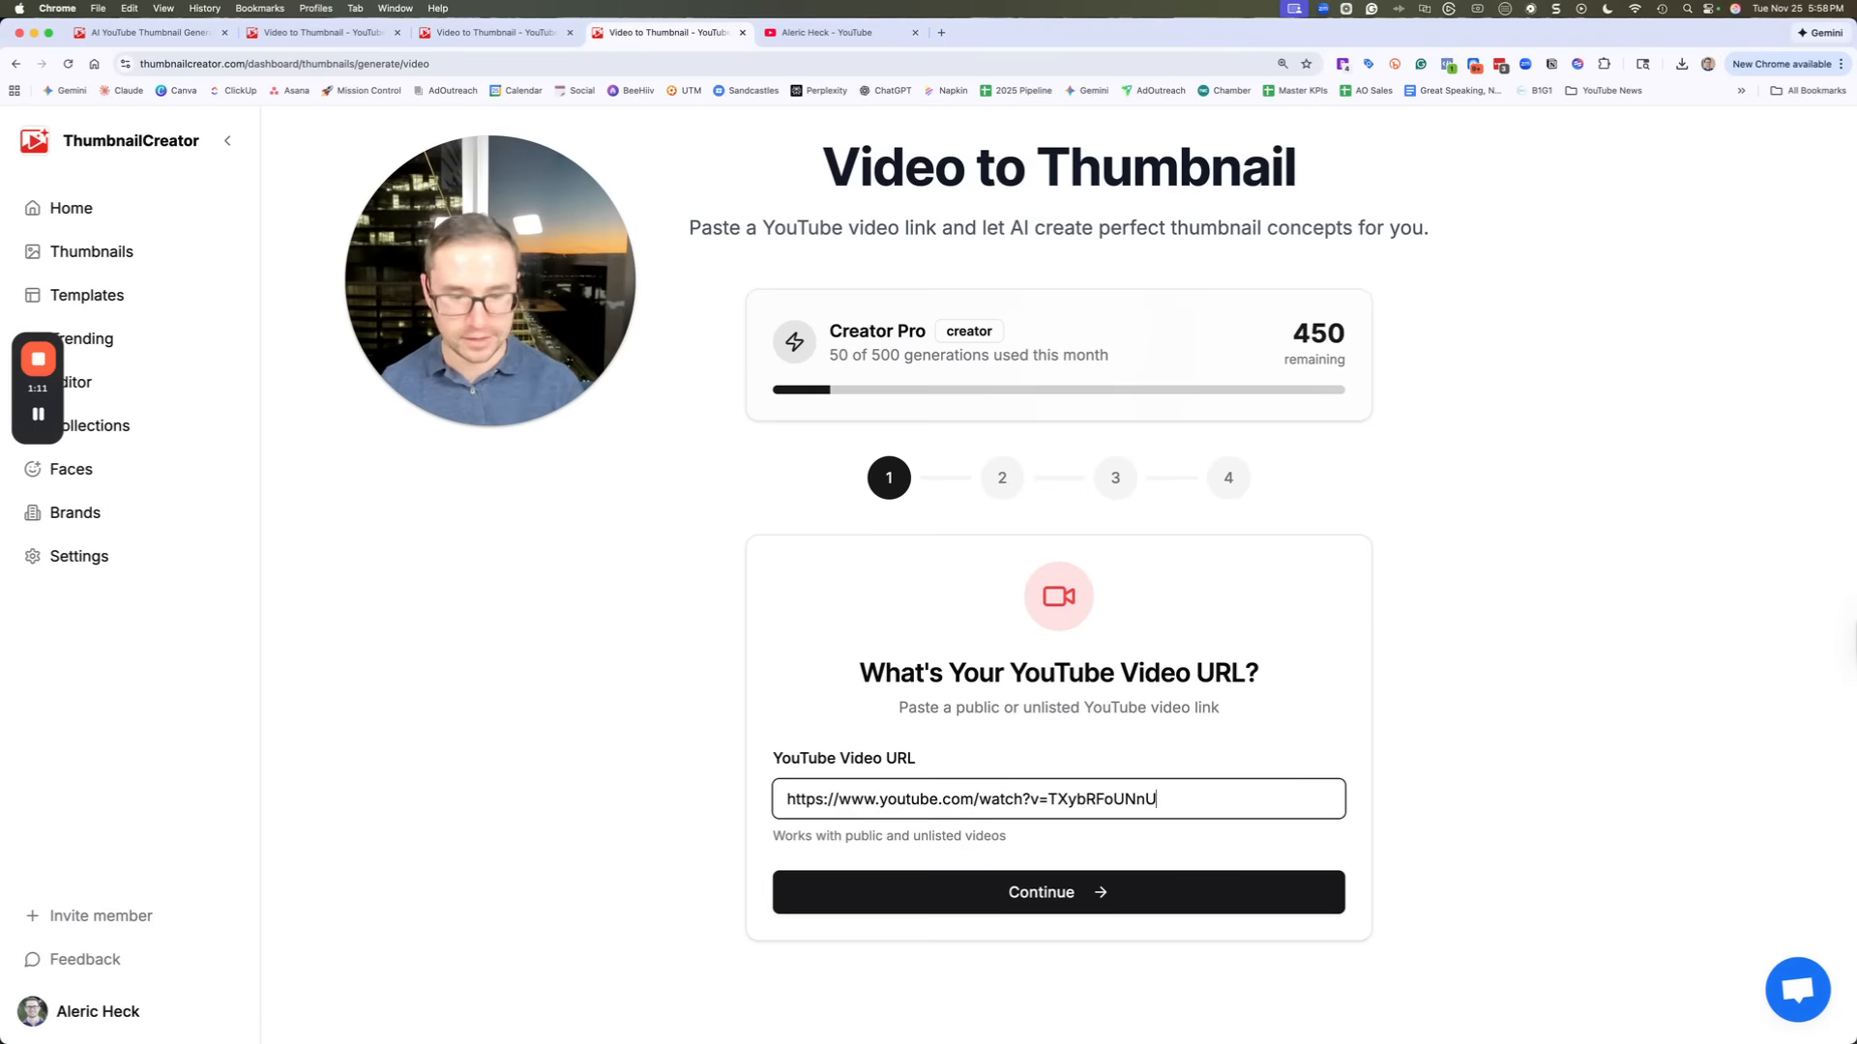
click(1055, 891)
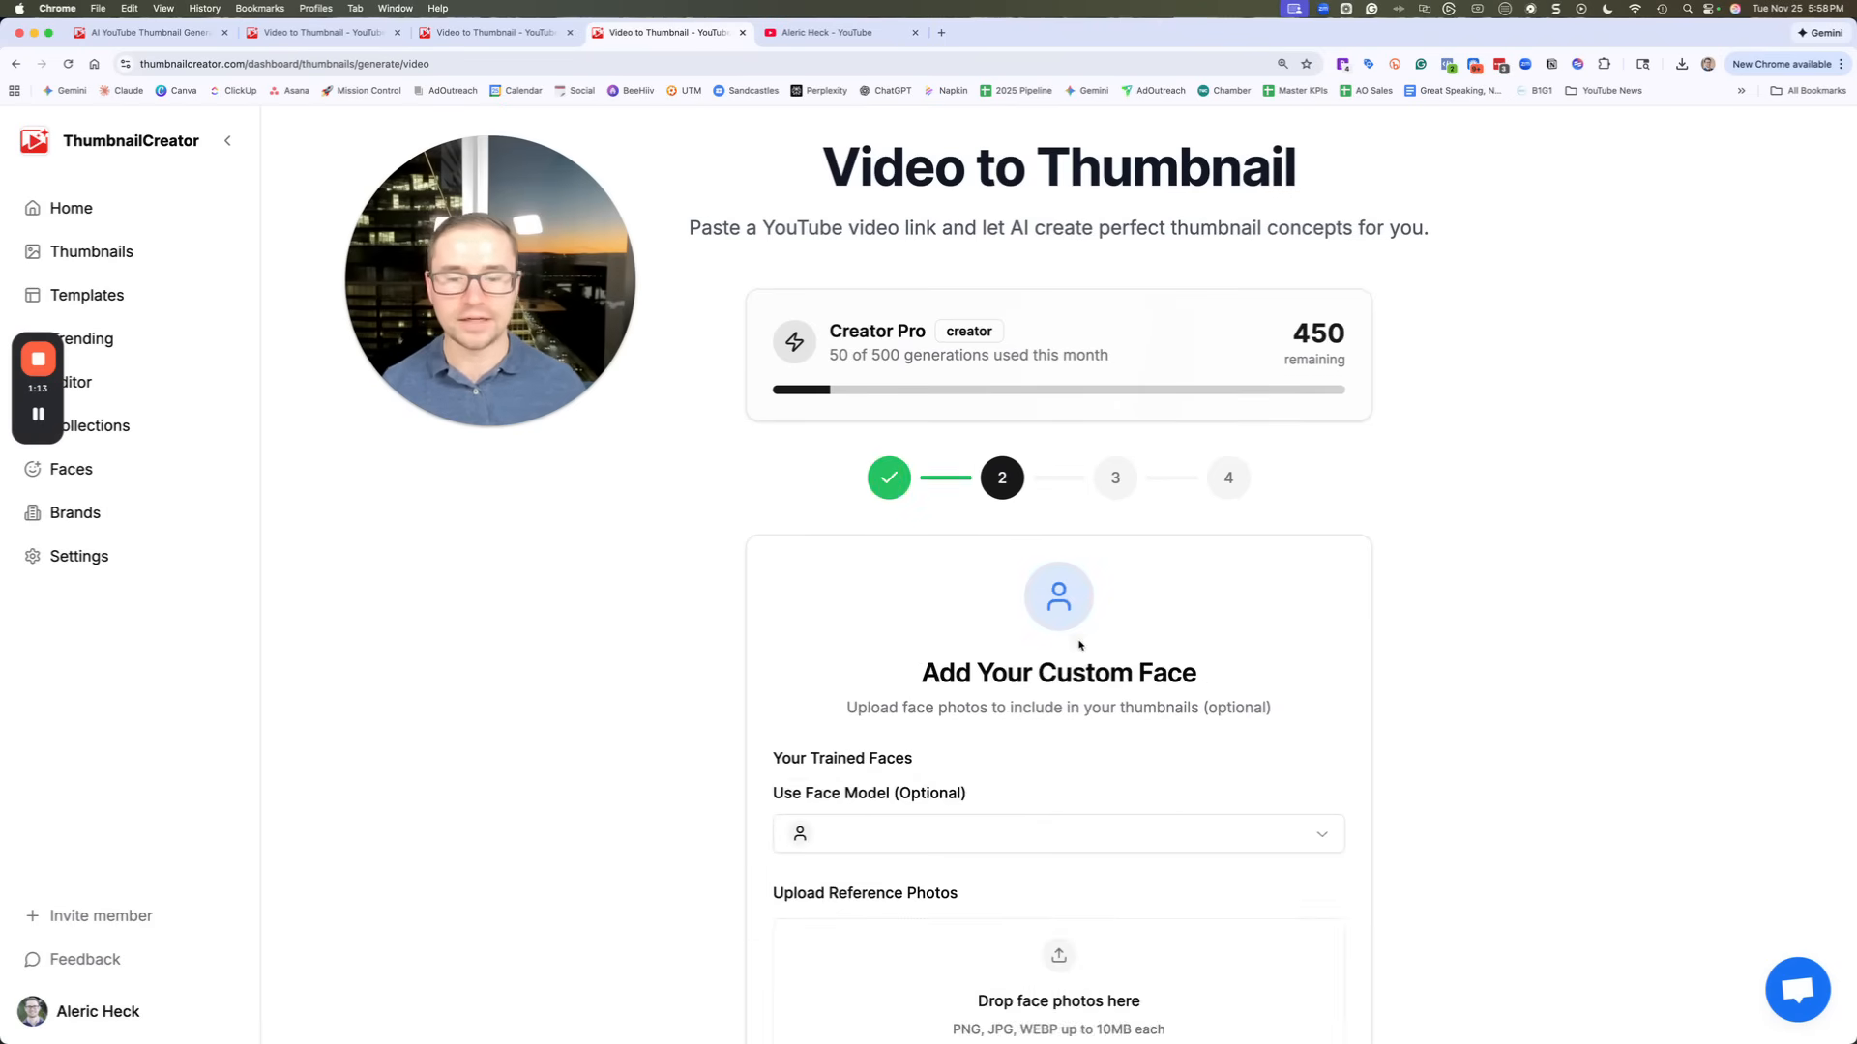
Select the trained face model from Use Face Model and continue to custom instructions
scroll(down, 3)
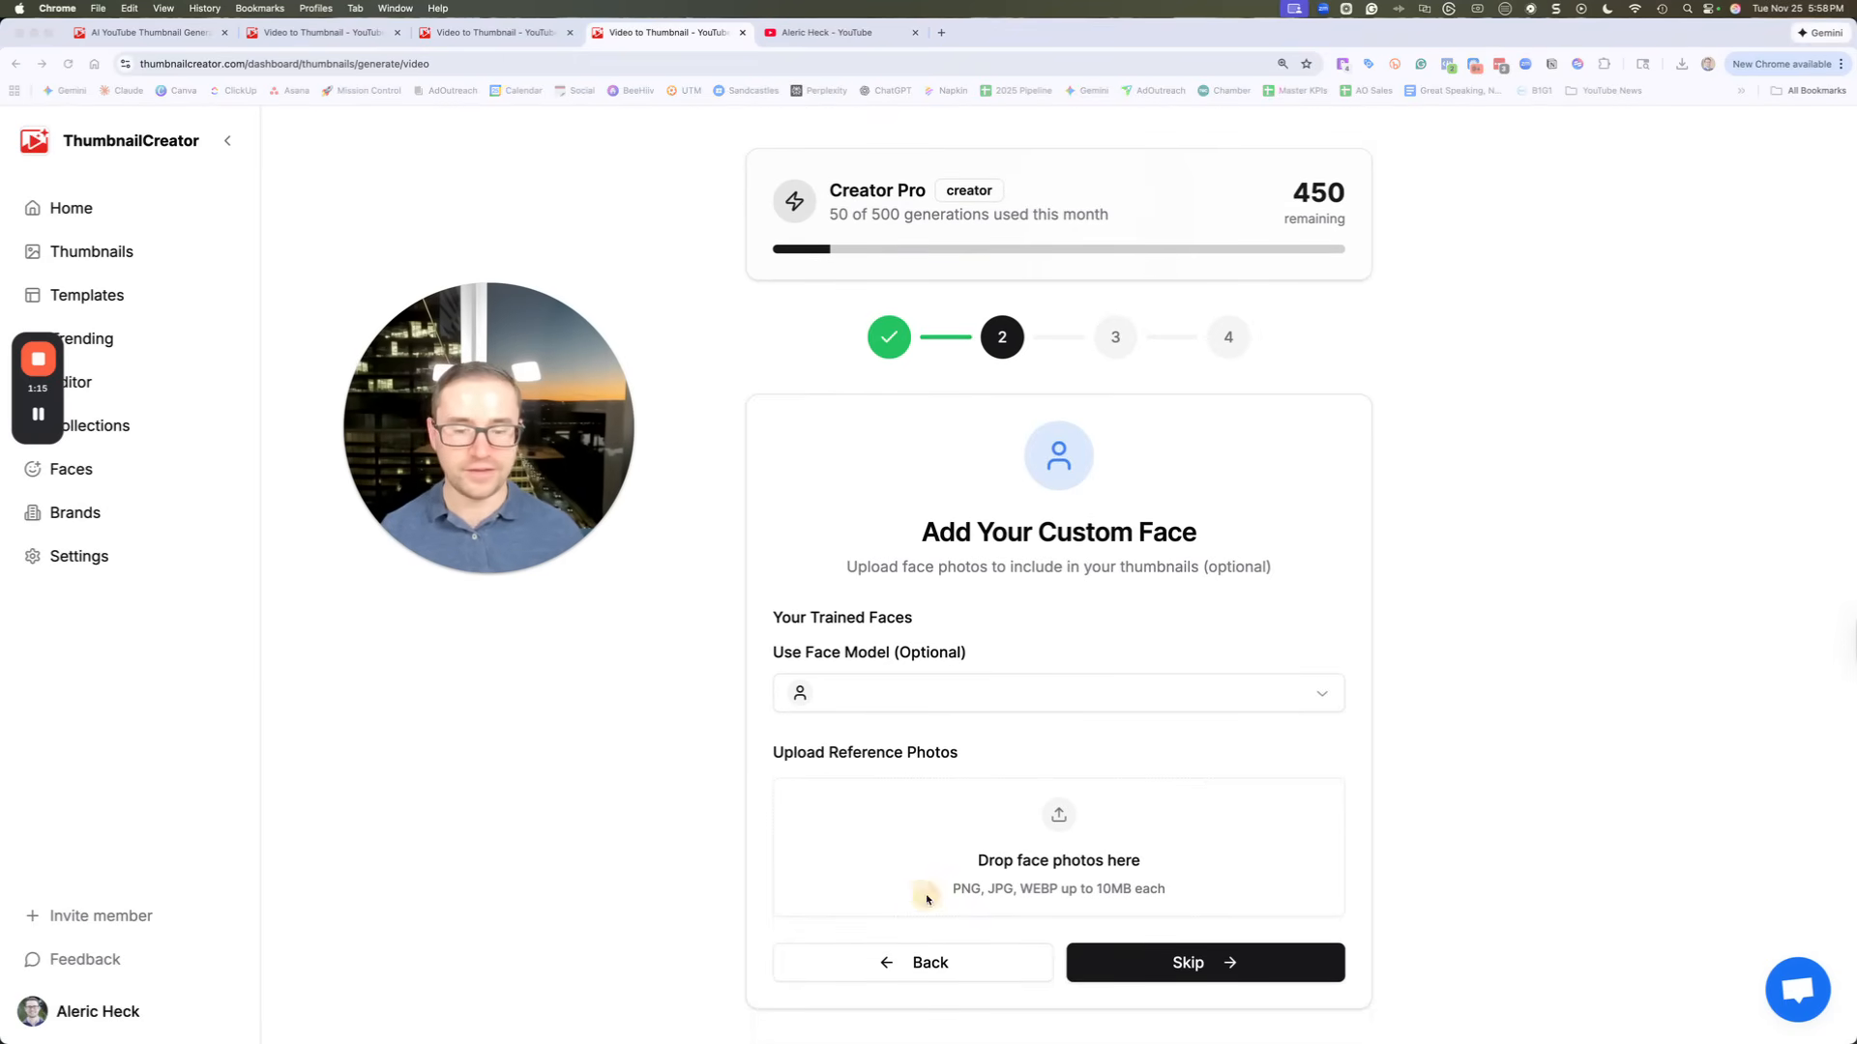
click(1056, 693)
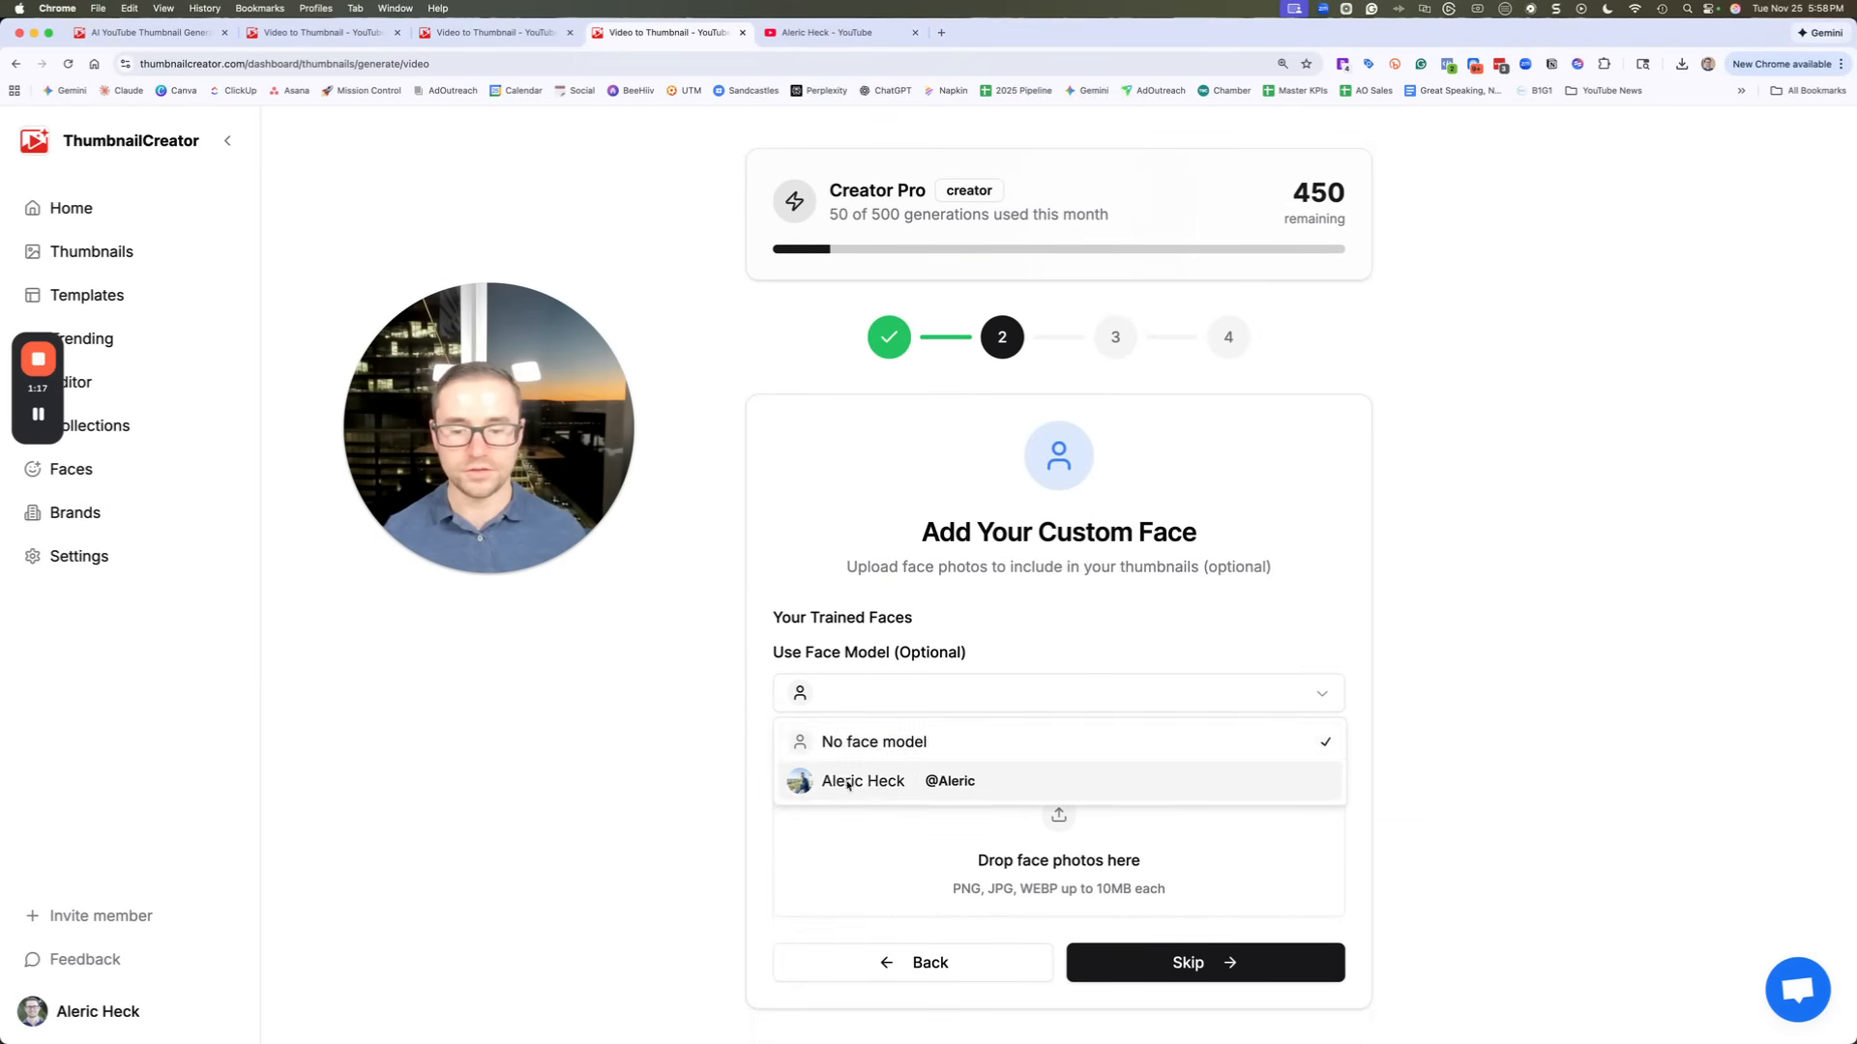
click(864, 781)
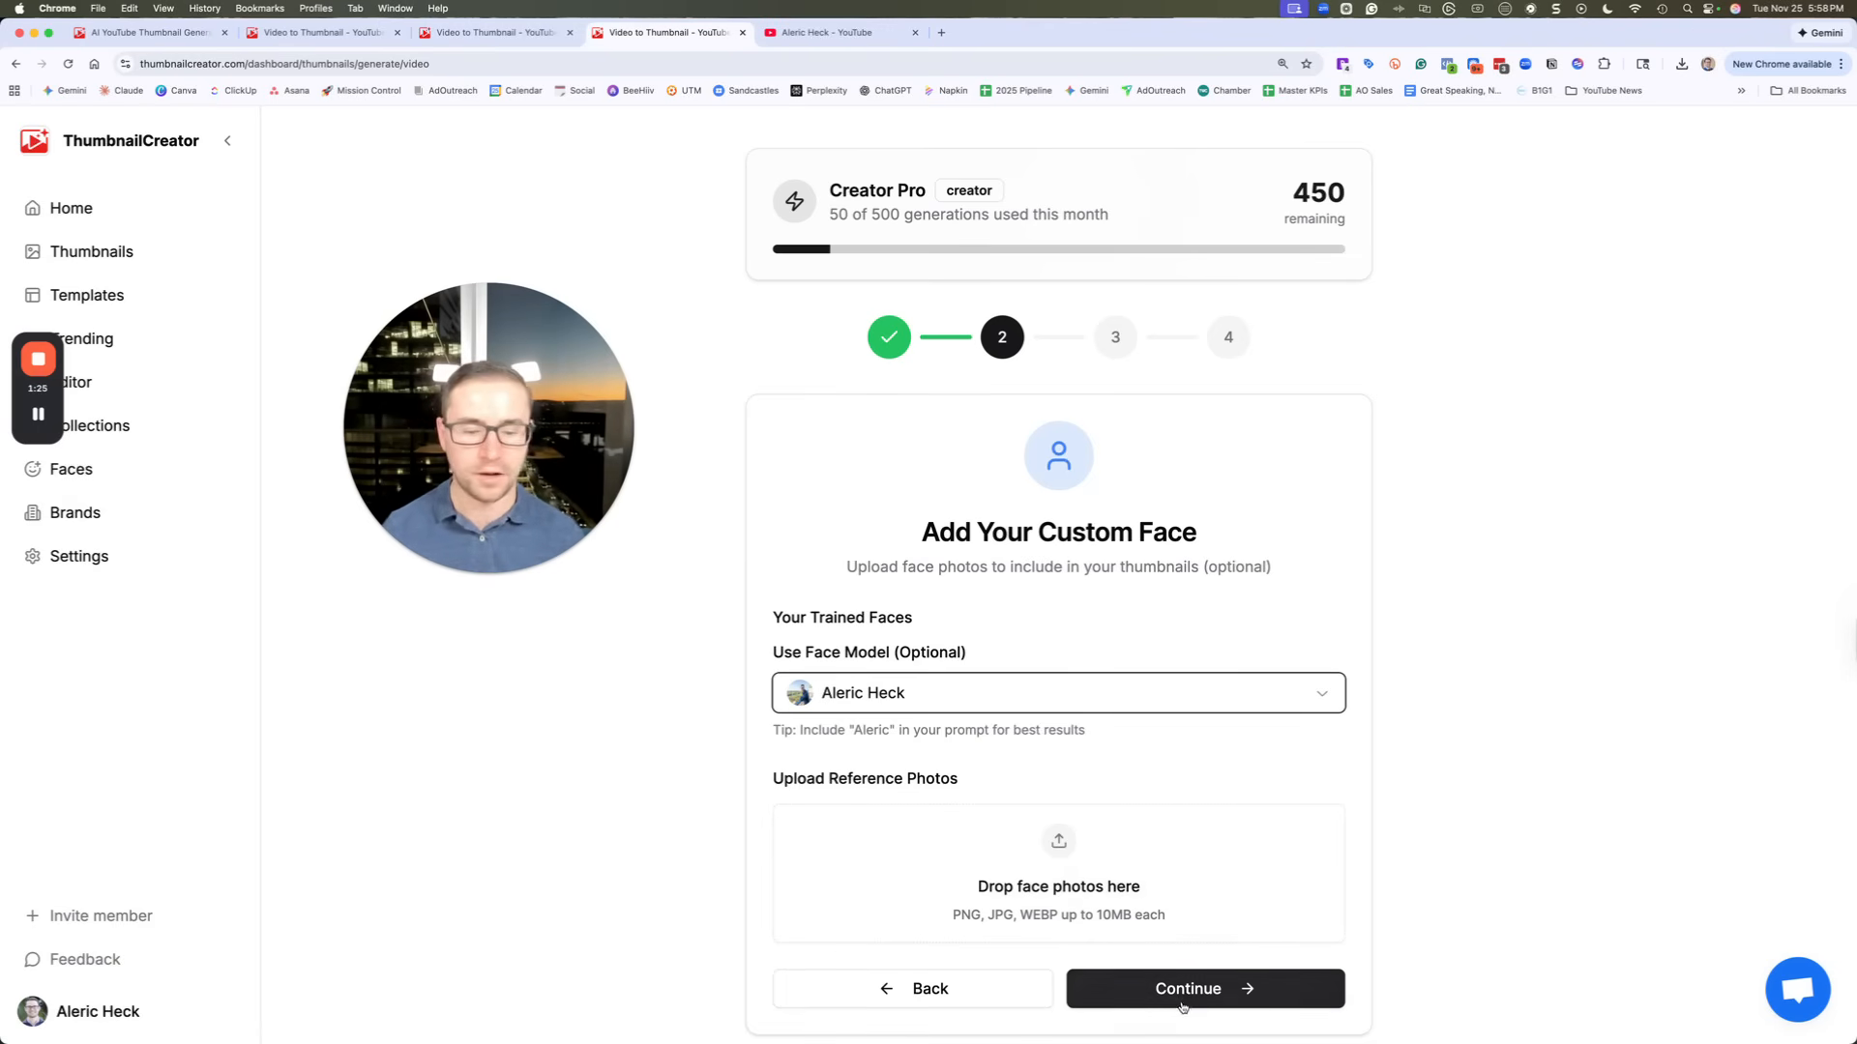
click(1203, 989)
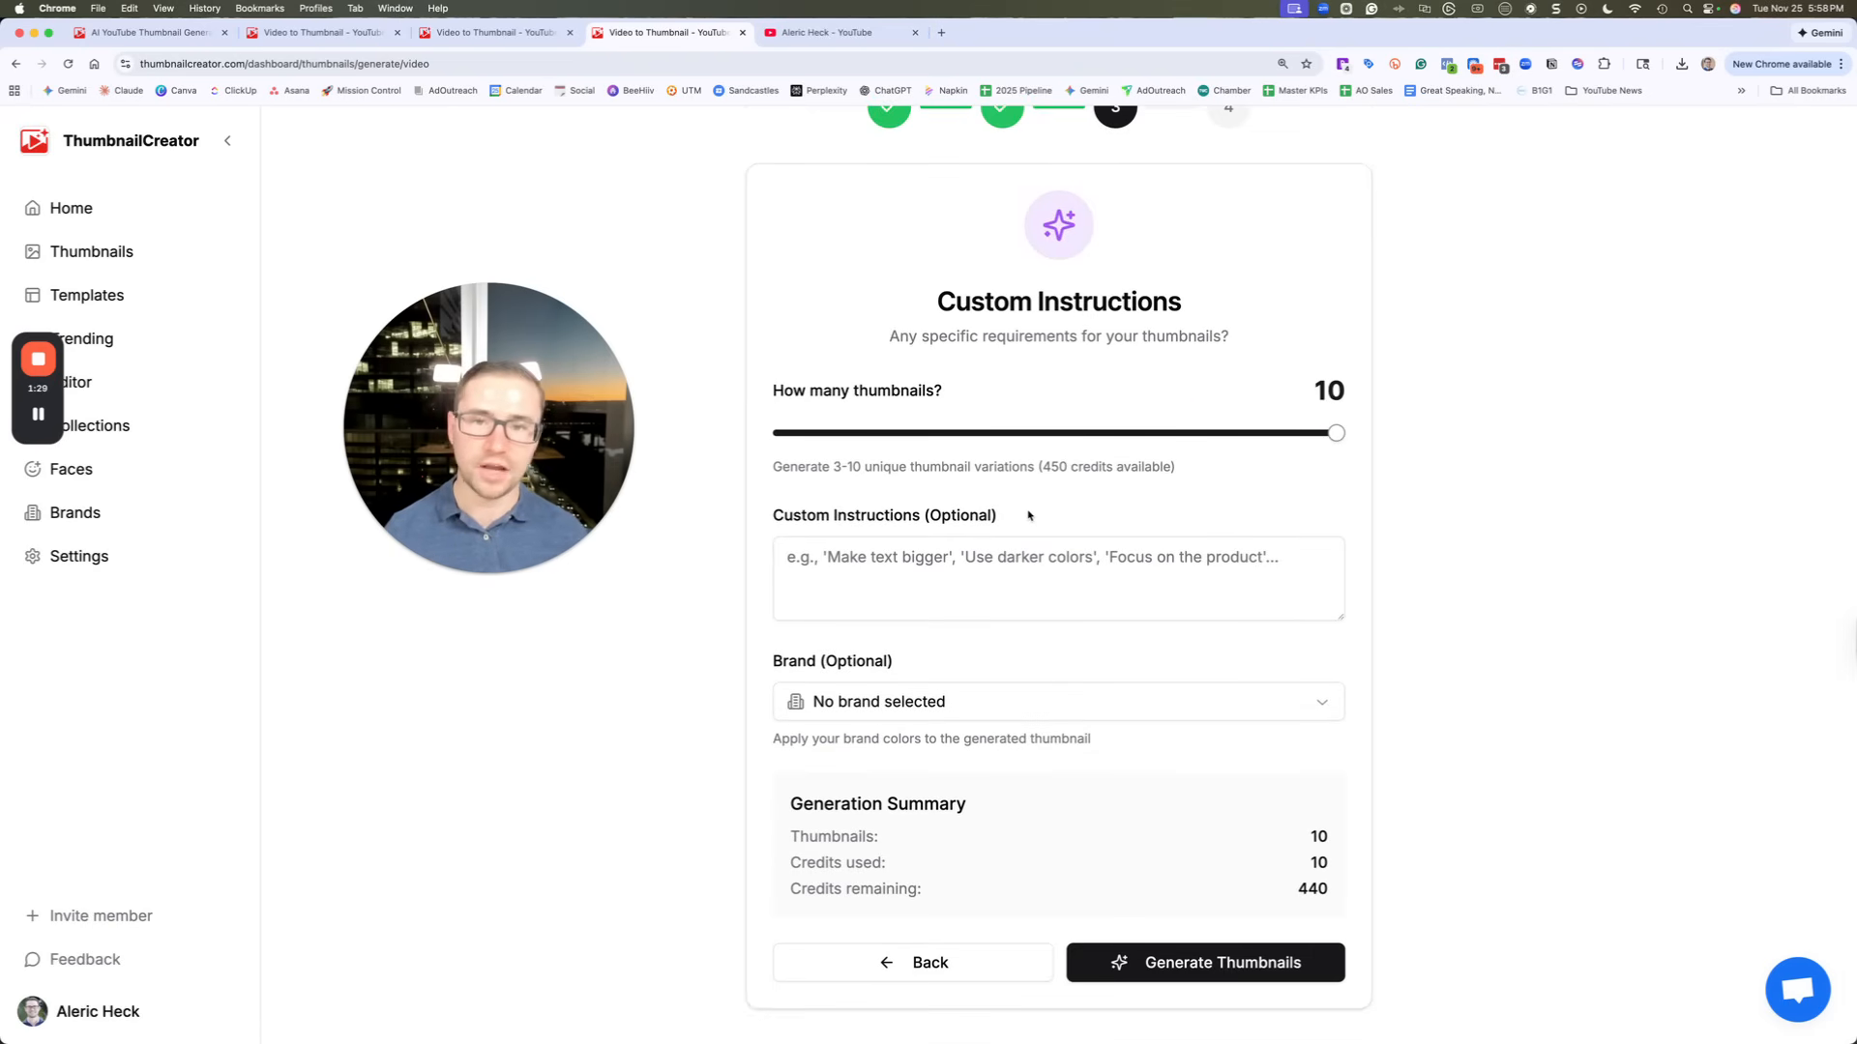
Leave 10 thumbnails with no brand selected and start generation
click(1055, 701)
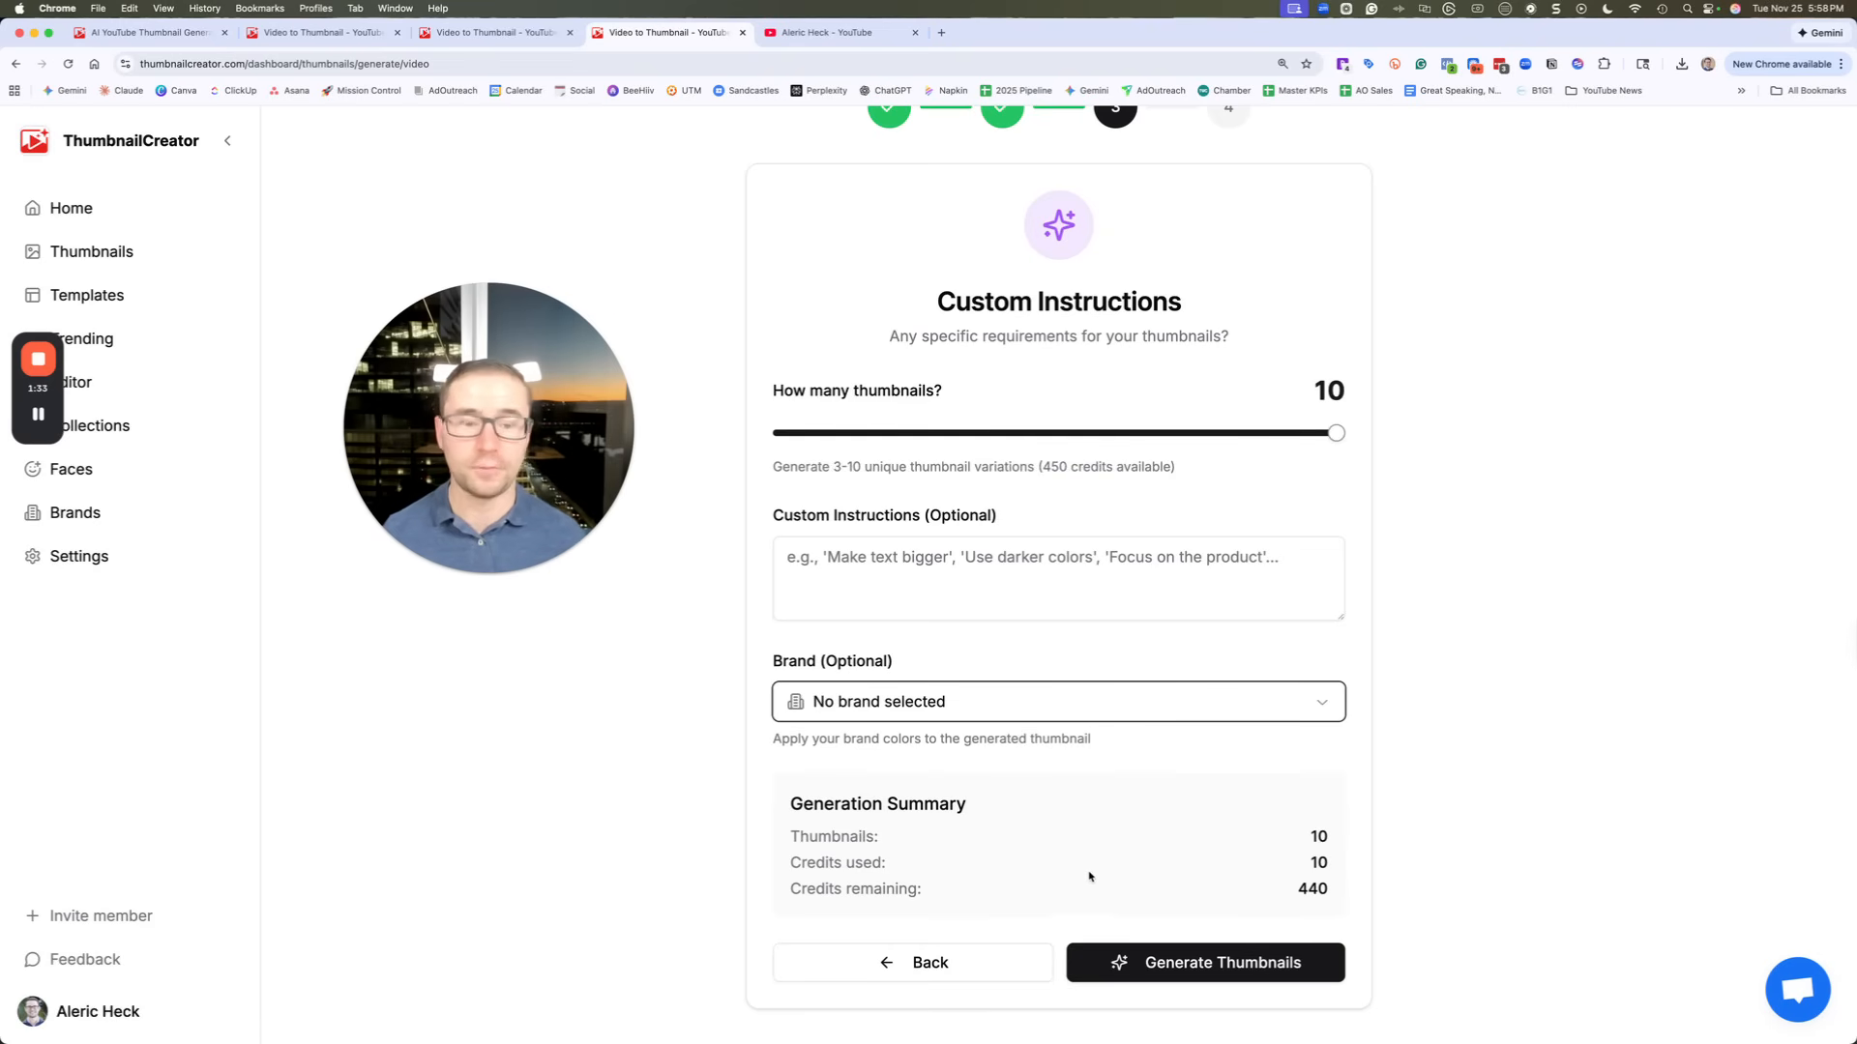
click(1203, 961)
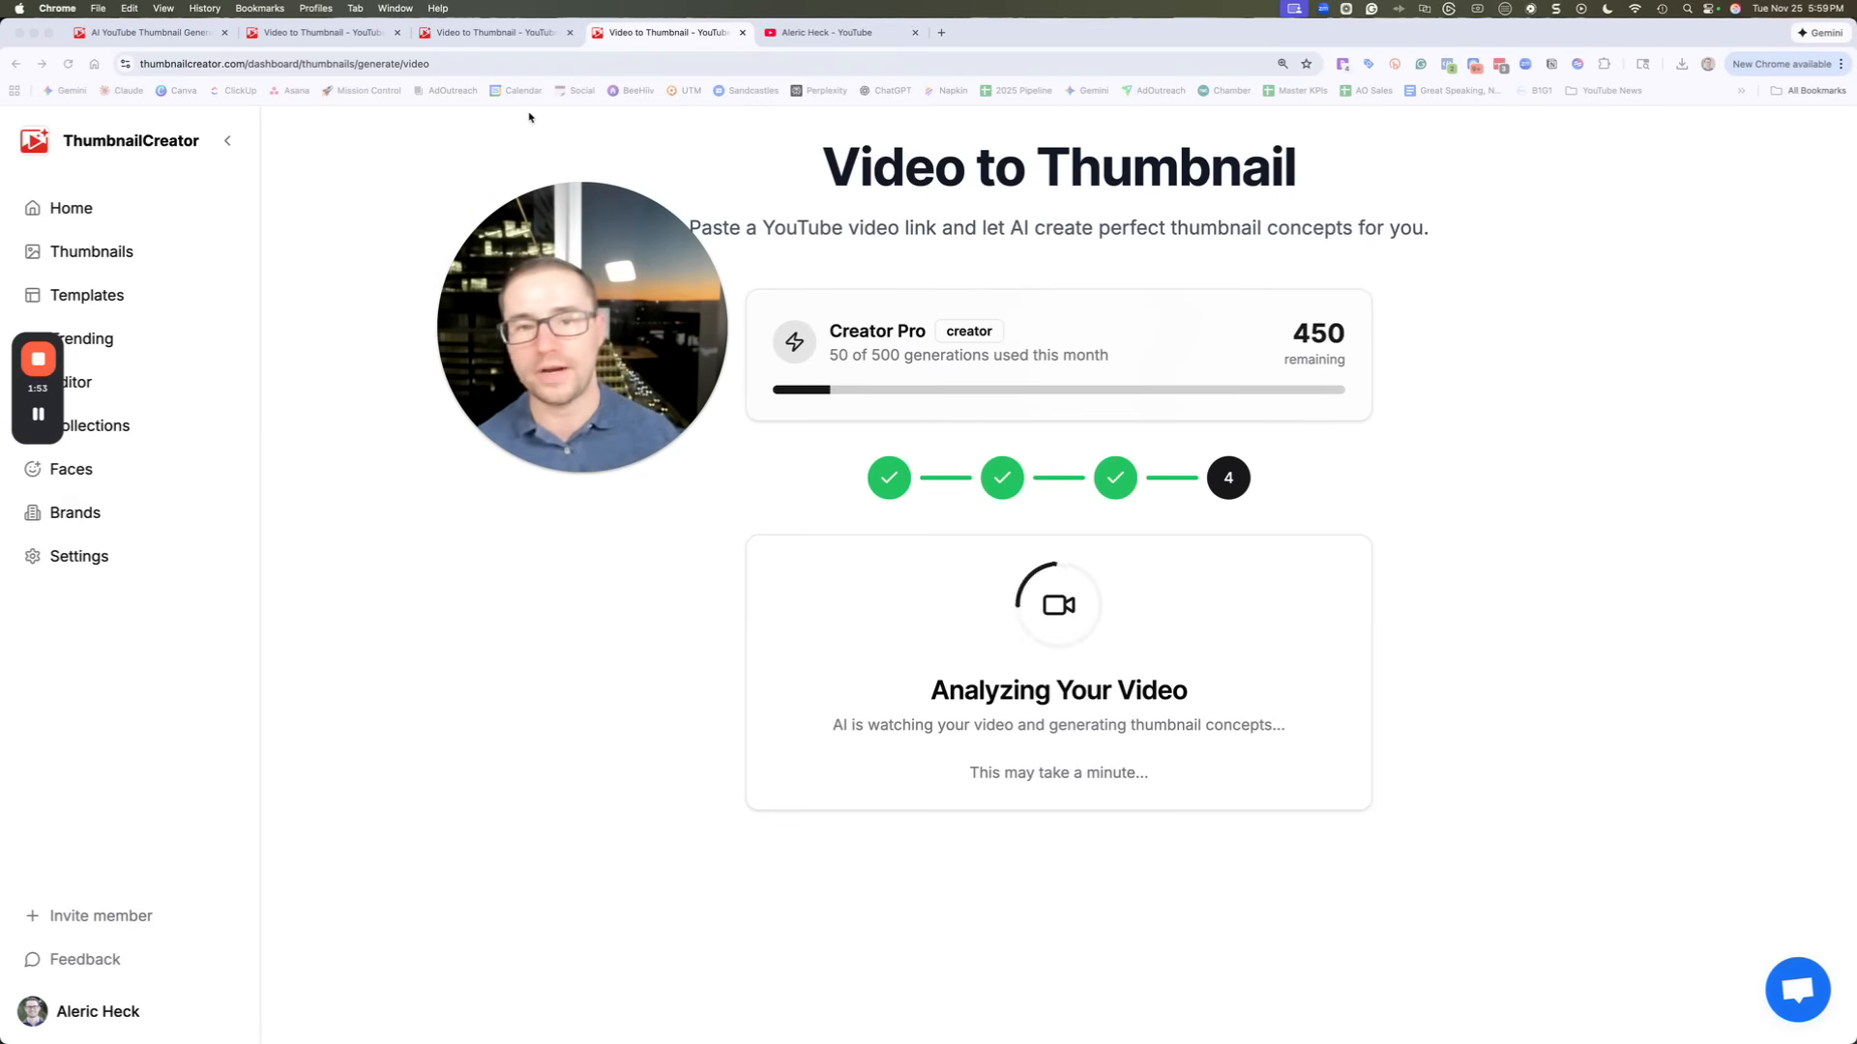
mouse_move(529, 272)
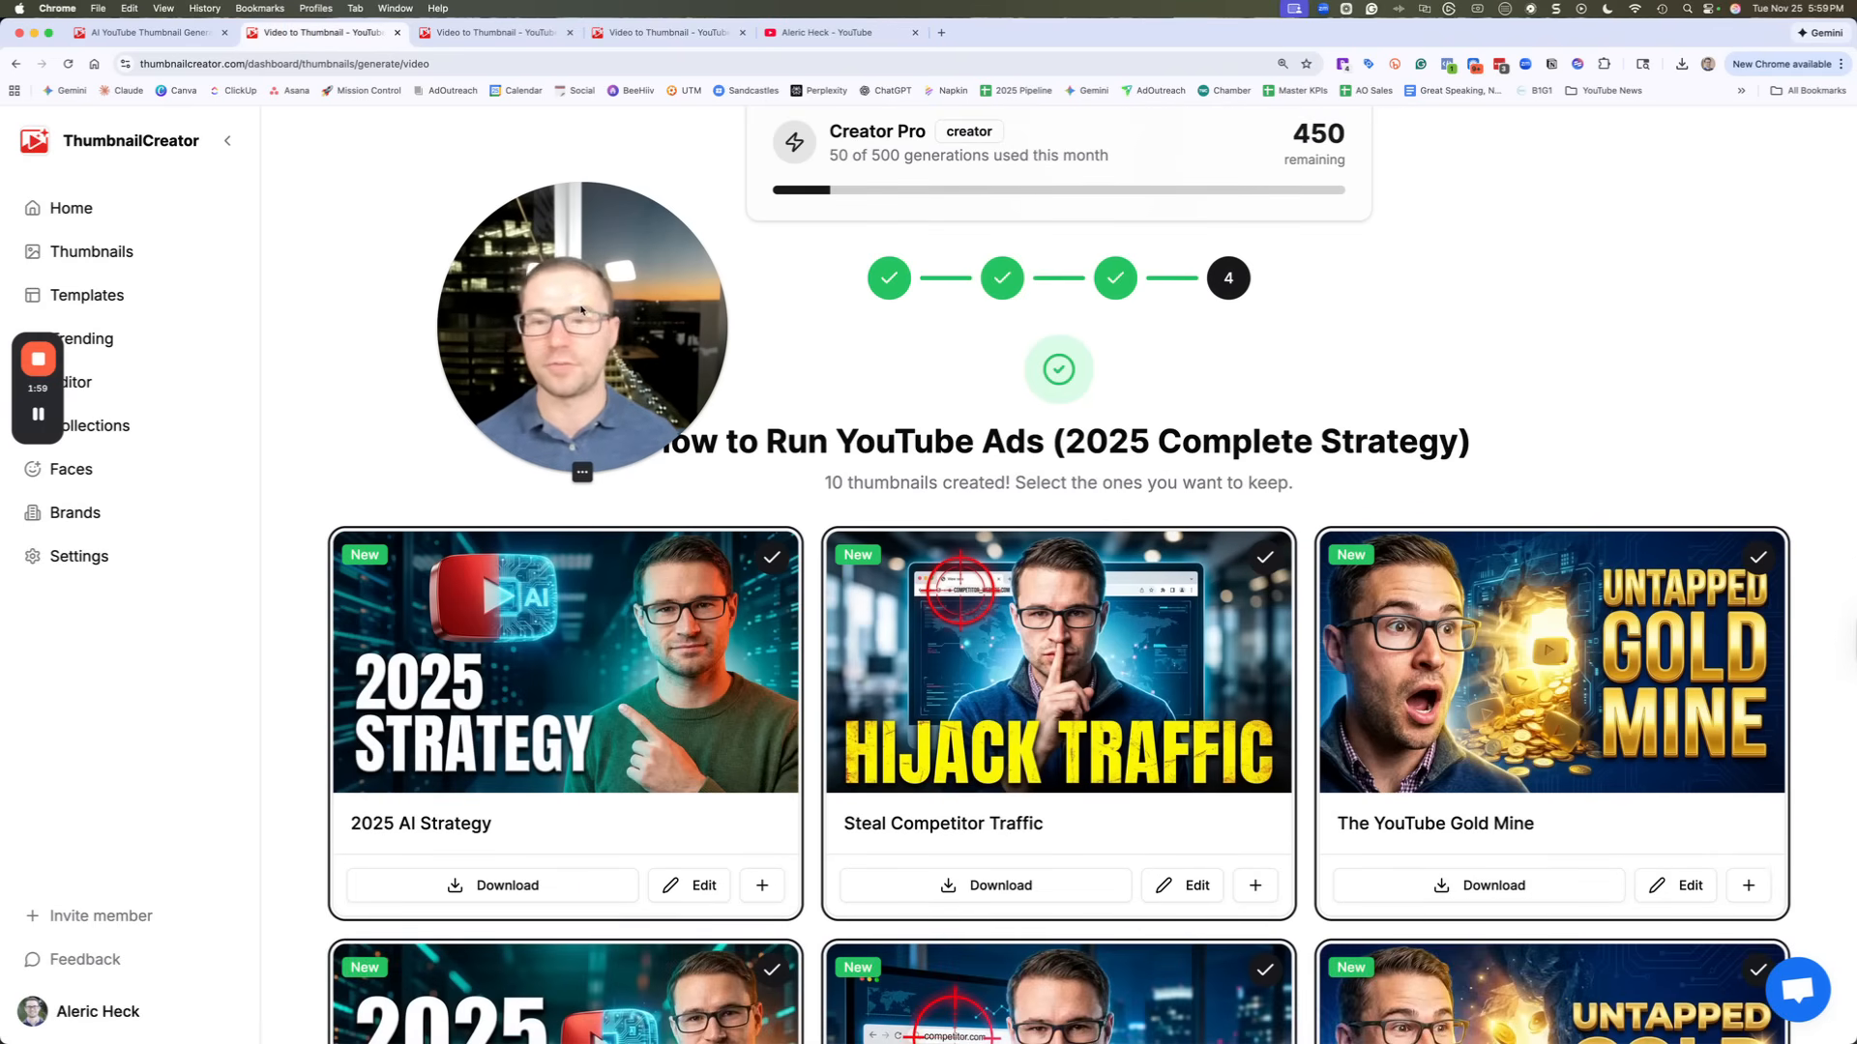
scroll(down, 3)
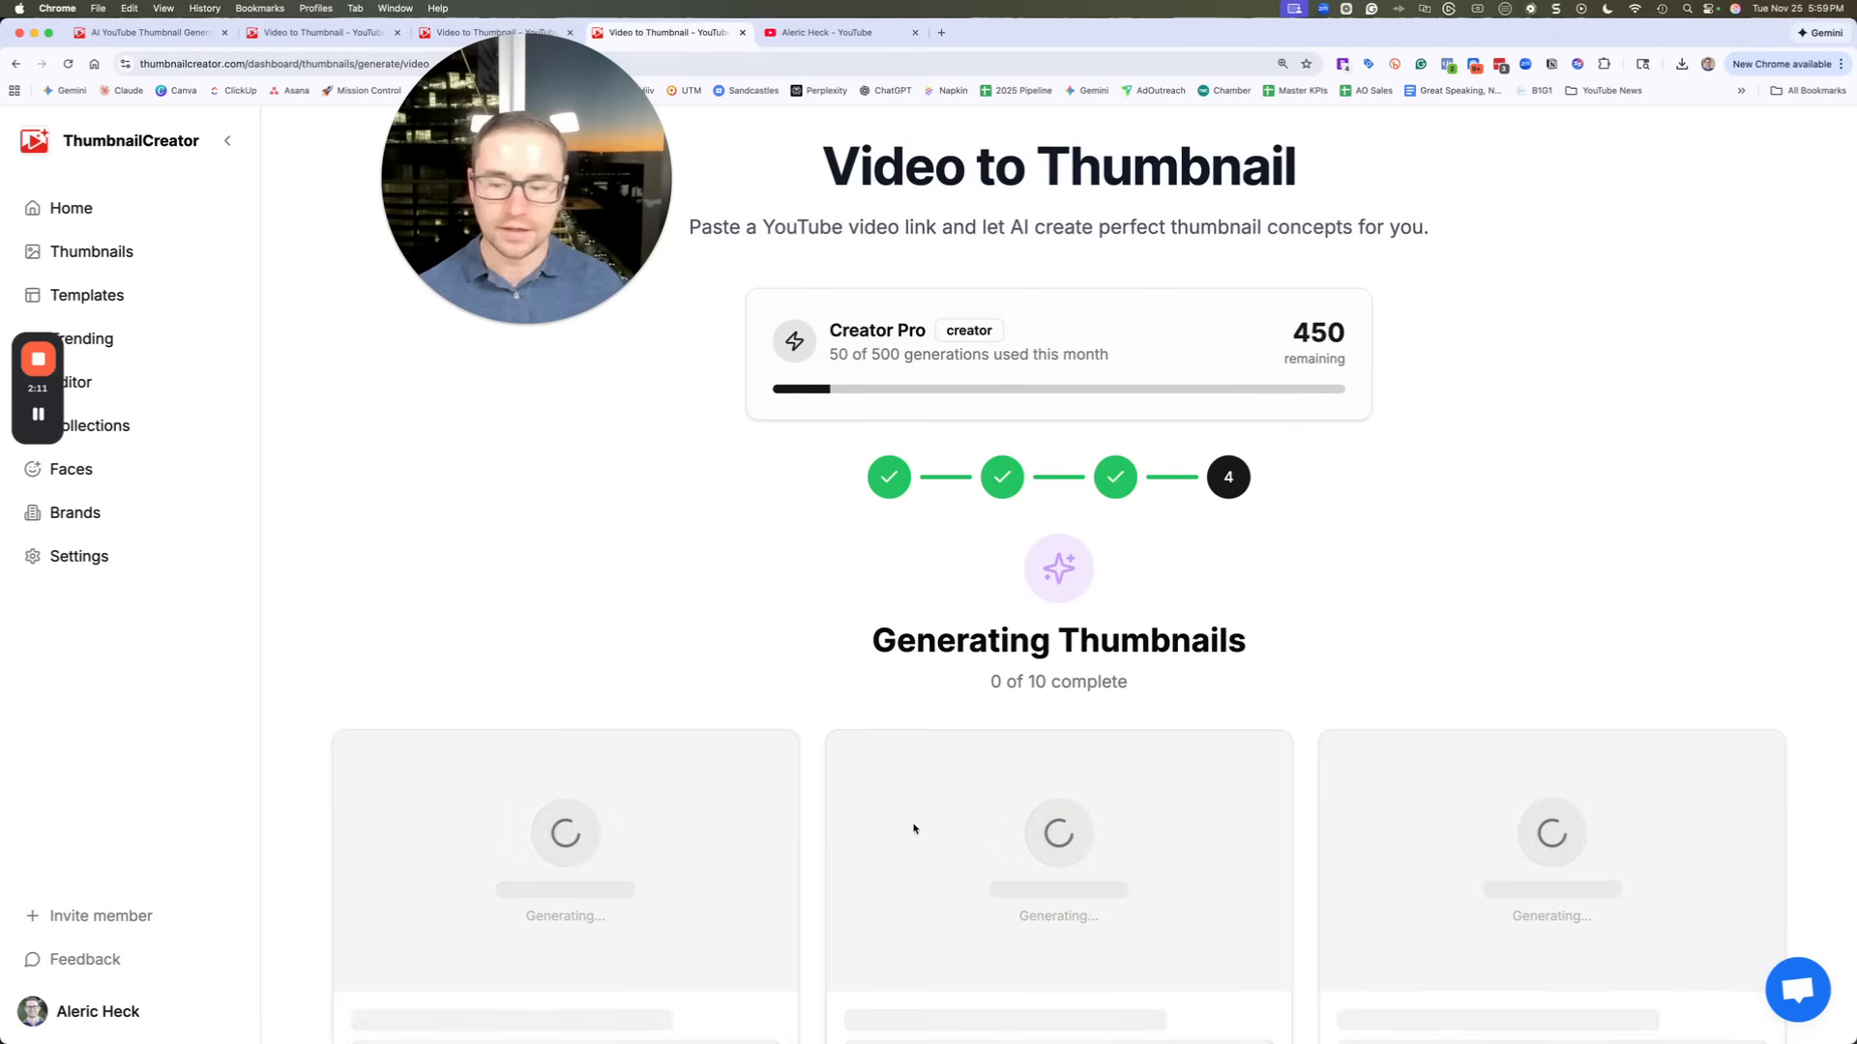
scroll(down, 3)
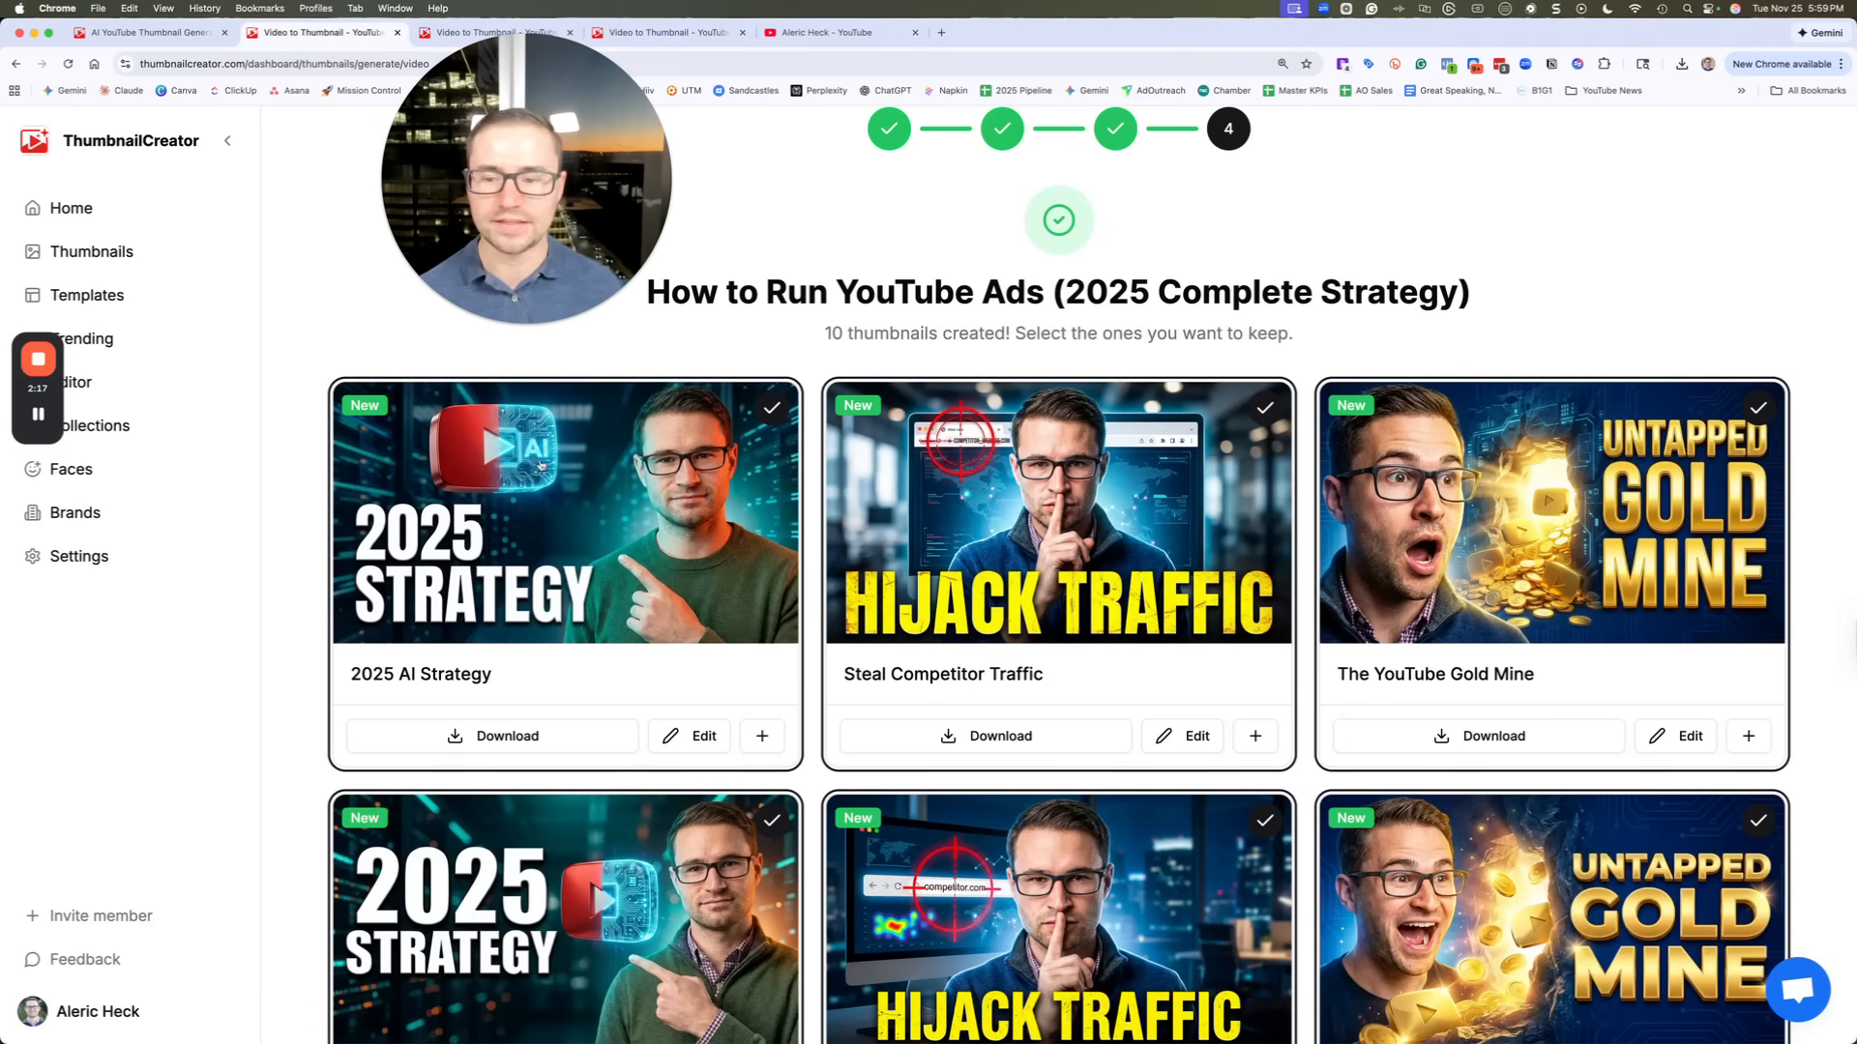
scroll(down, 3)
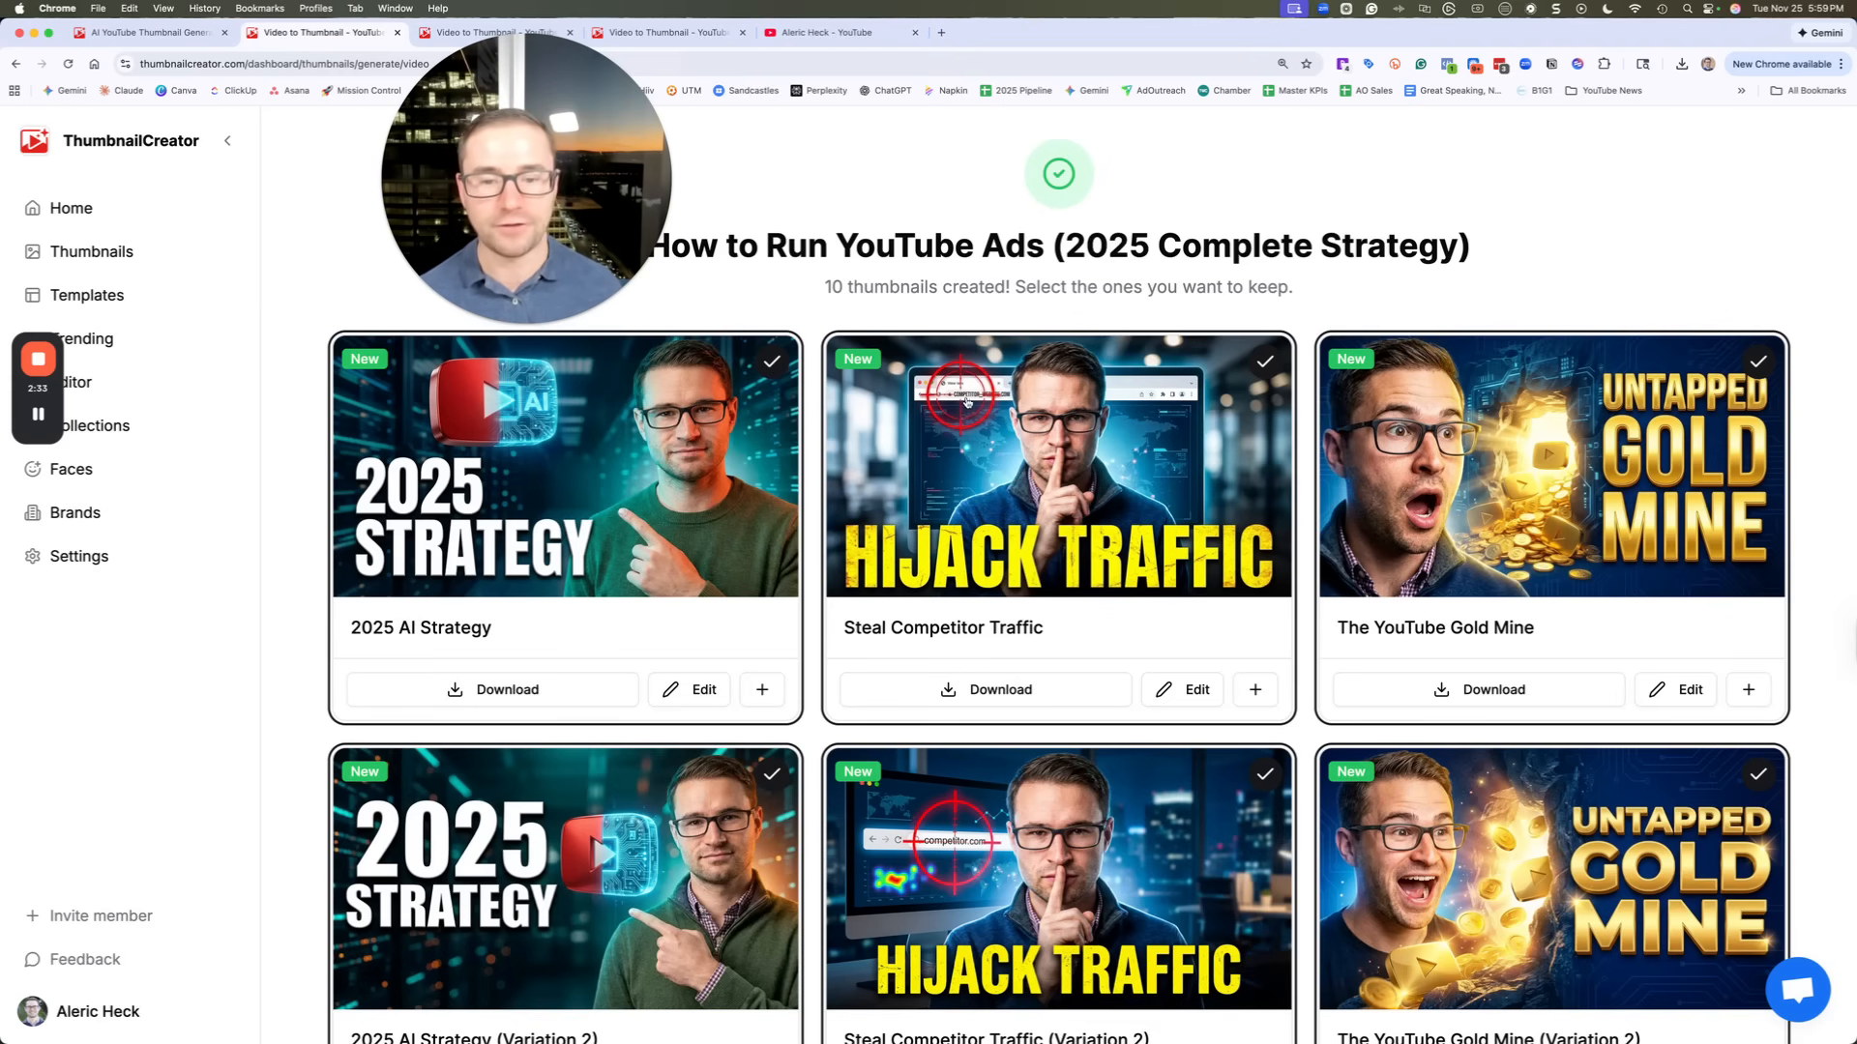
scroll(down, 3)
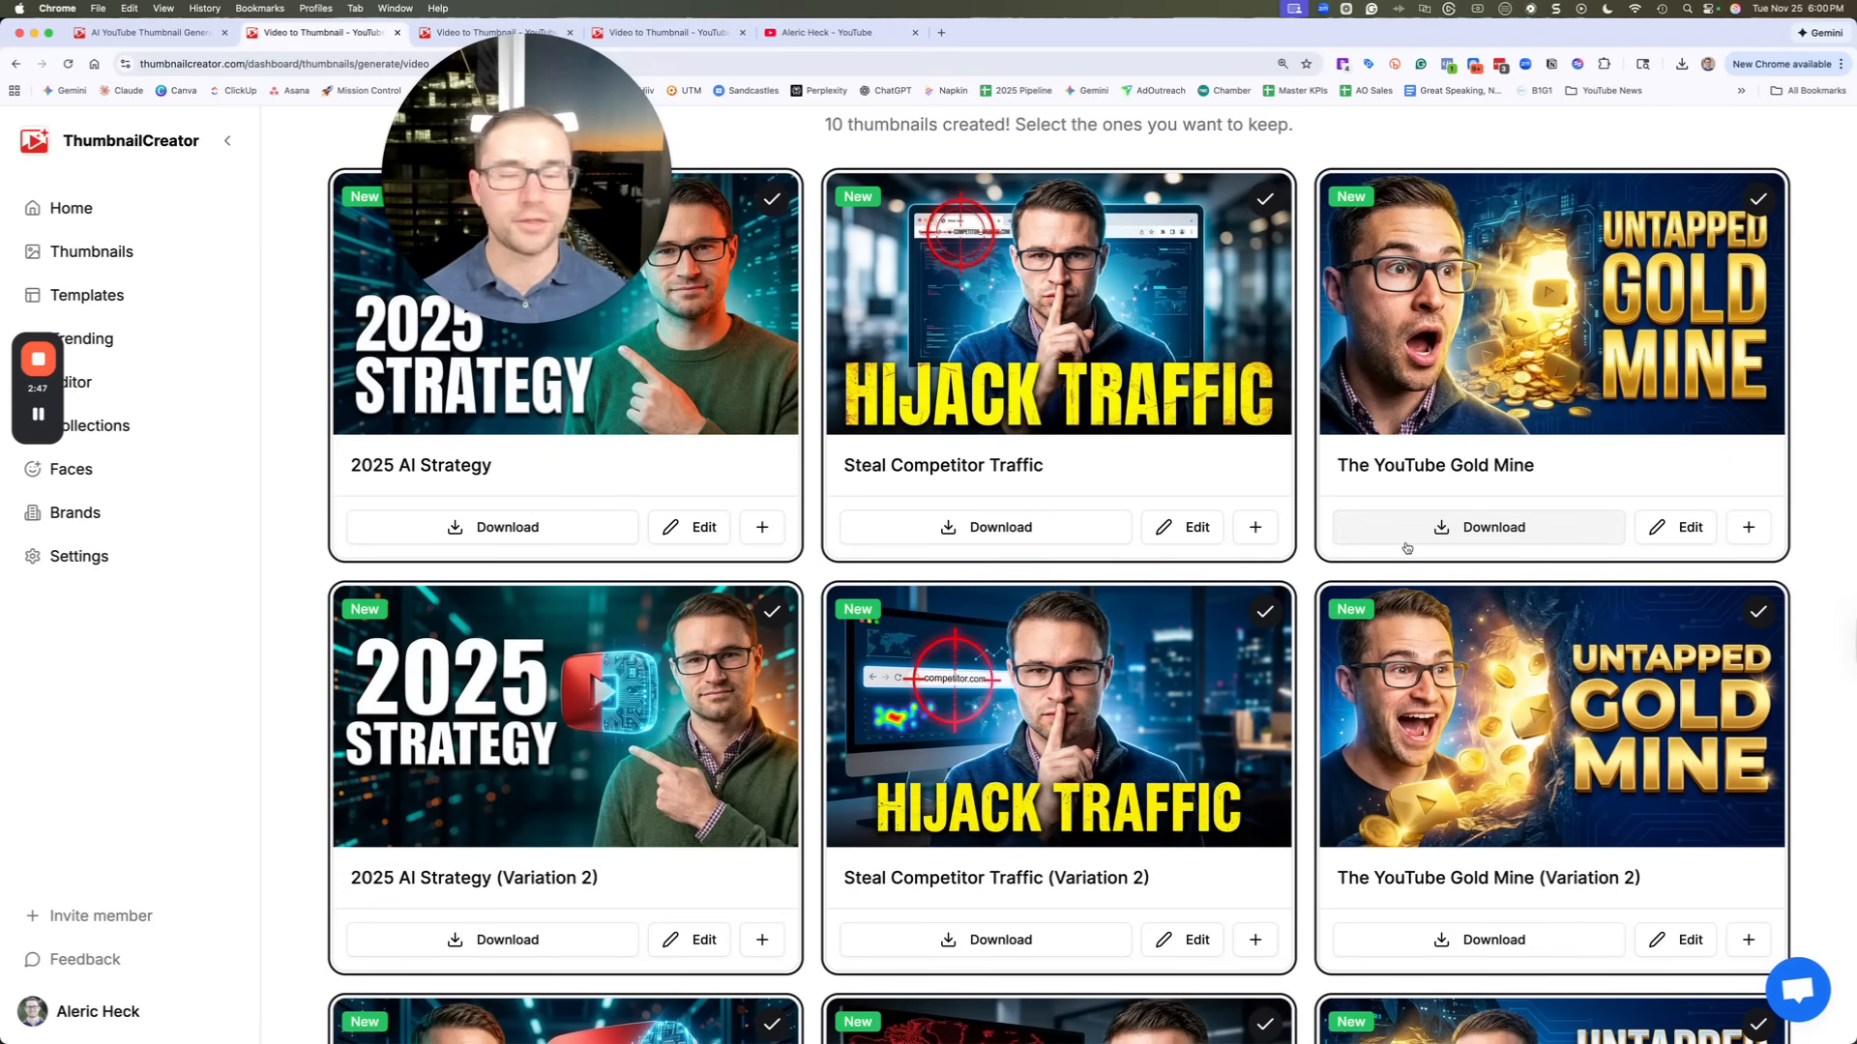
scroll(down, 3)
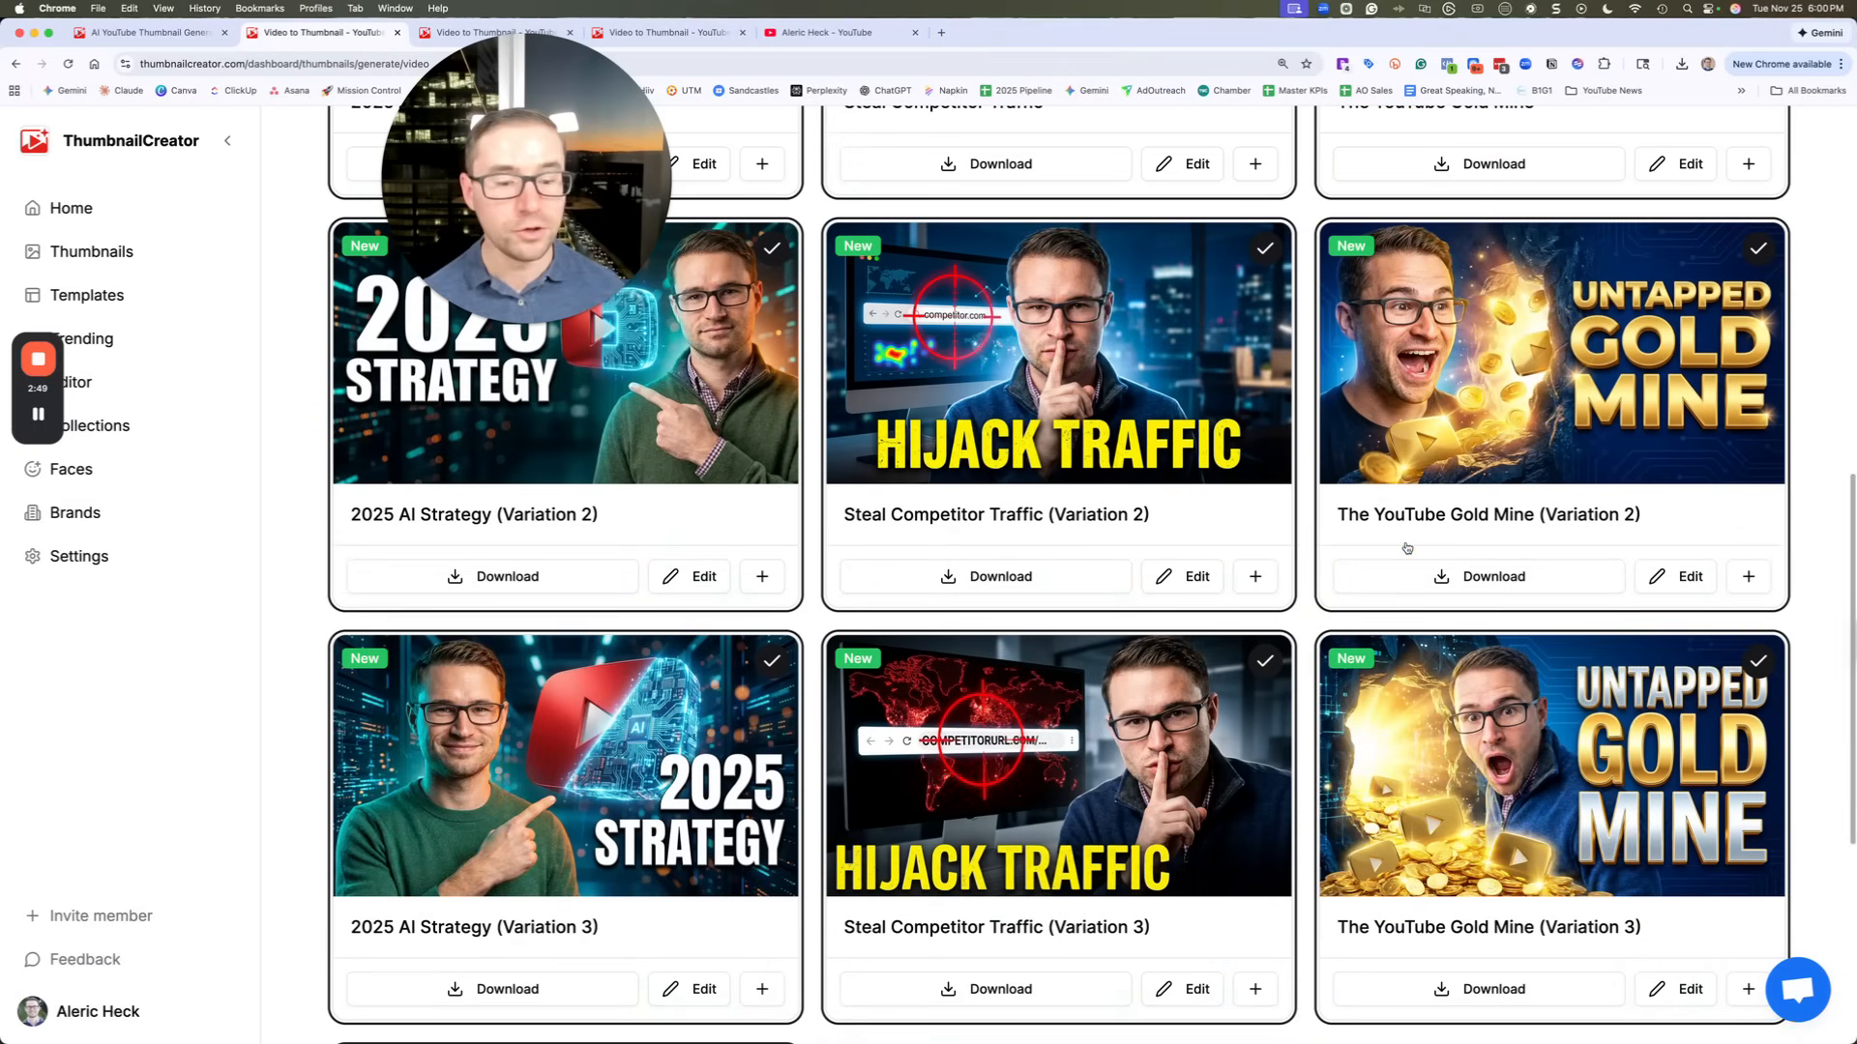
scroll(up, 3)
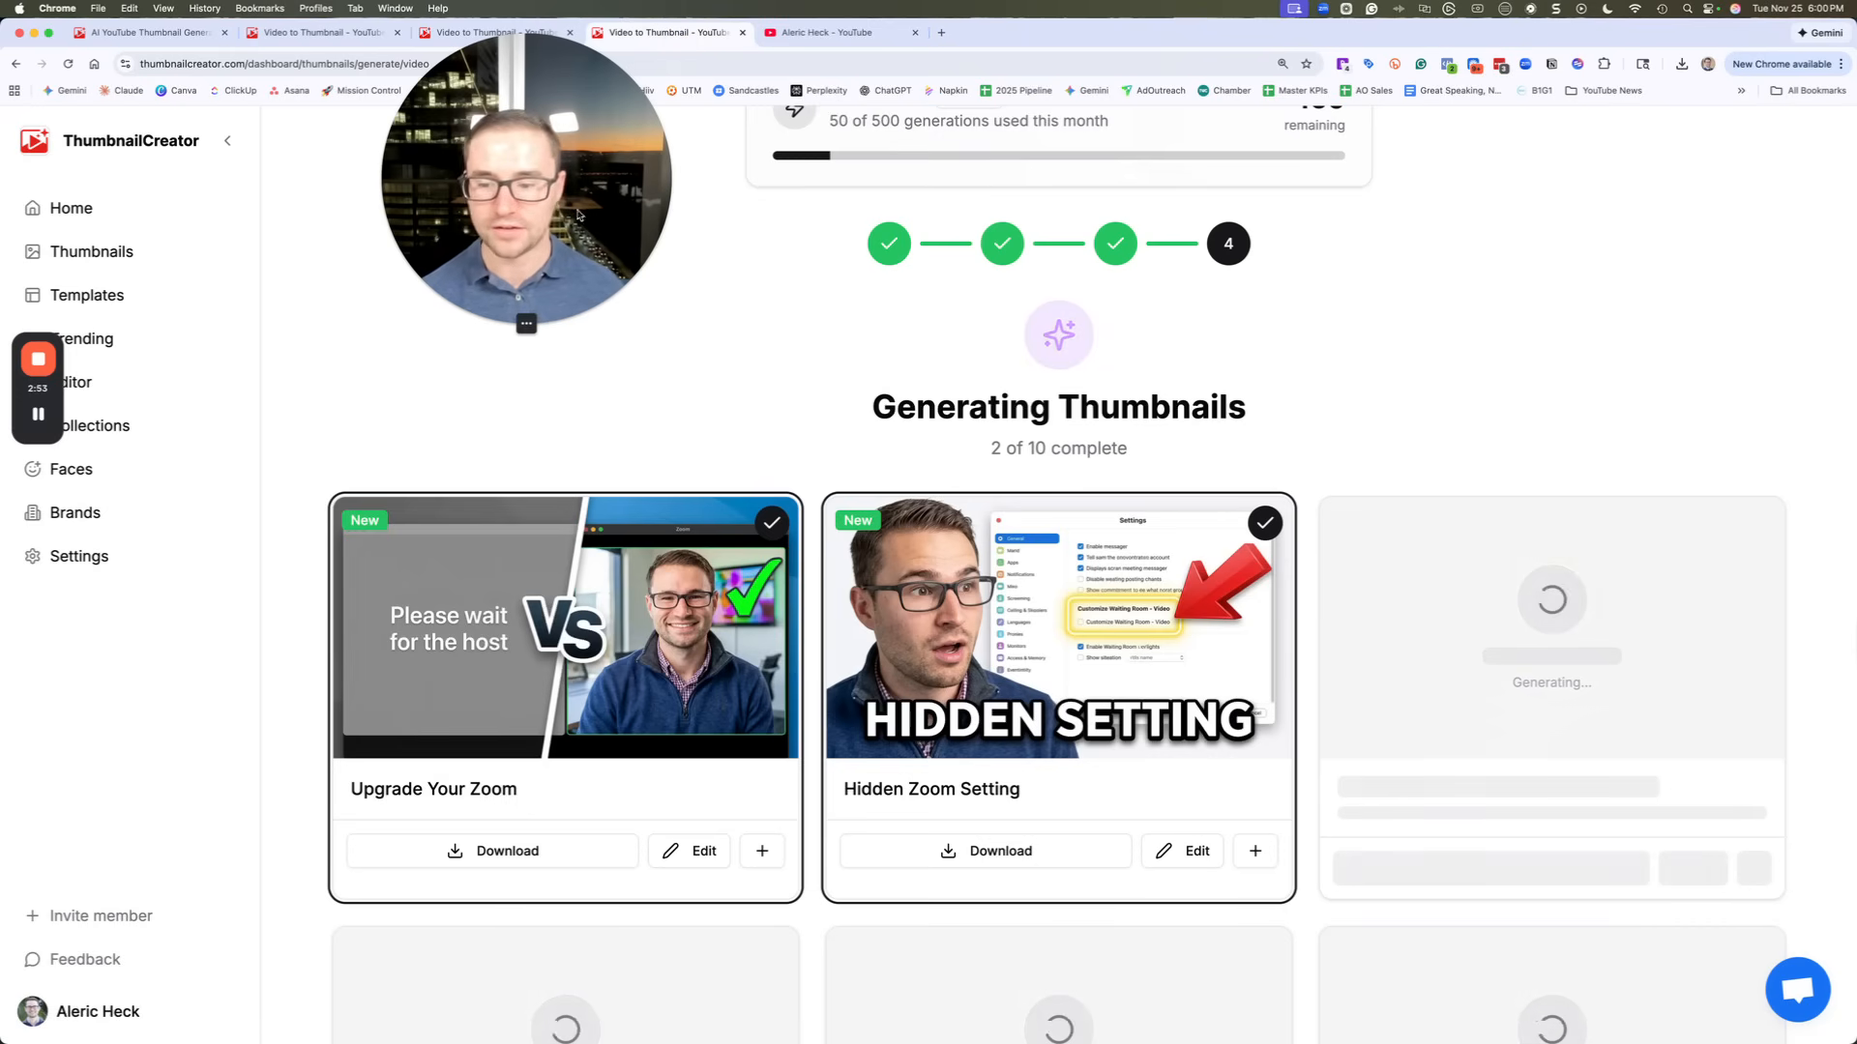
Scroll through the Zoom thumbnails as Upgrade Your Zoom, Hidden Zoom Setting and Impress Your Clients finish
scroll(down, 3)
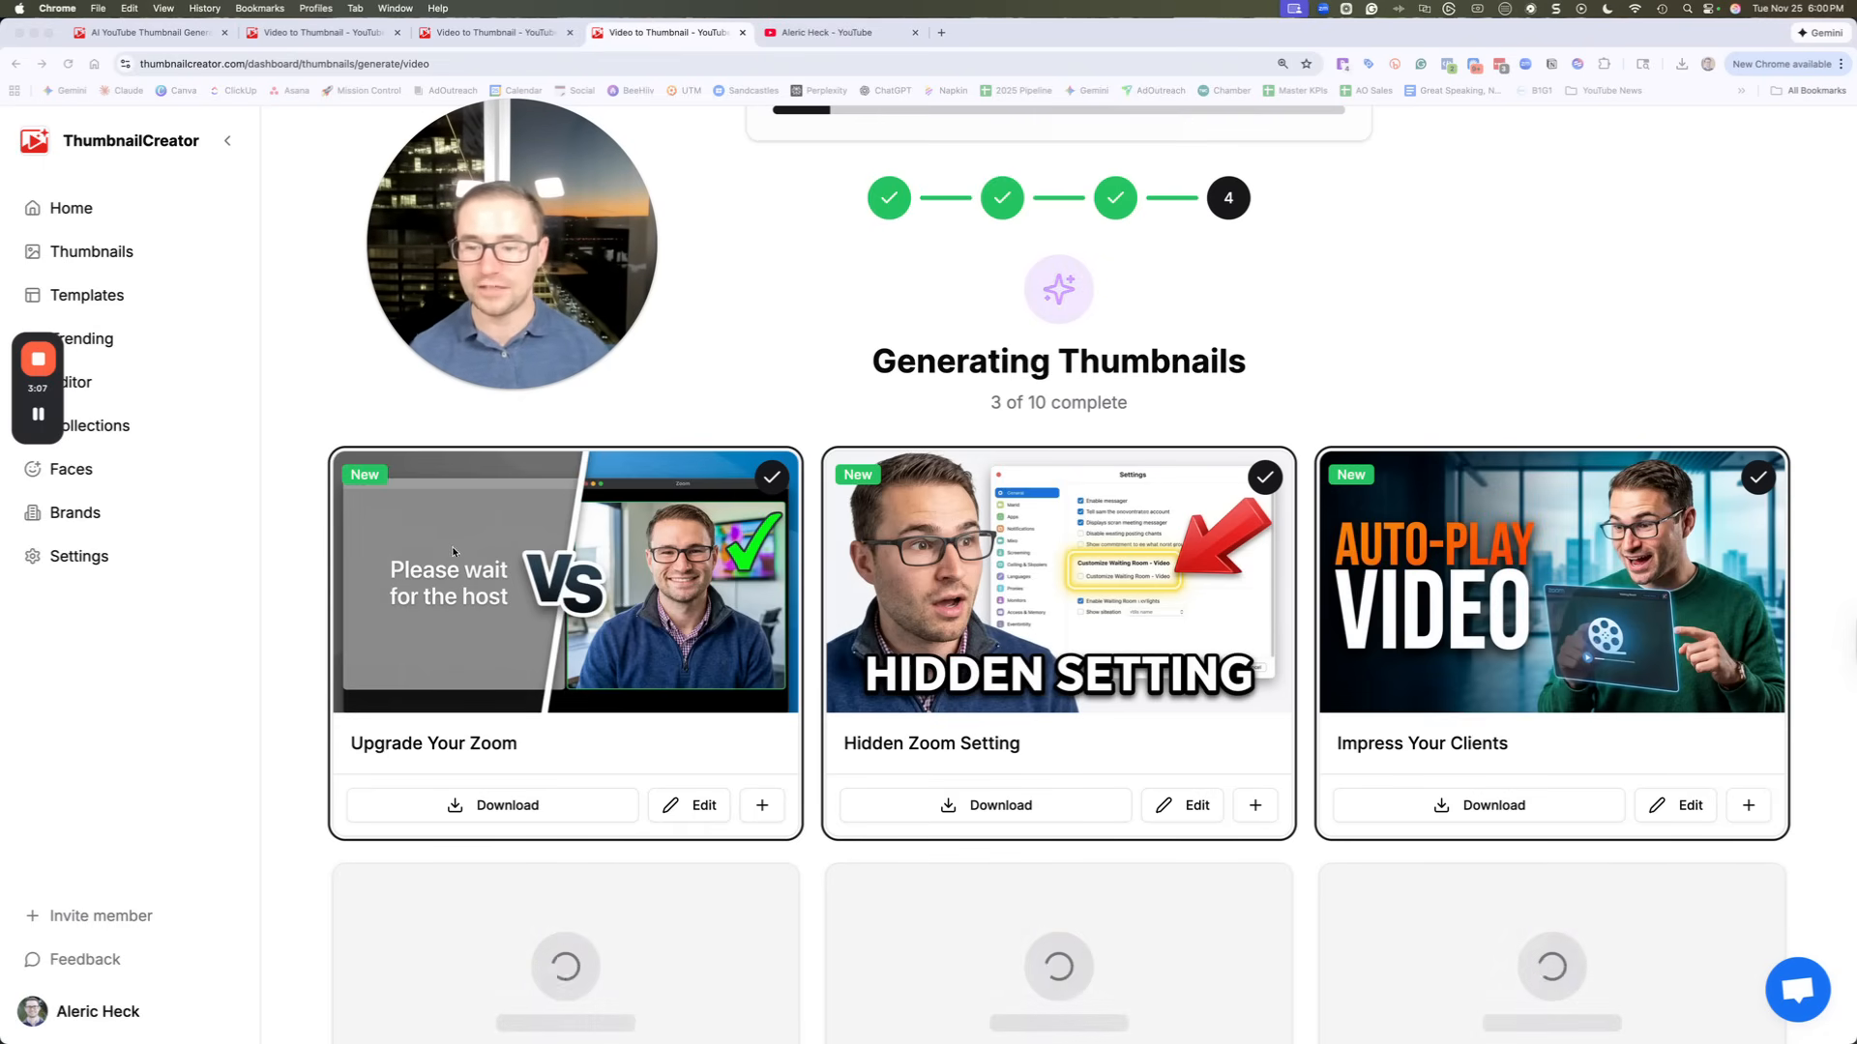
mouse_move(711, 580)
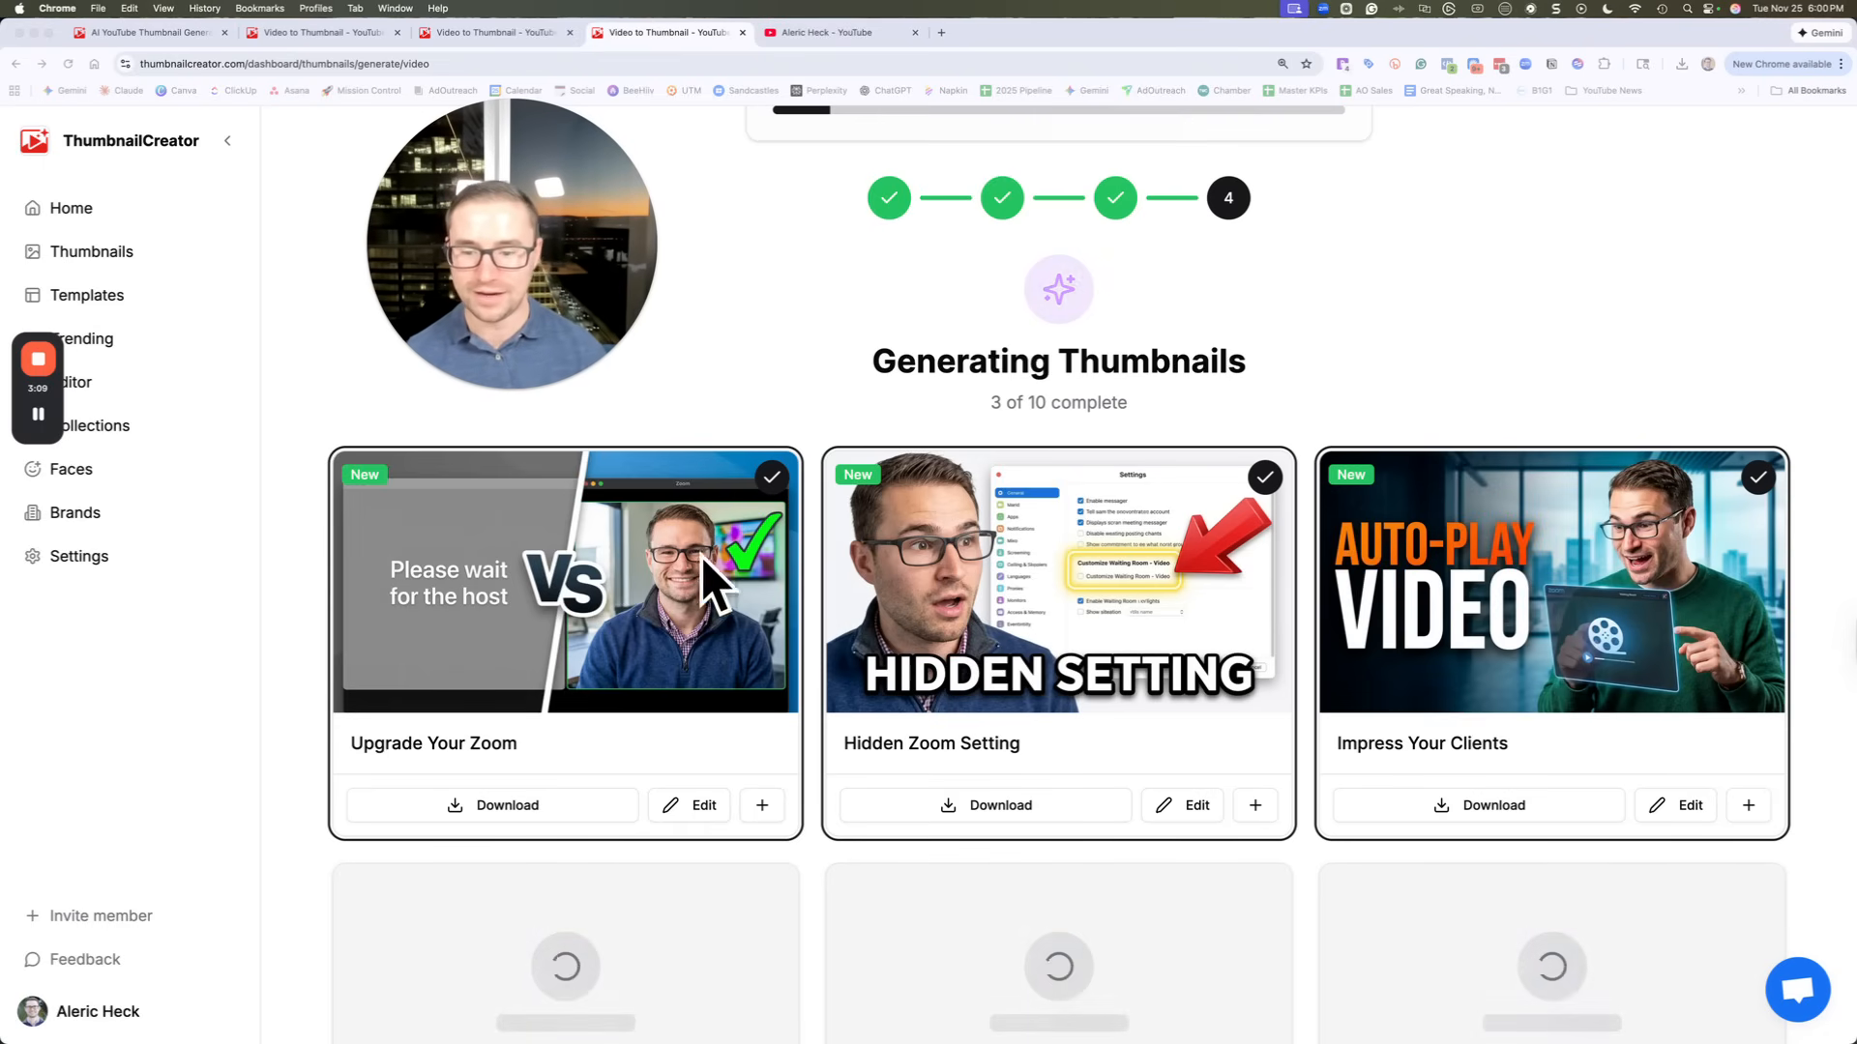
mouse_move(1494, 616)
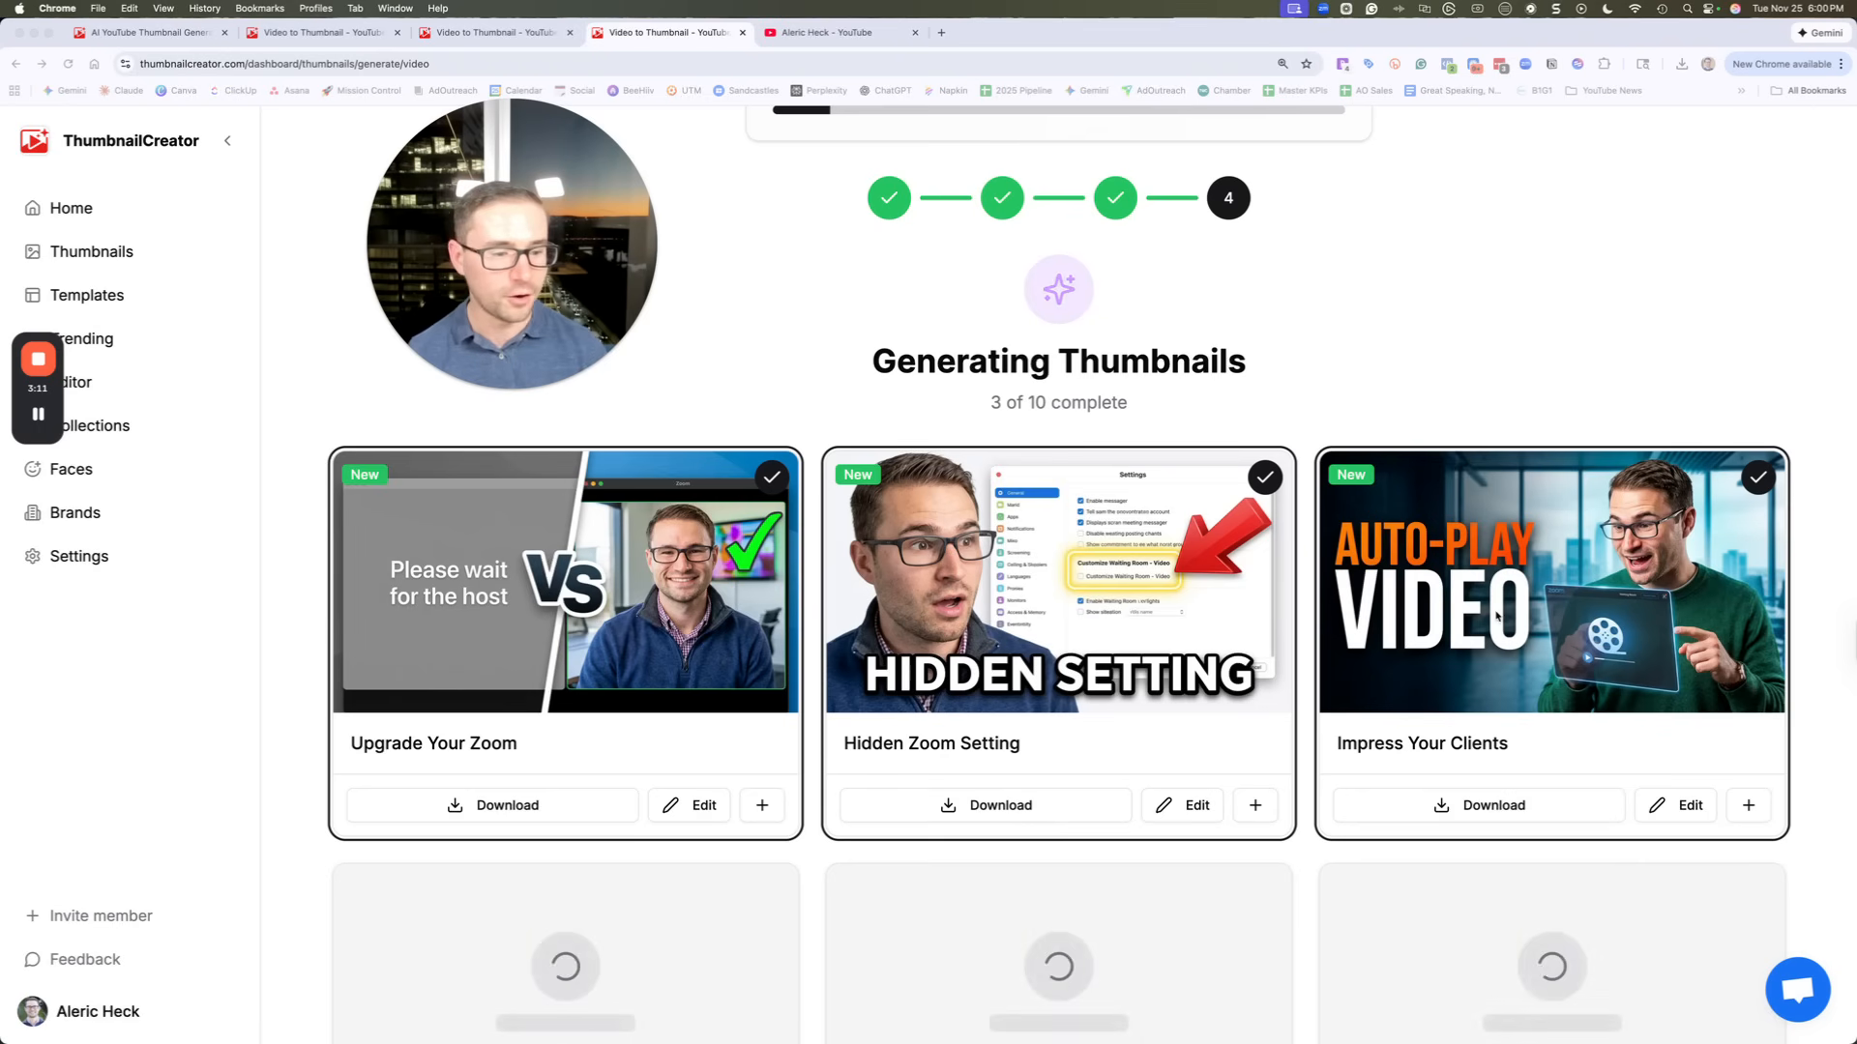
mouse_move(1057, 612)
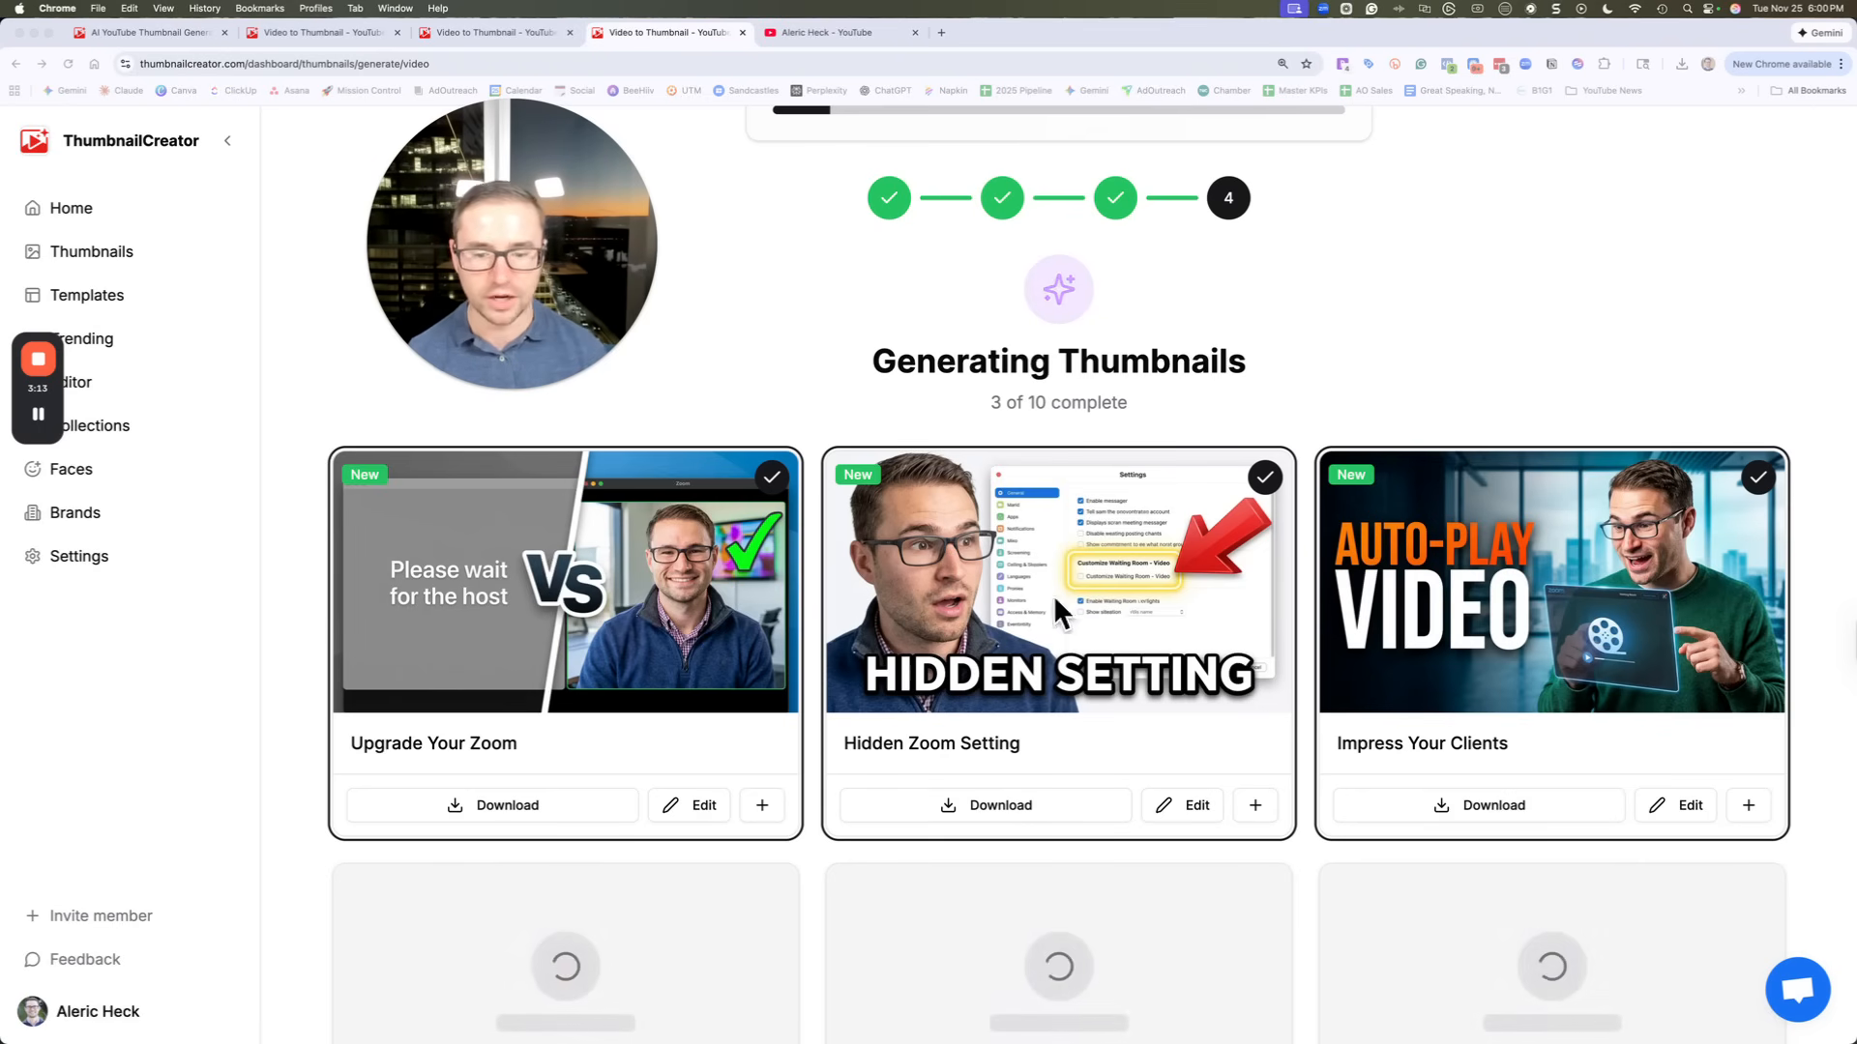
scroll(down, 3)
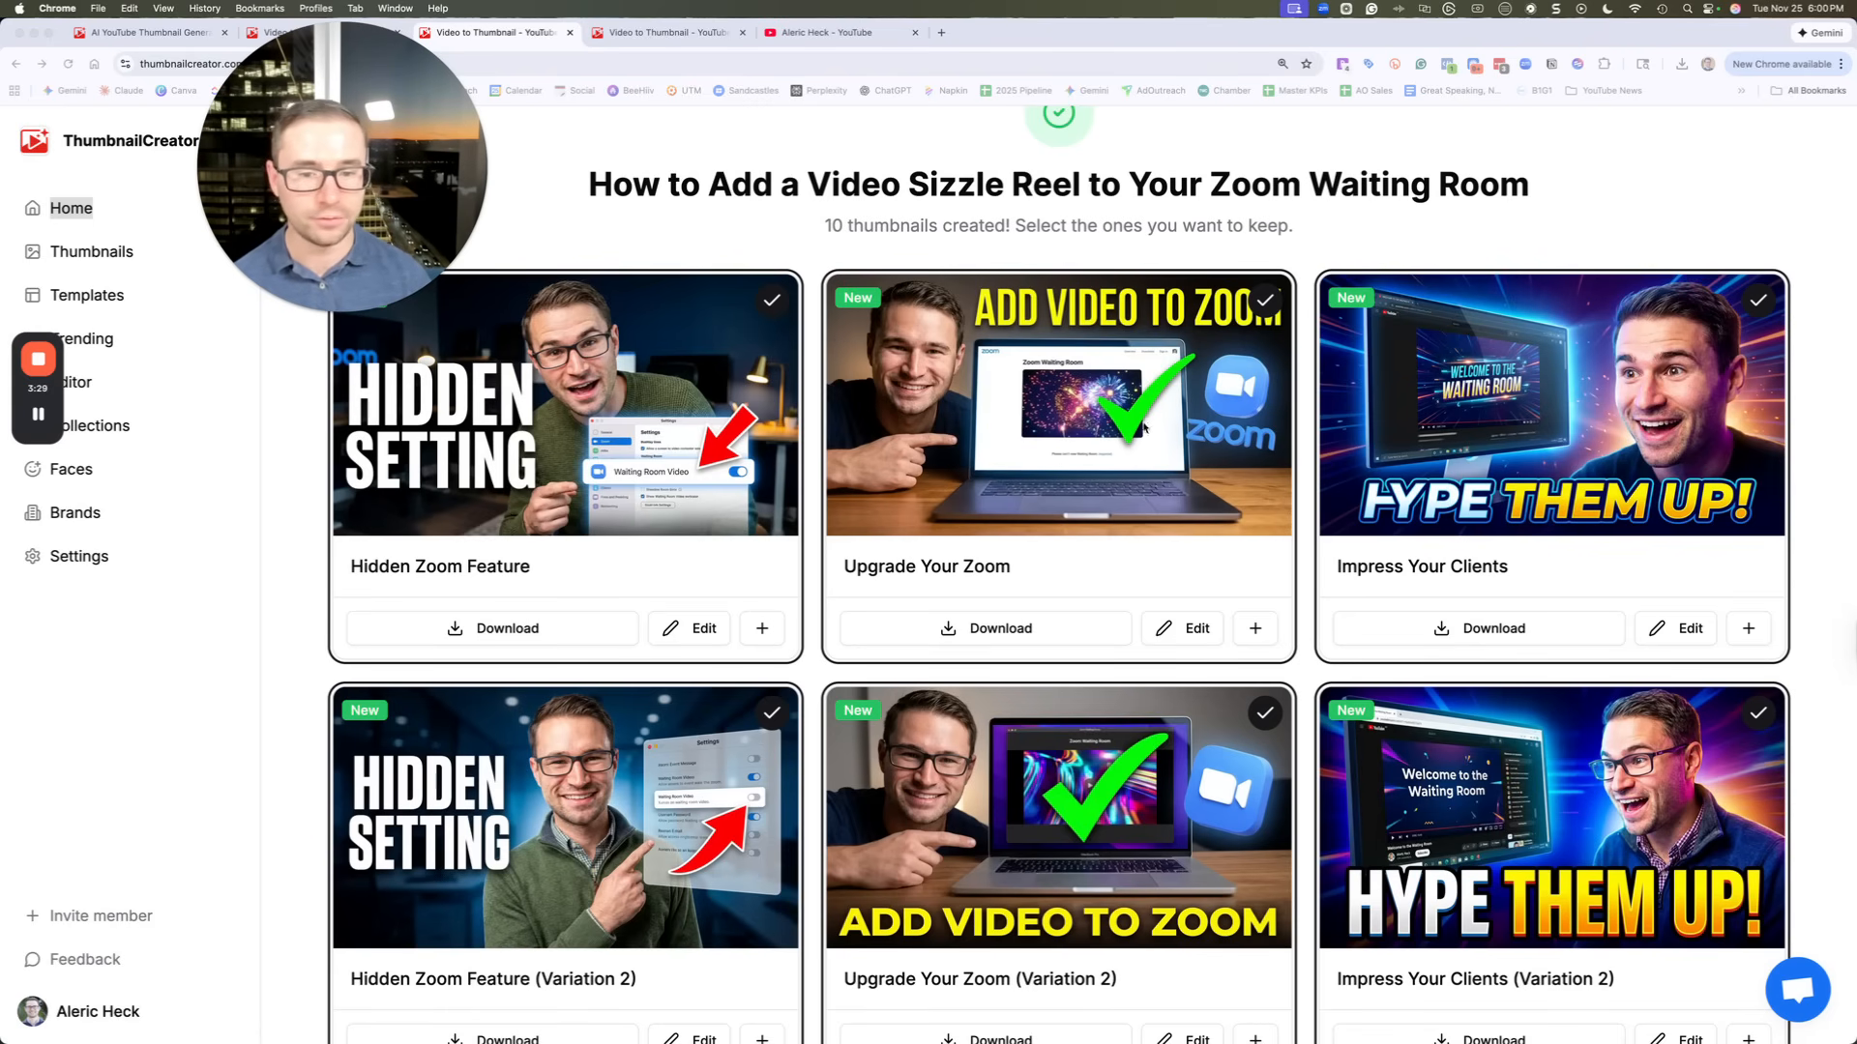
mouse_move(681, 515)
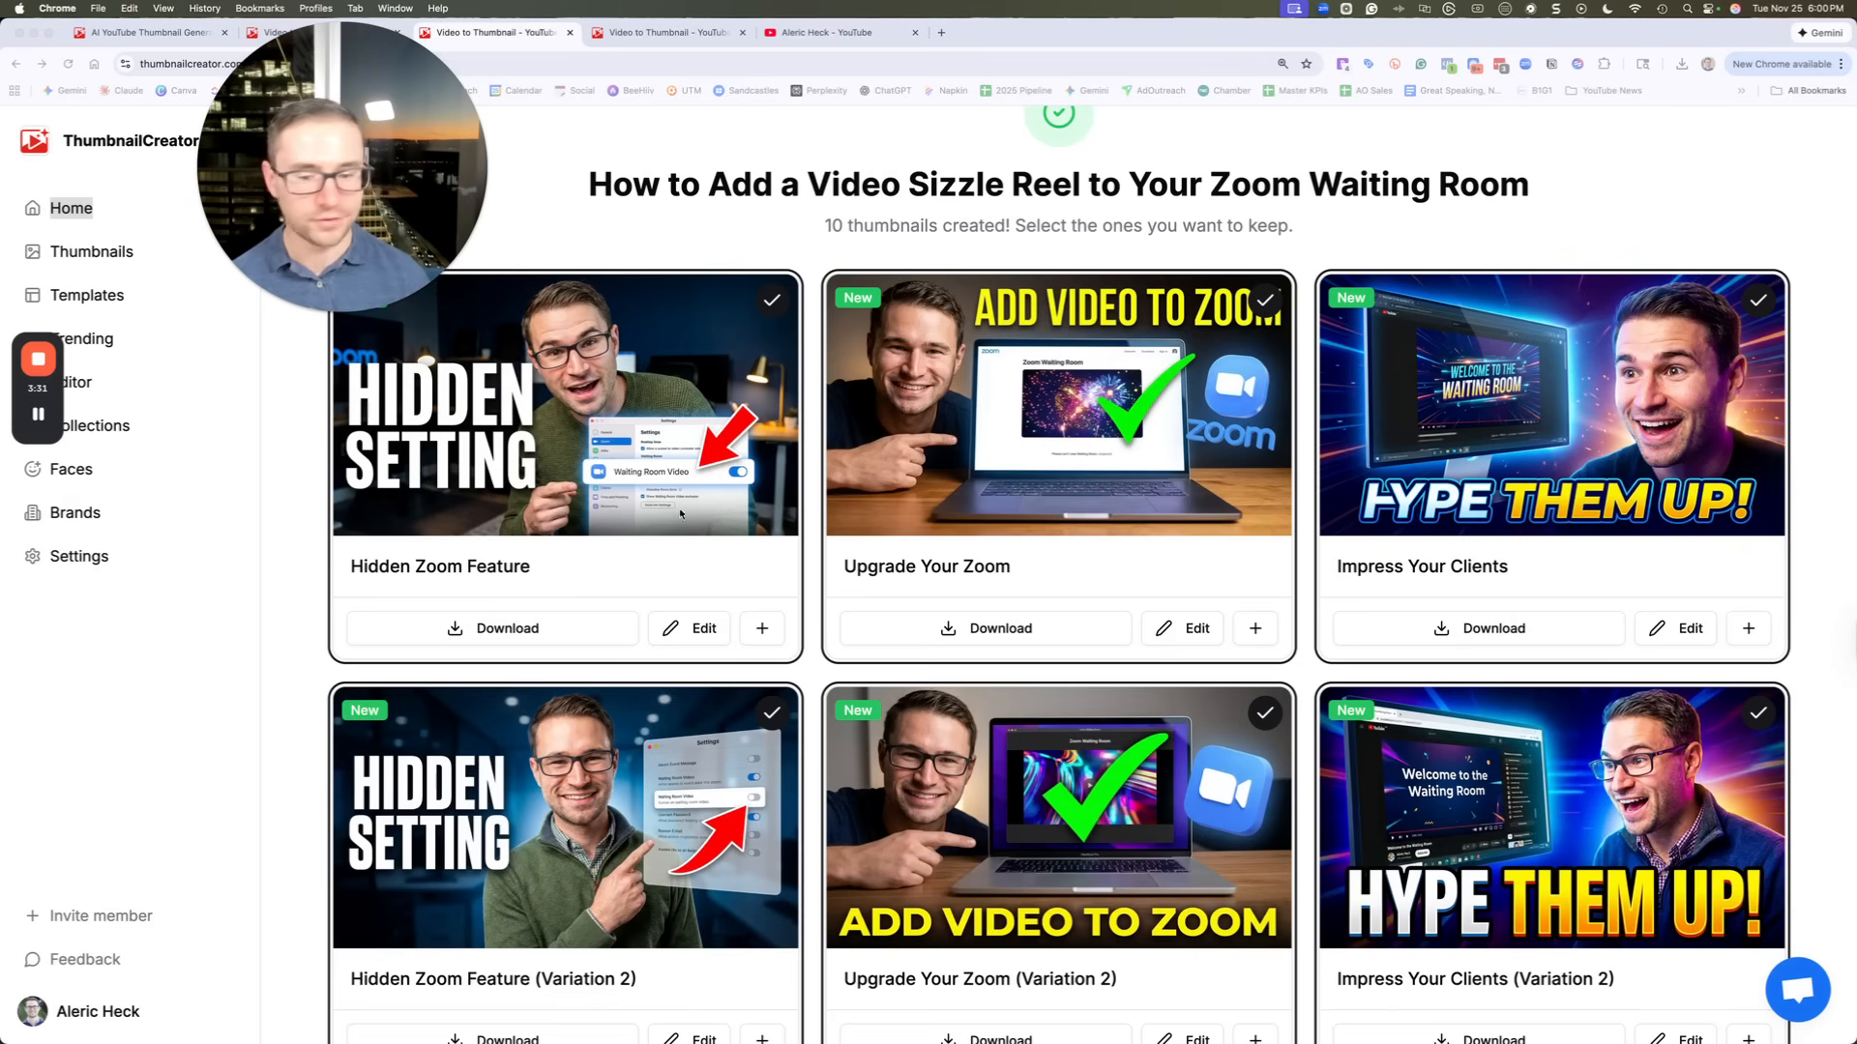
Scroll the sizzle-reel results and open the 'Hidden Zoom Feature' thumbnail in the editor
scroll(down, 3)
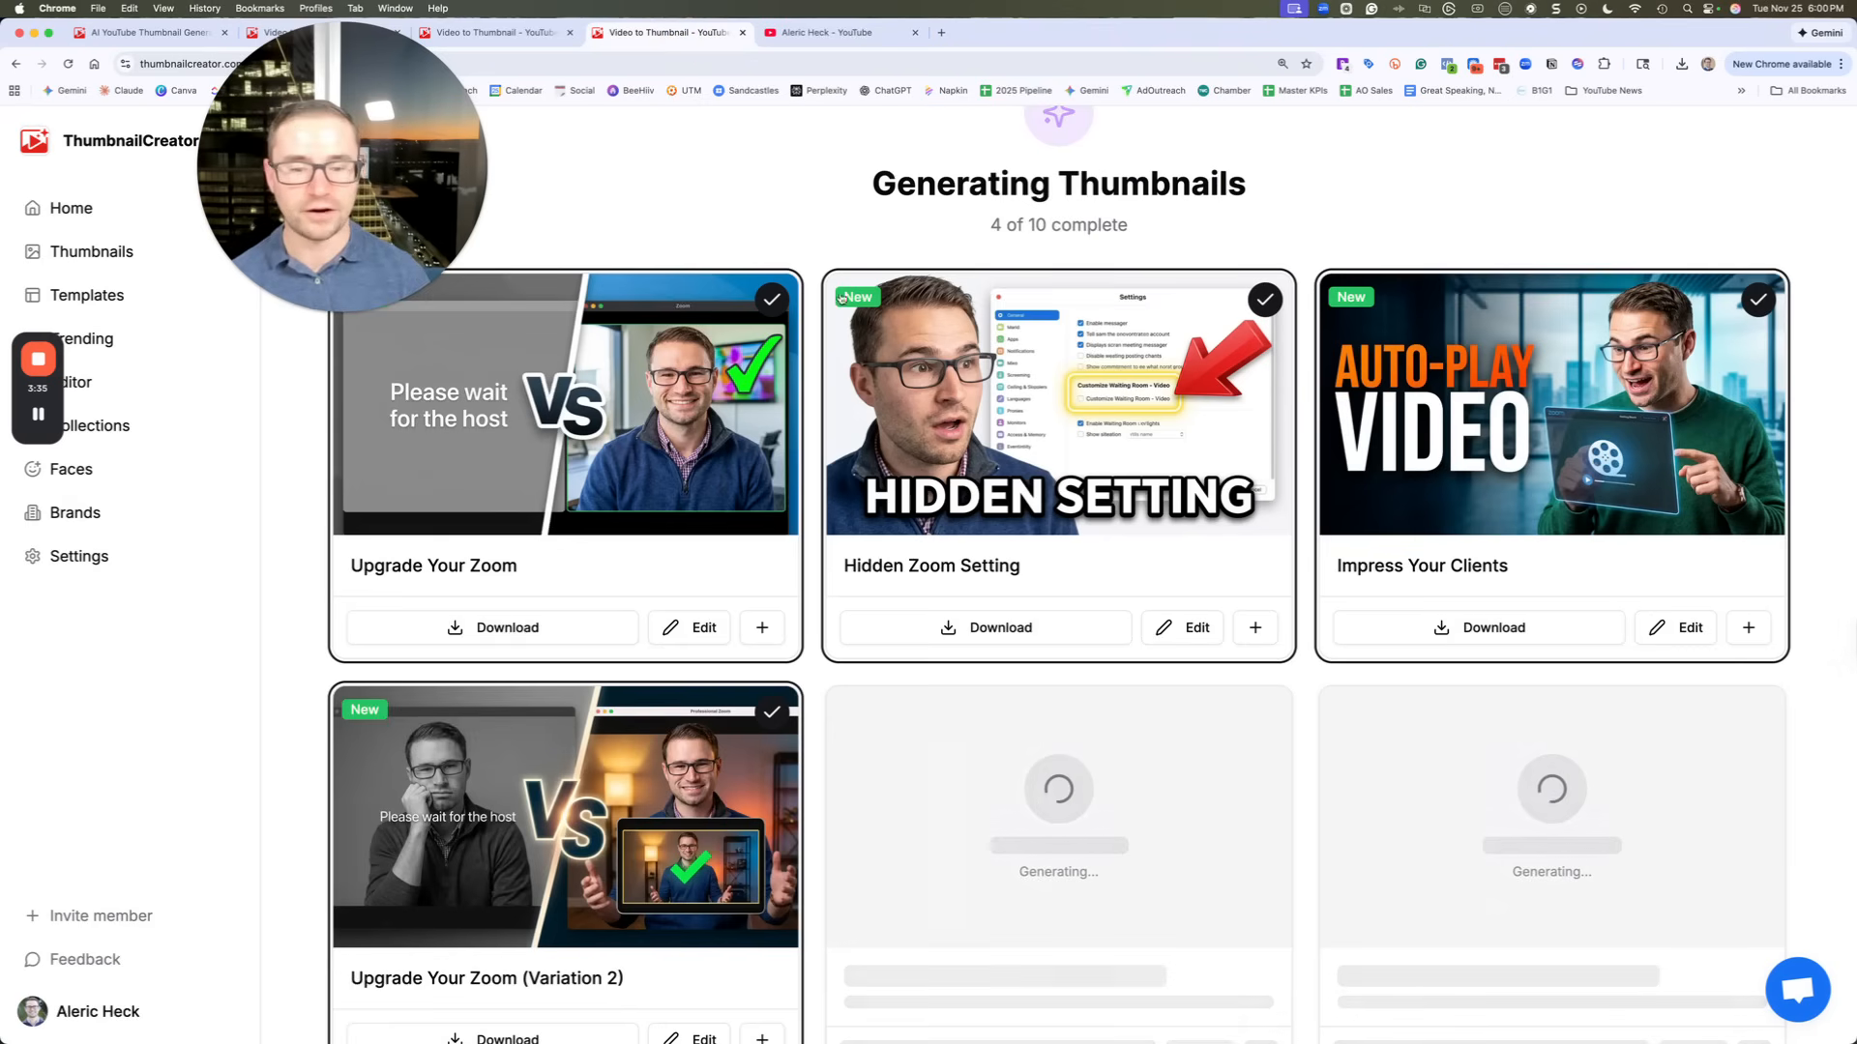
scroll(down, 3)
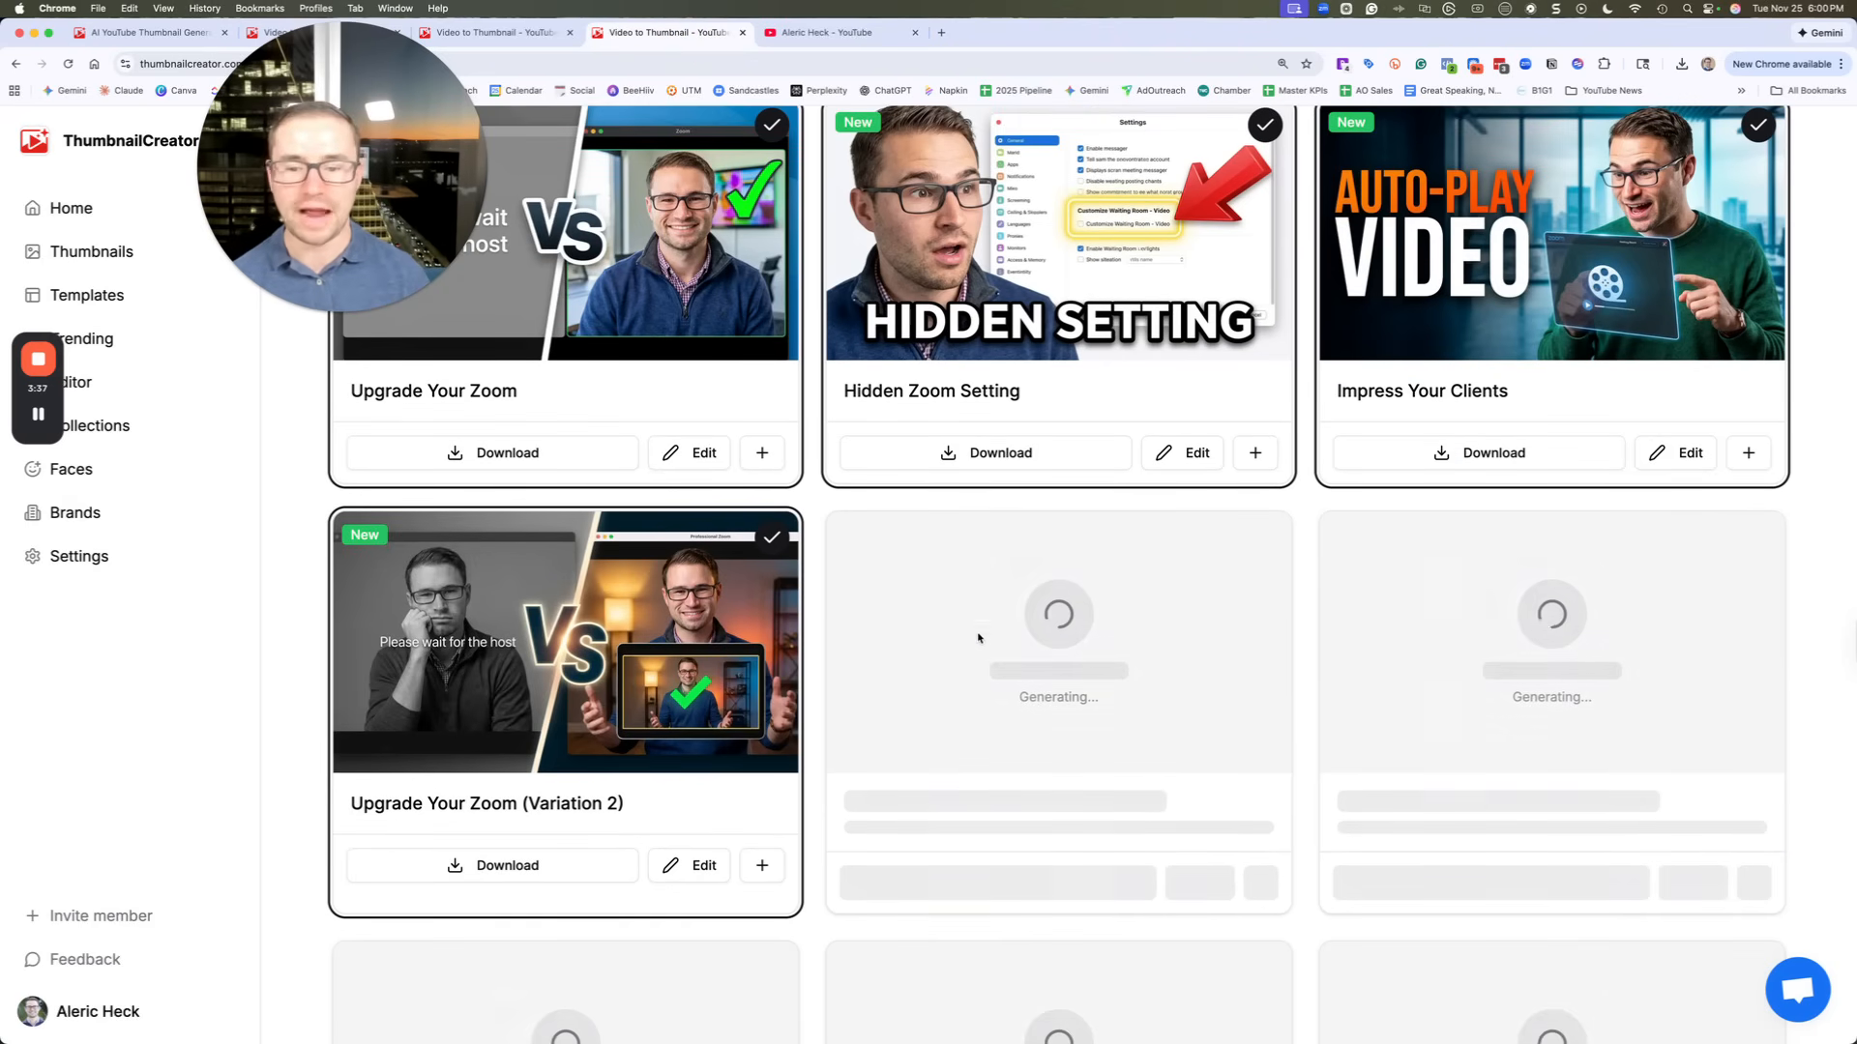
scroll(up, 3)
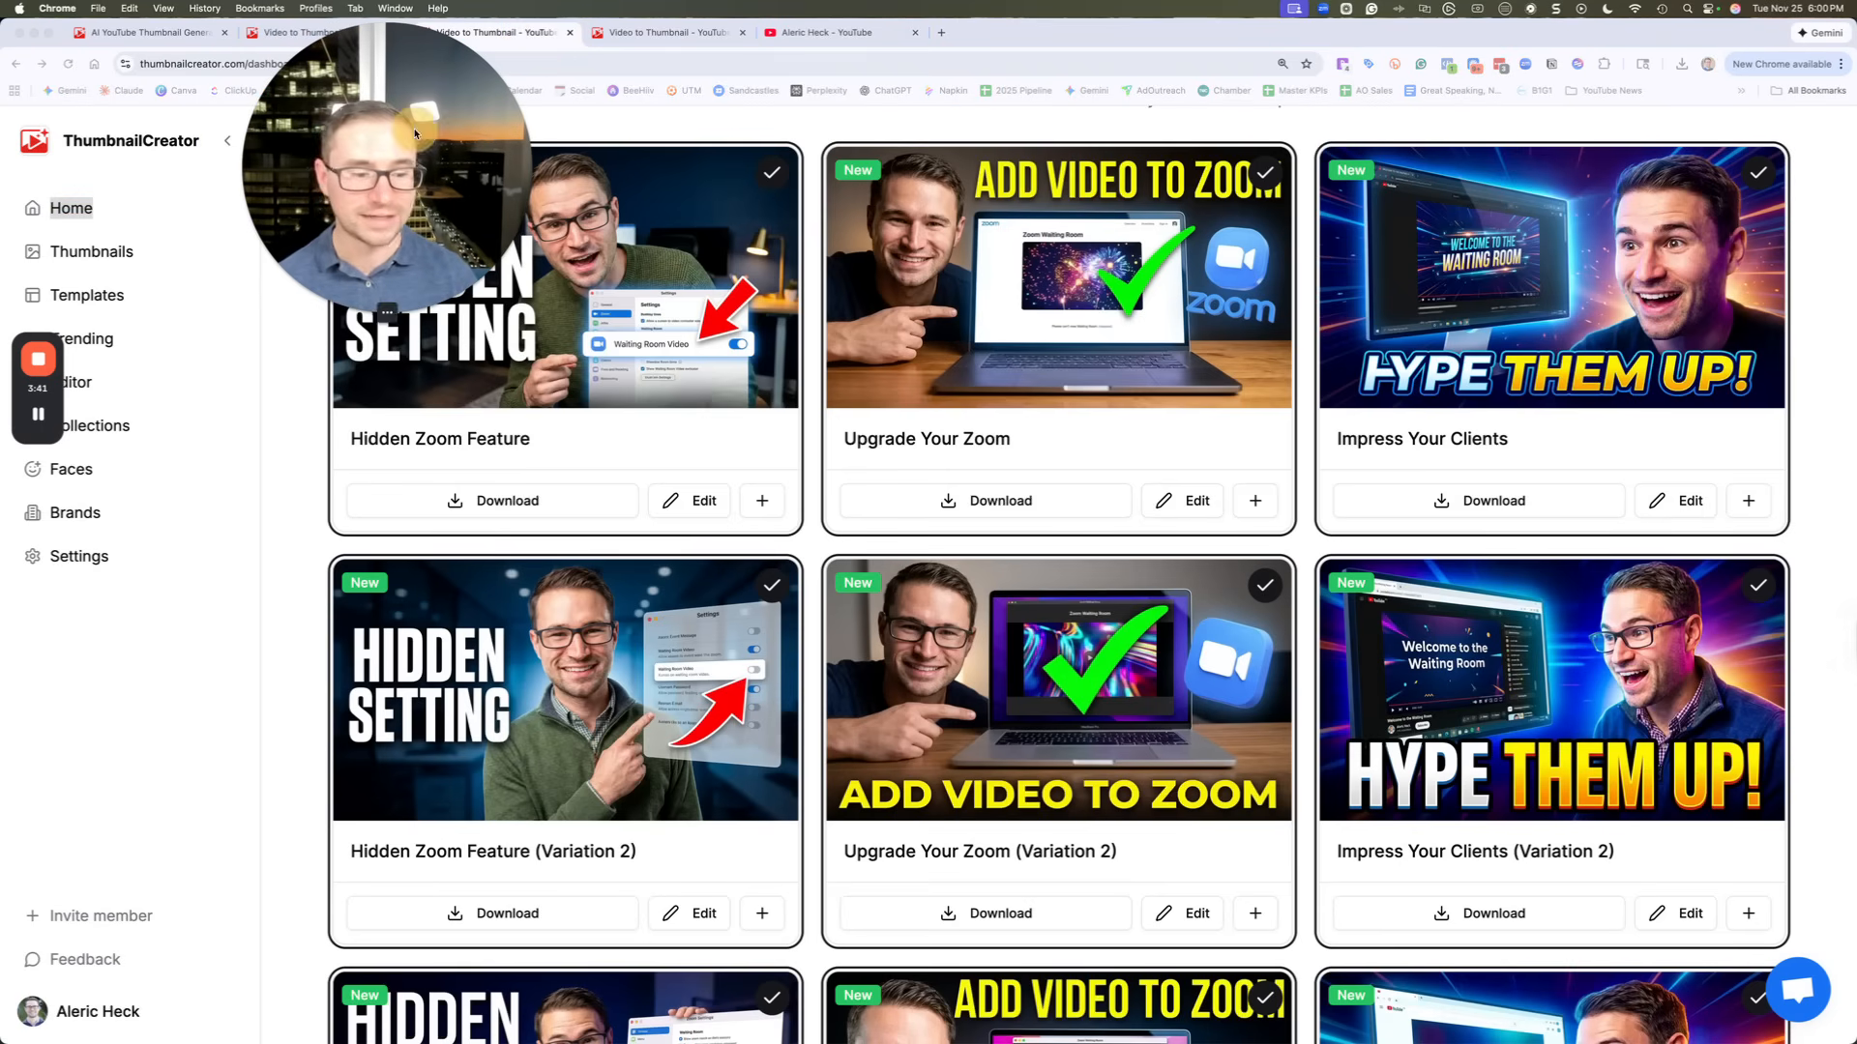
scroll(up, 3)
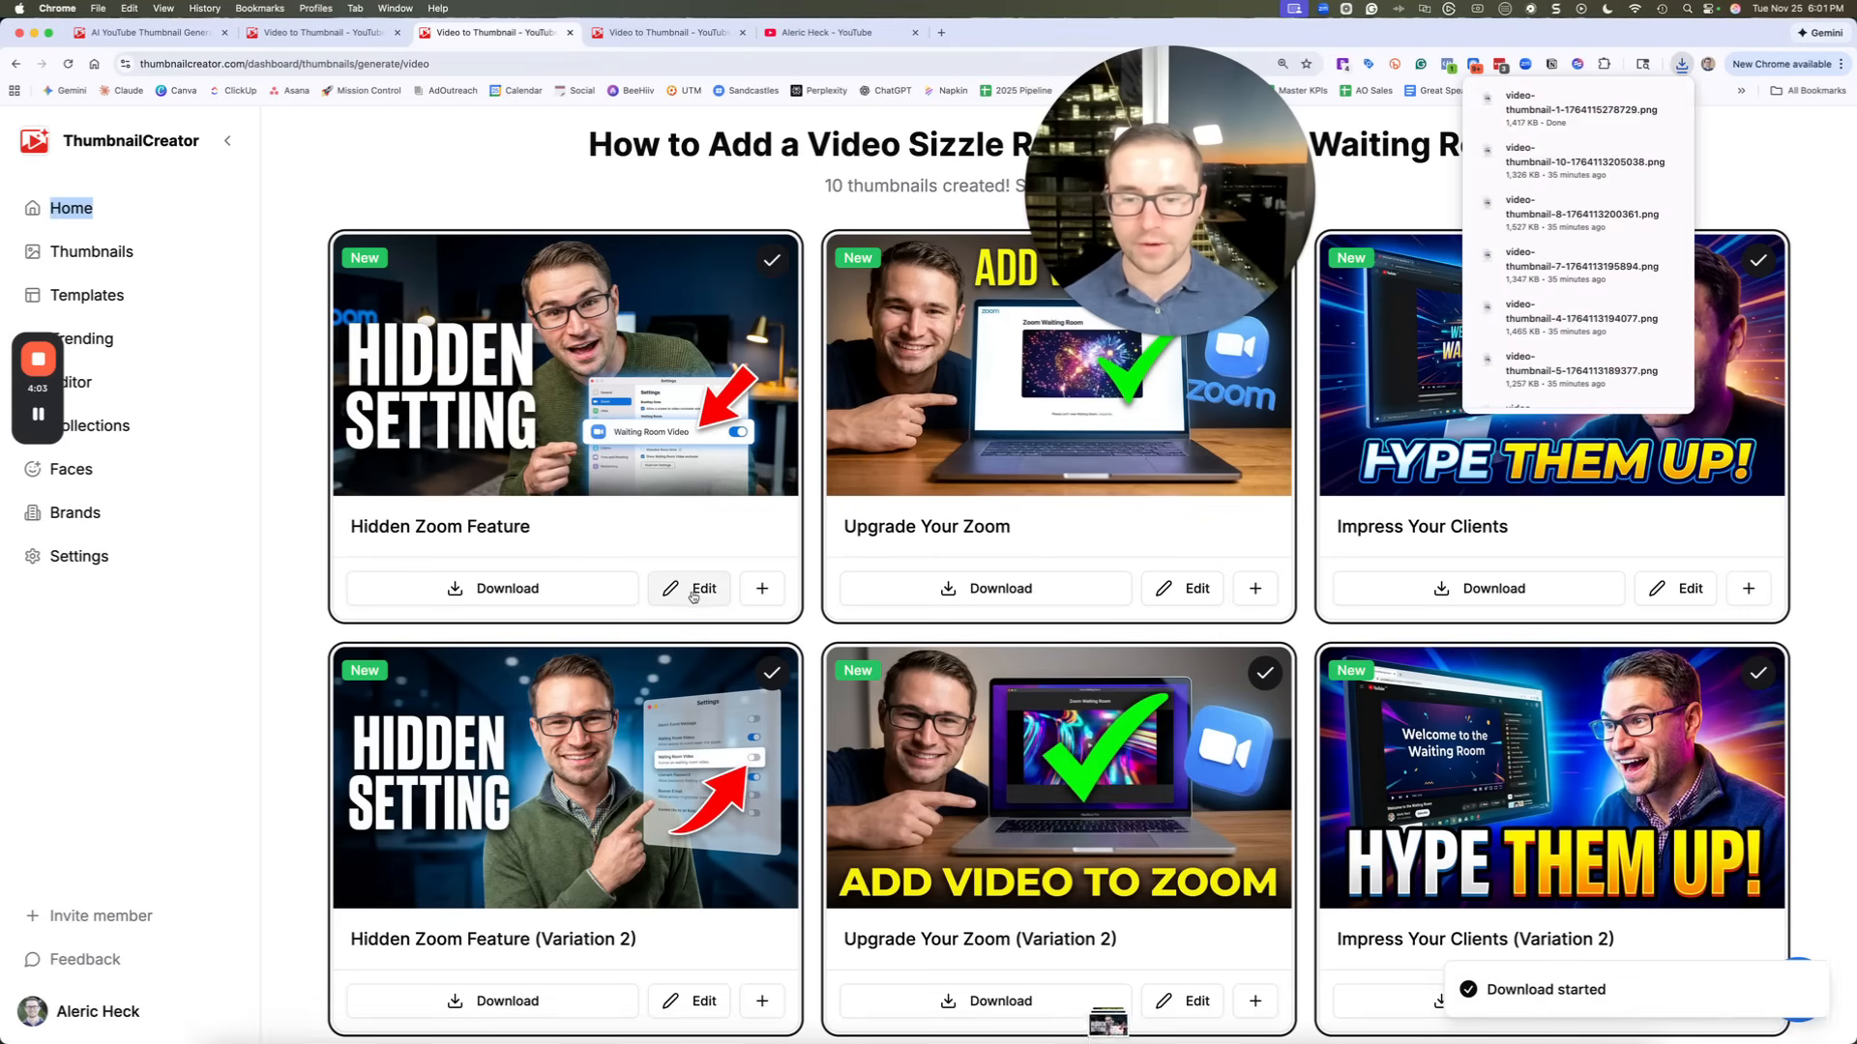
click(702, 589)
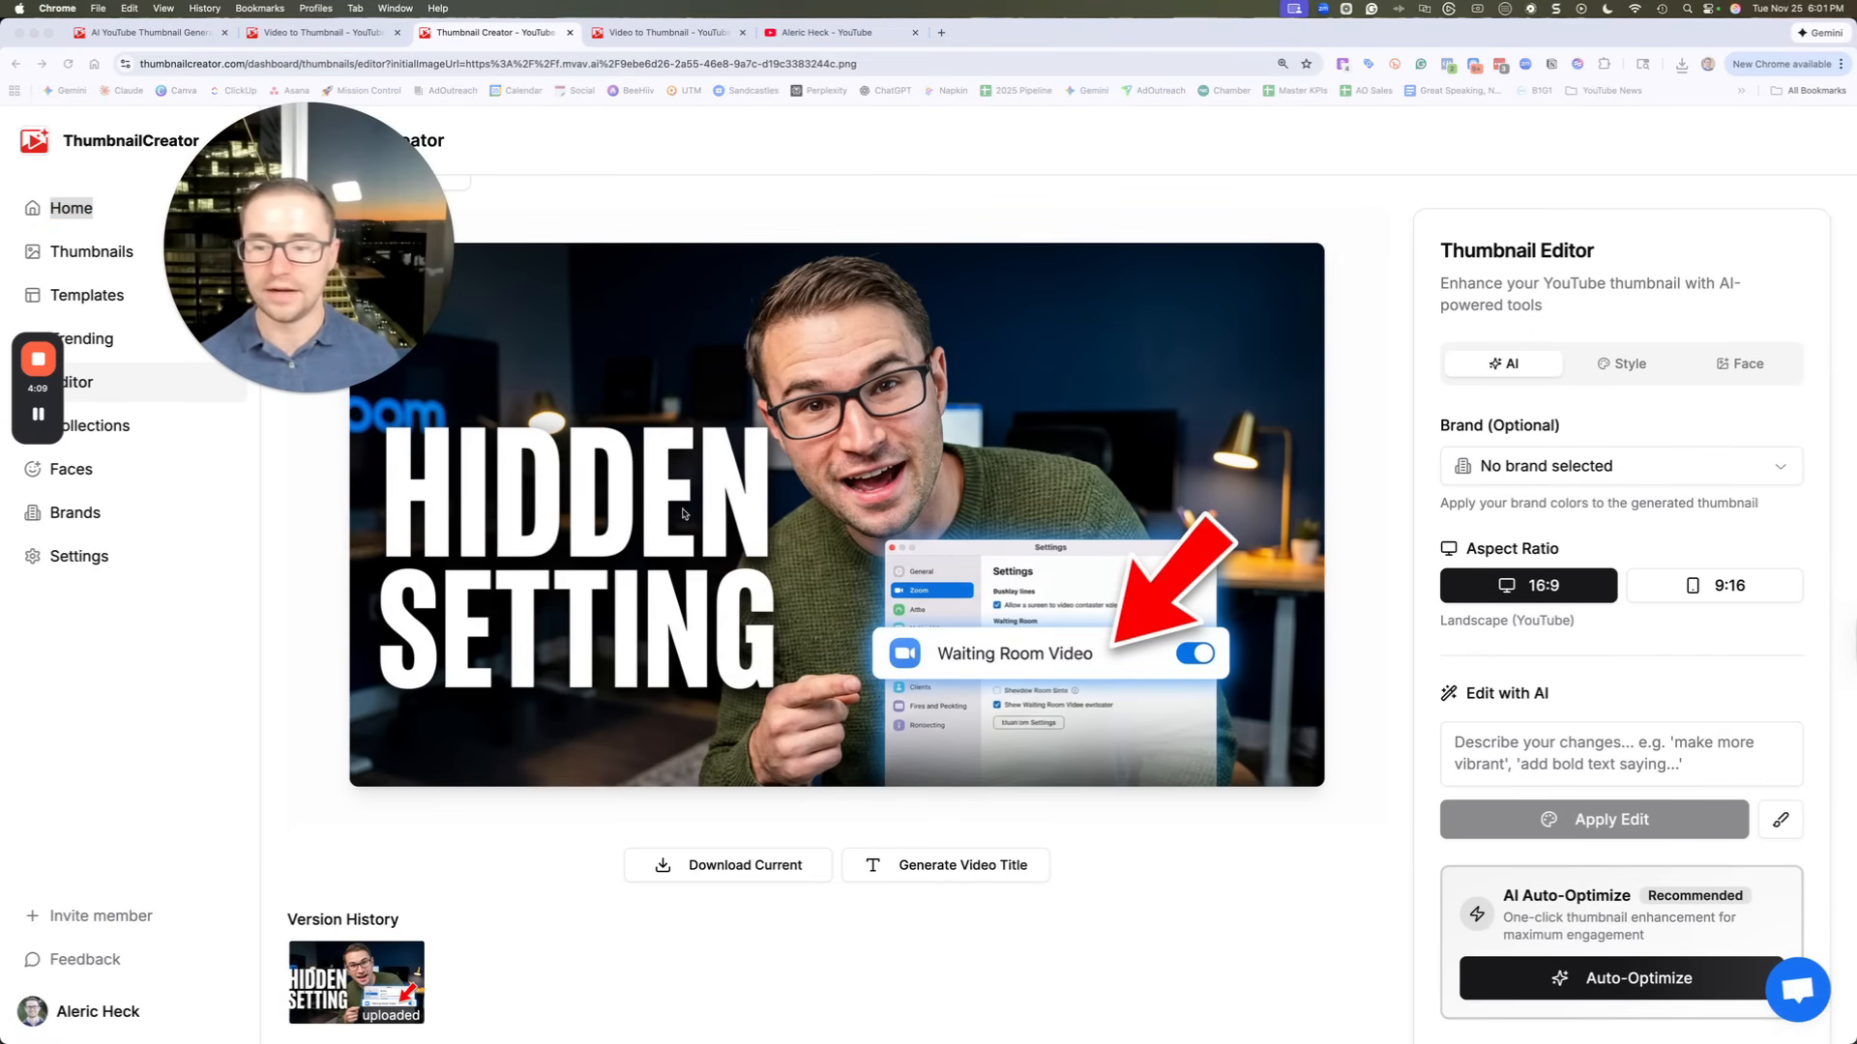
mouse_move(784, 649)
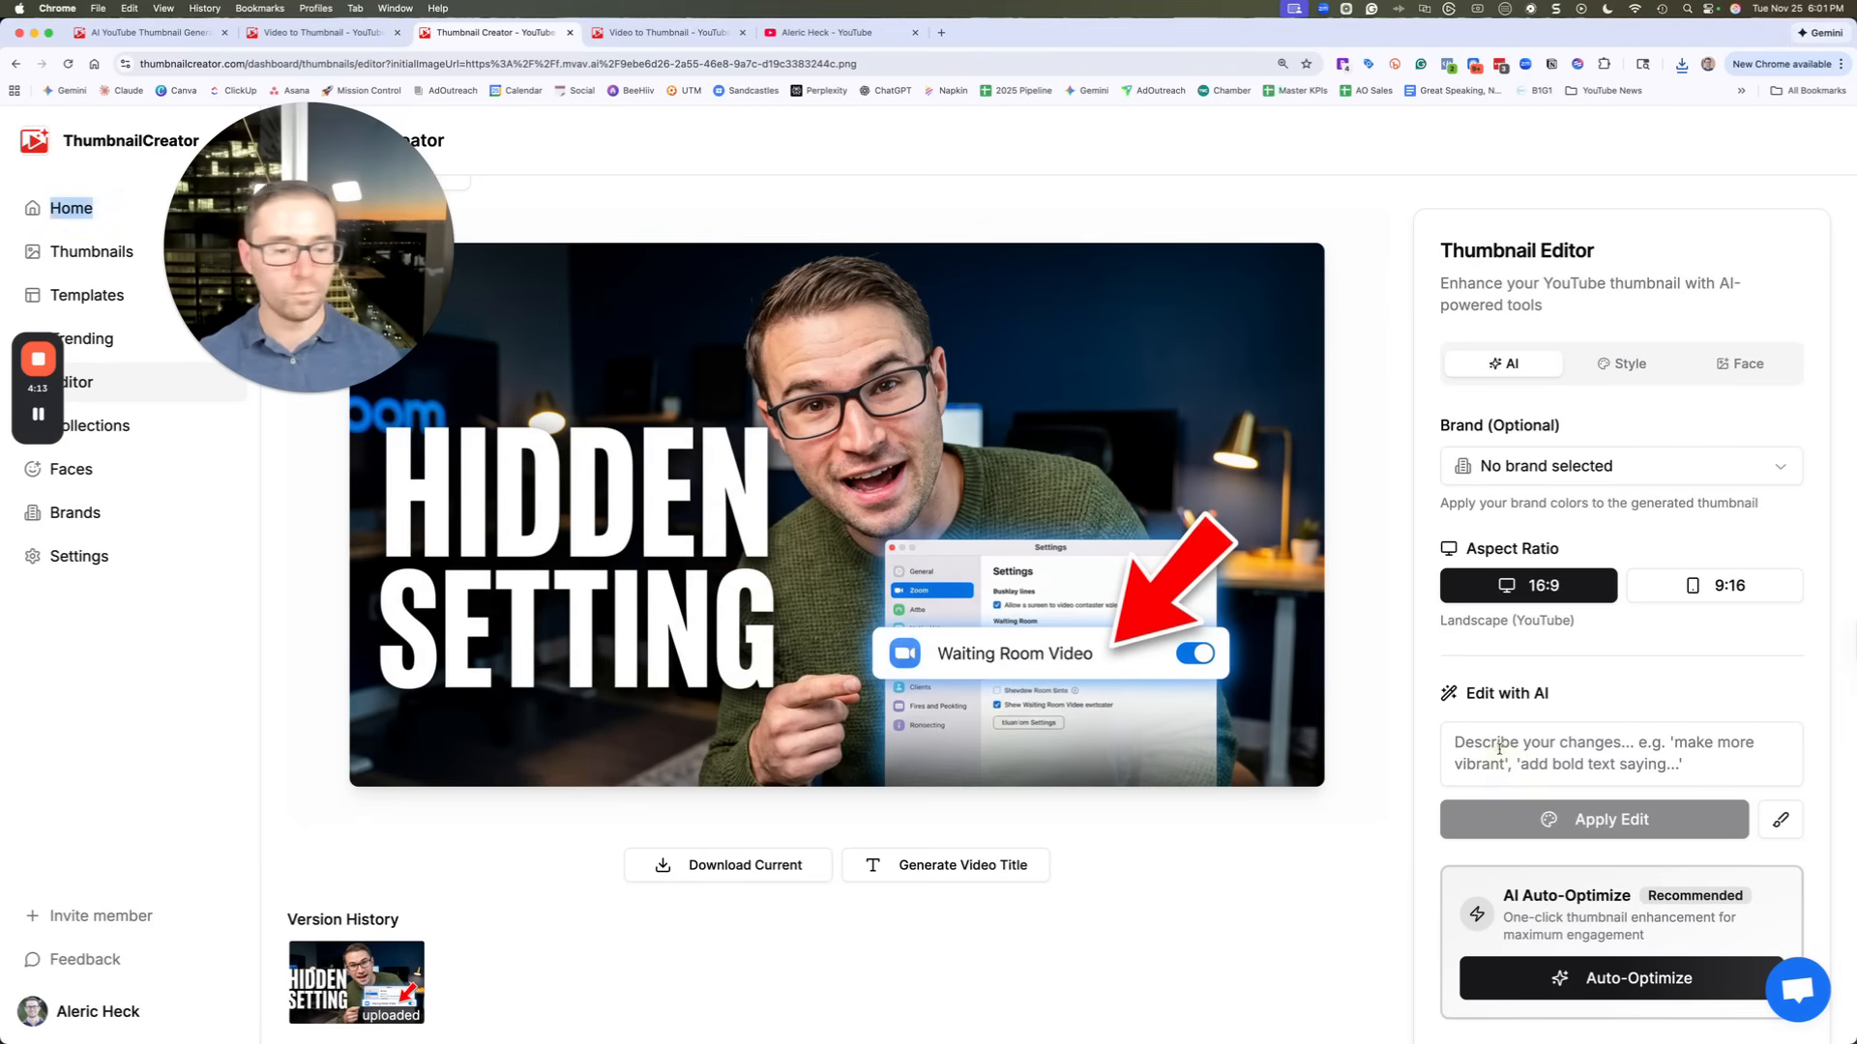
Submit the AI edit 'Change the text to say Hidden Zoom Setting' and return to the results
text(Change the t)
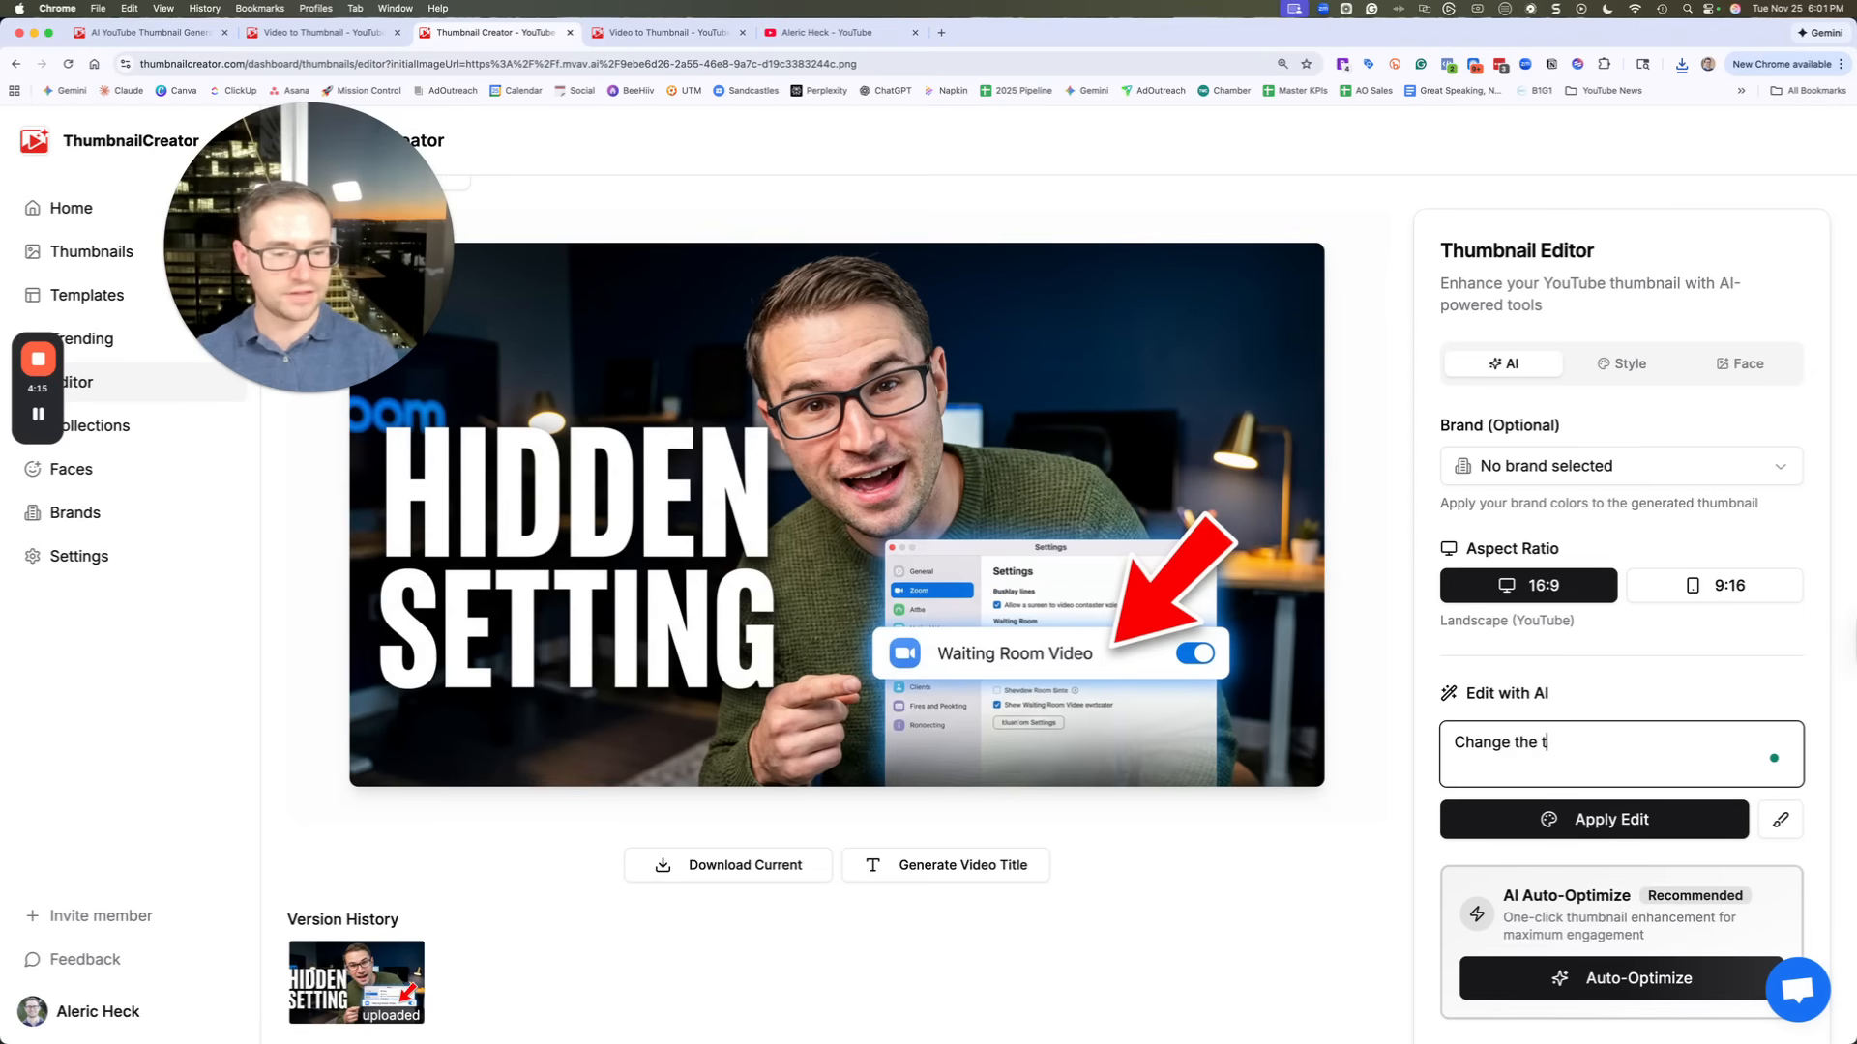
text(ext to say H)
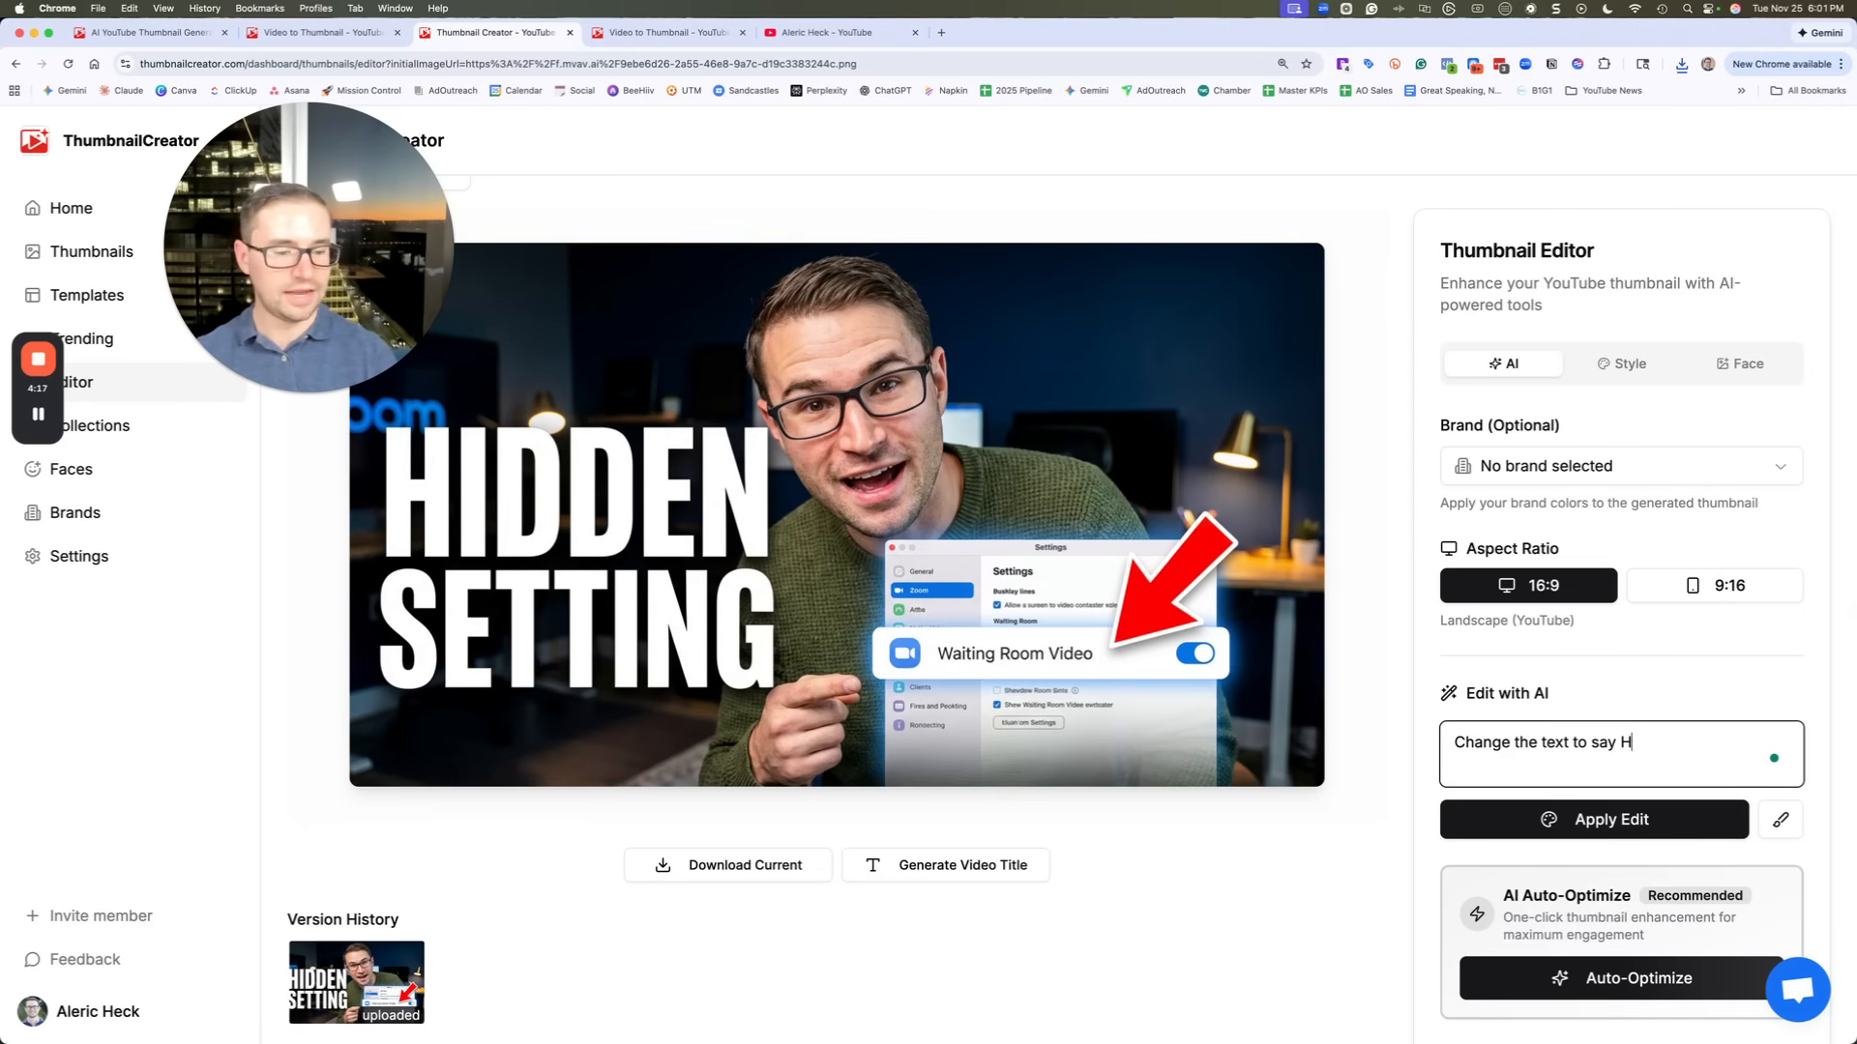
text(idden Zoom Sett)
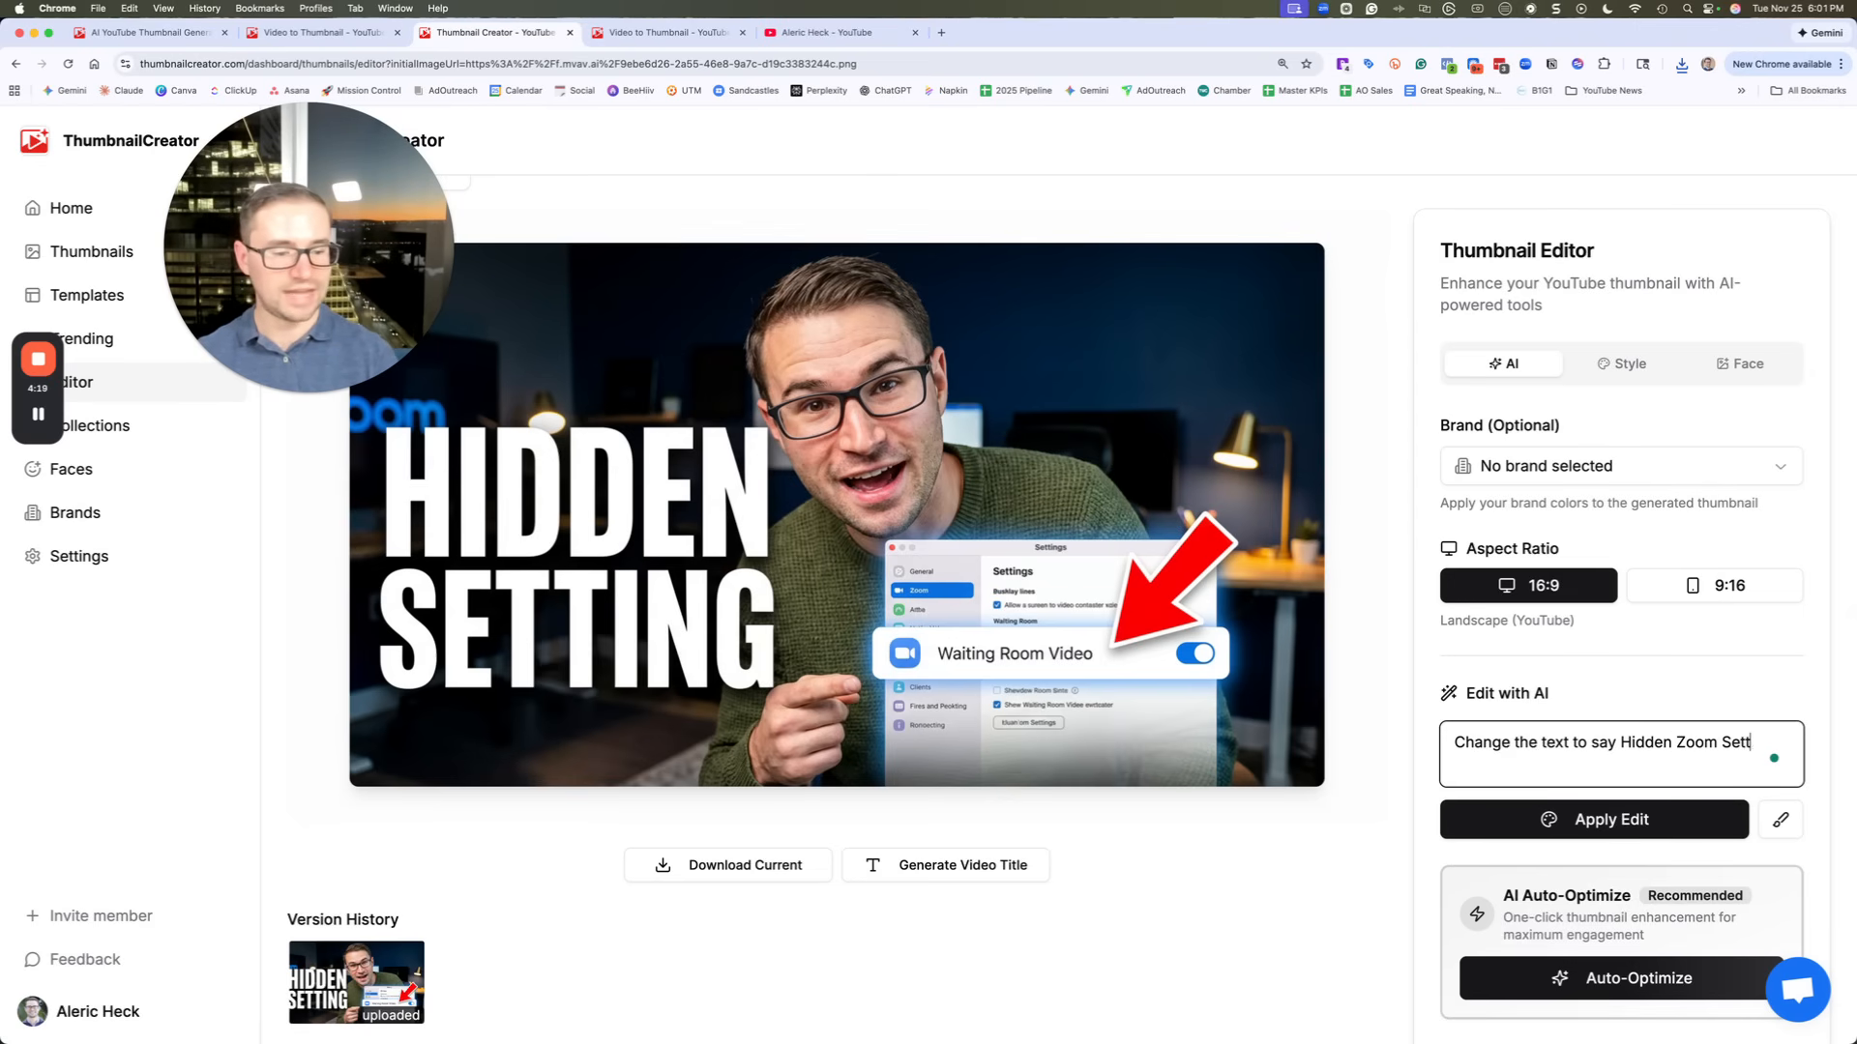
click(1592, 818)
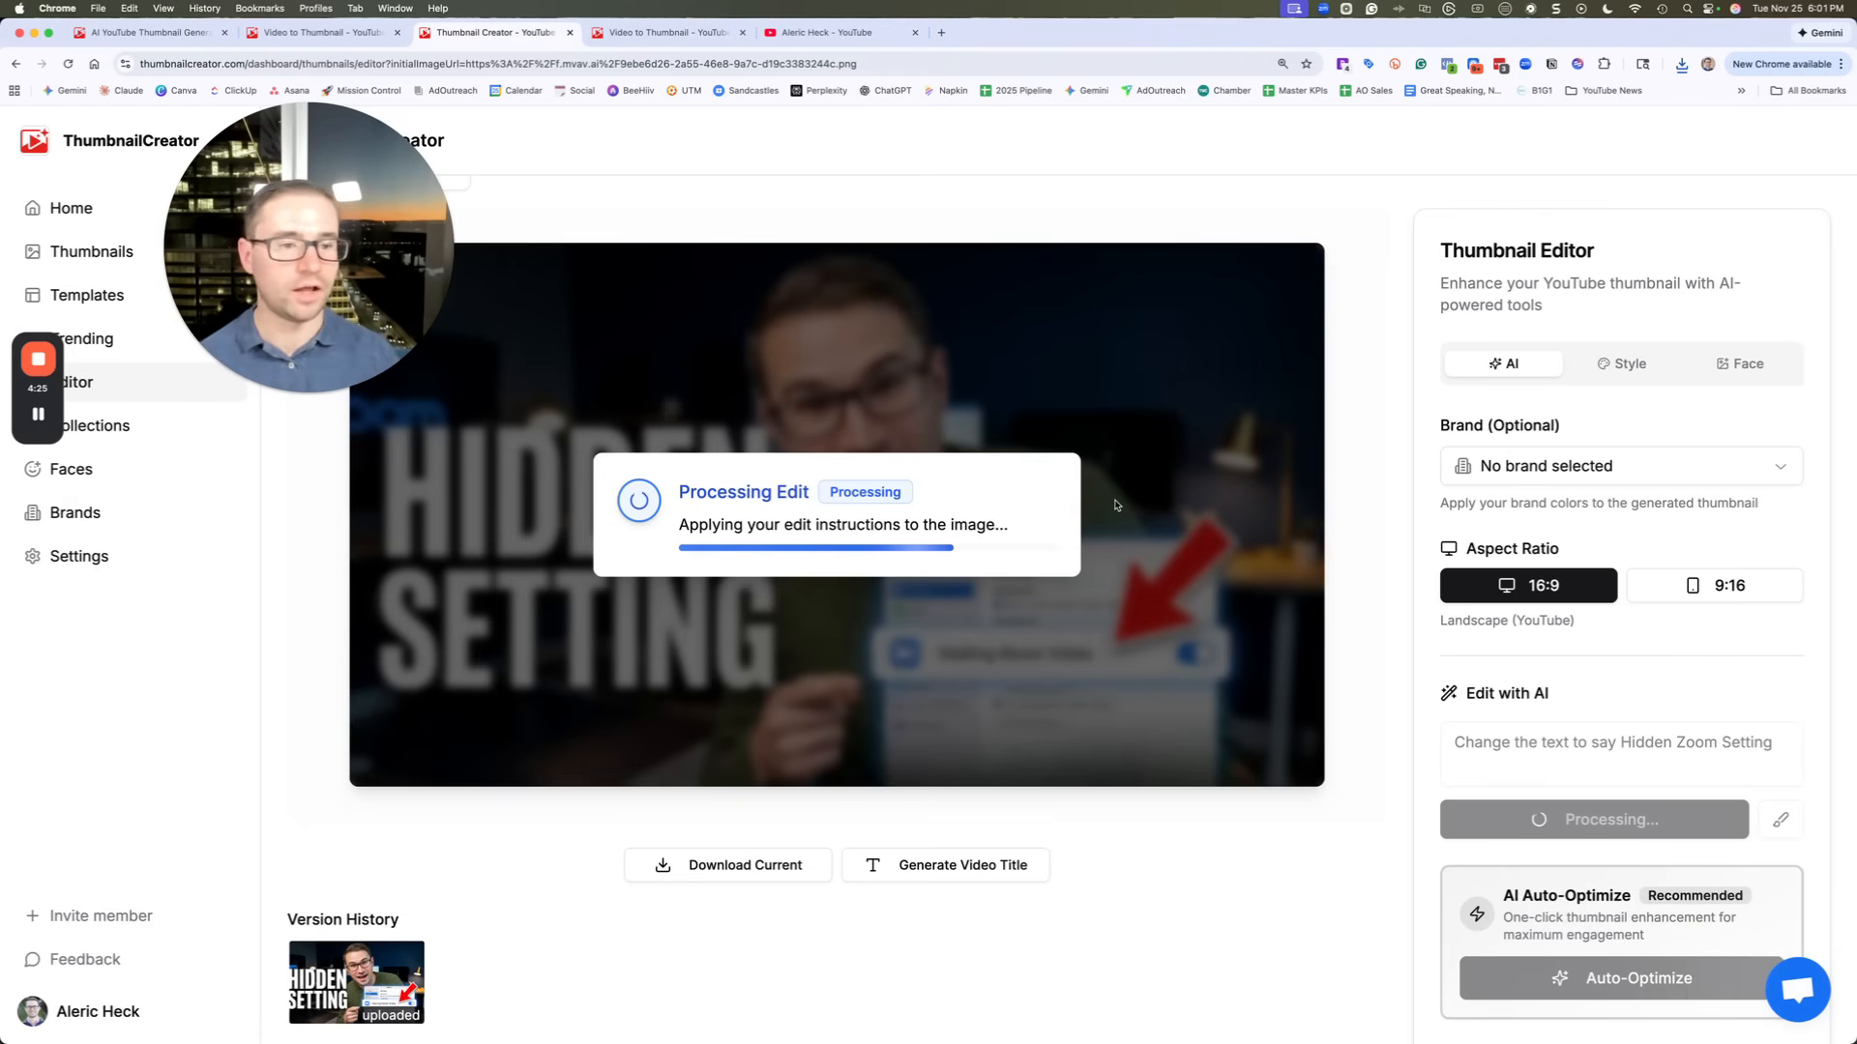
mouse_move(1138, 178)
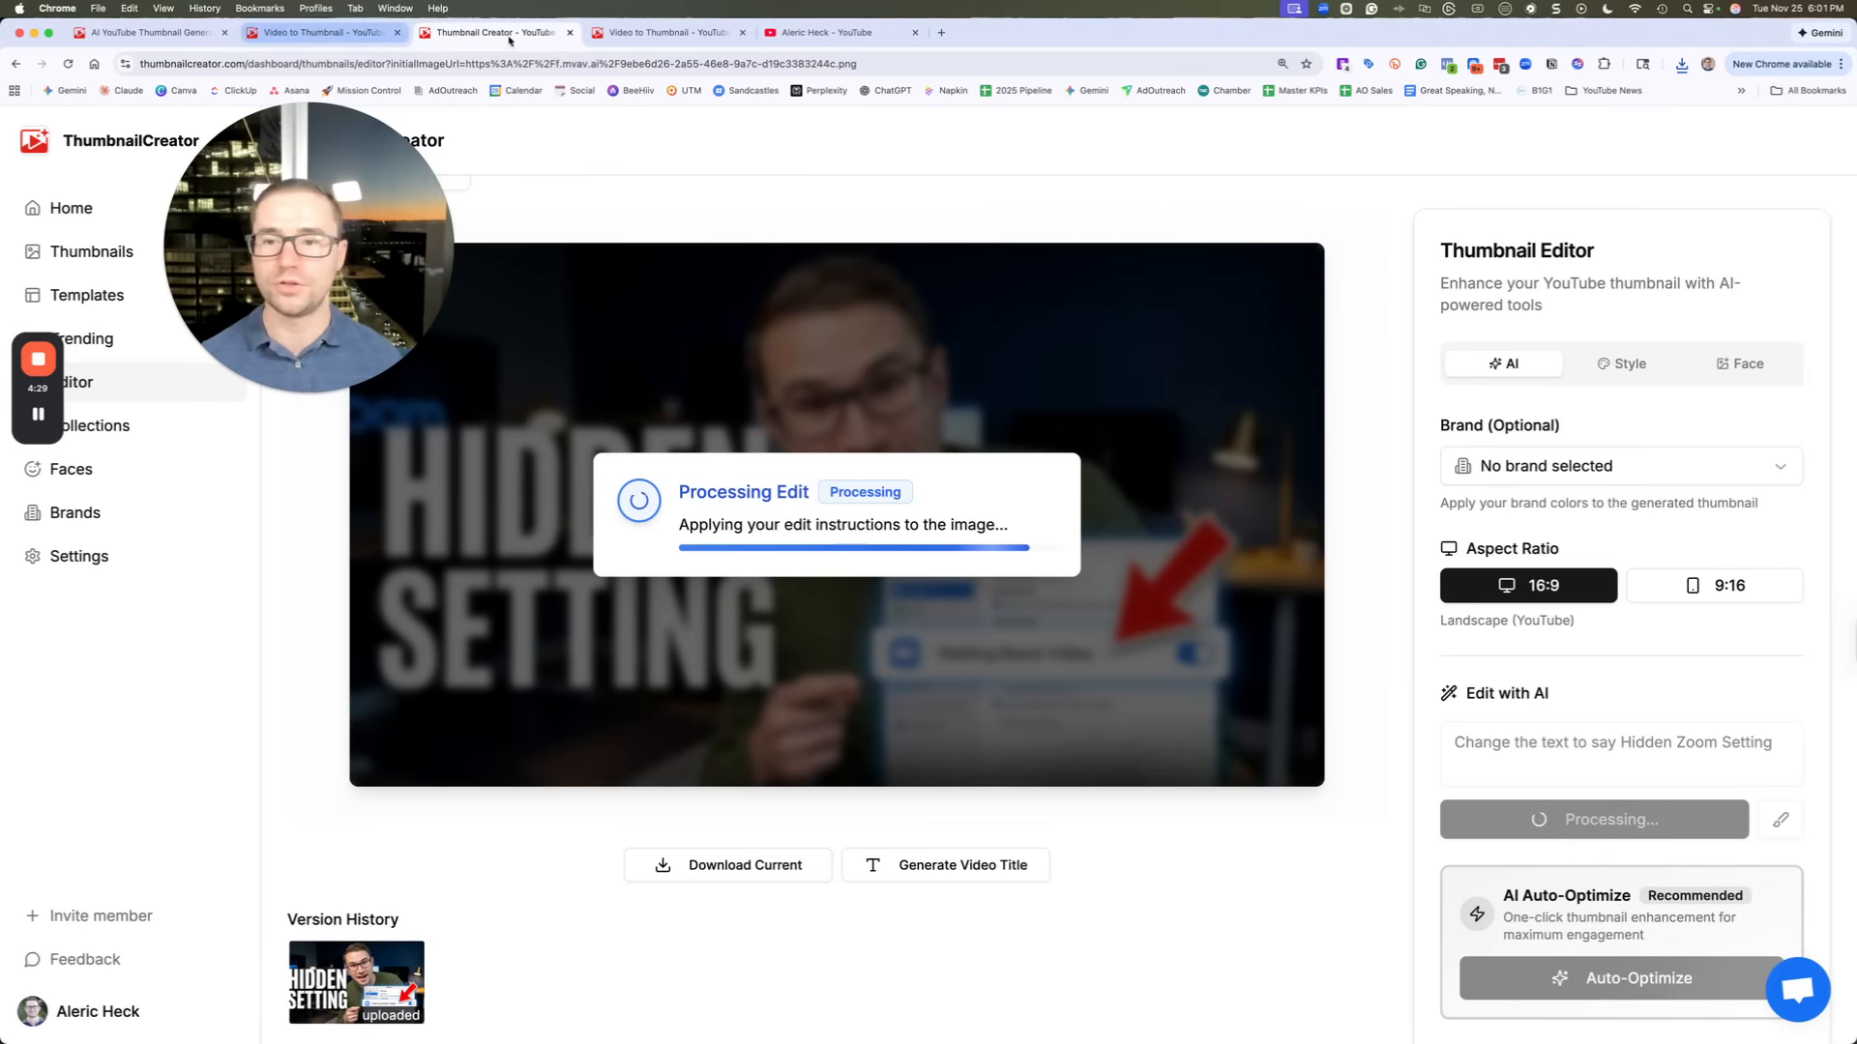
click(663, 32)
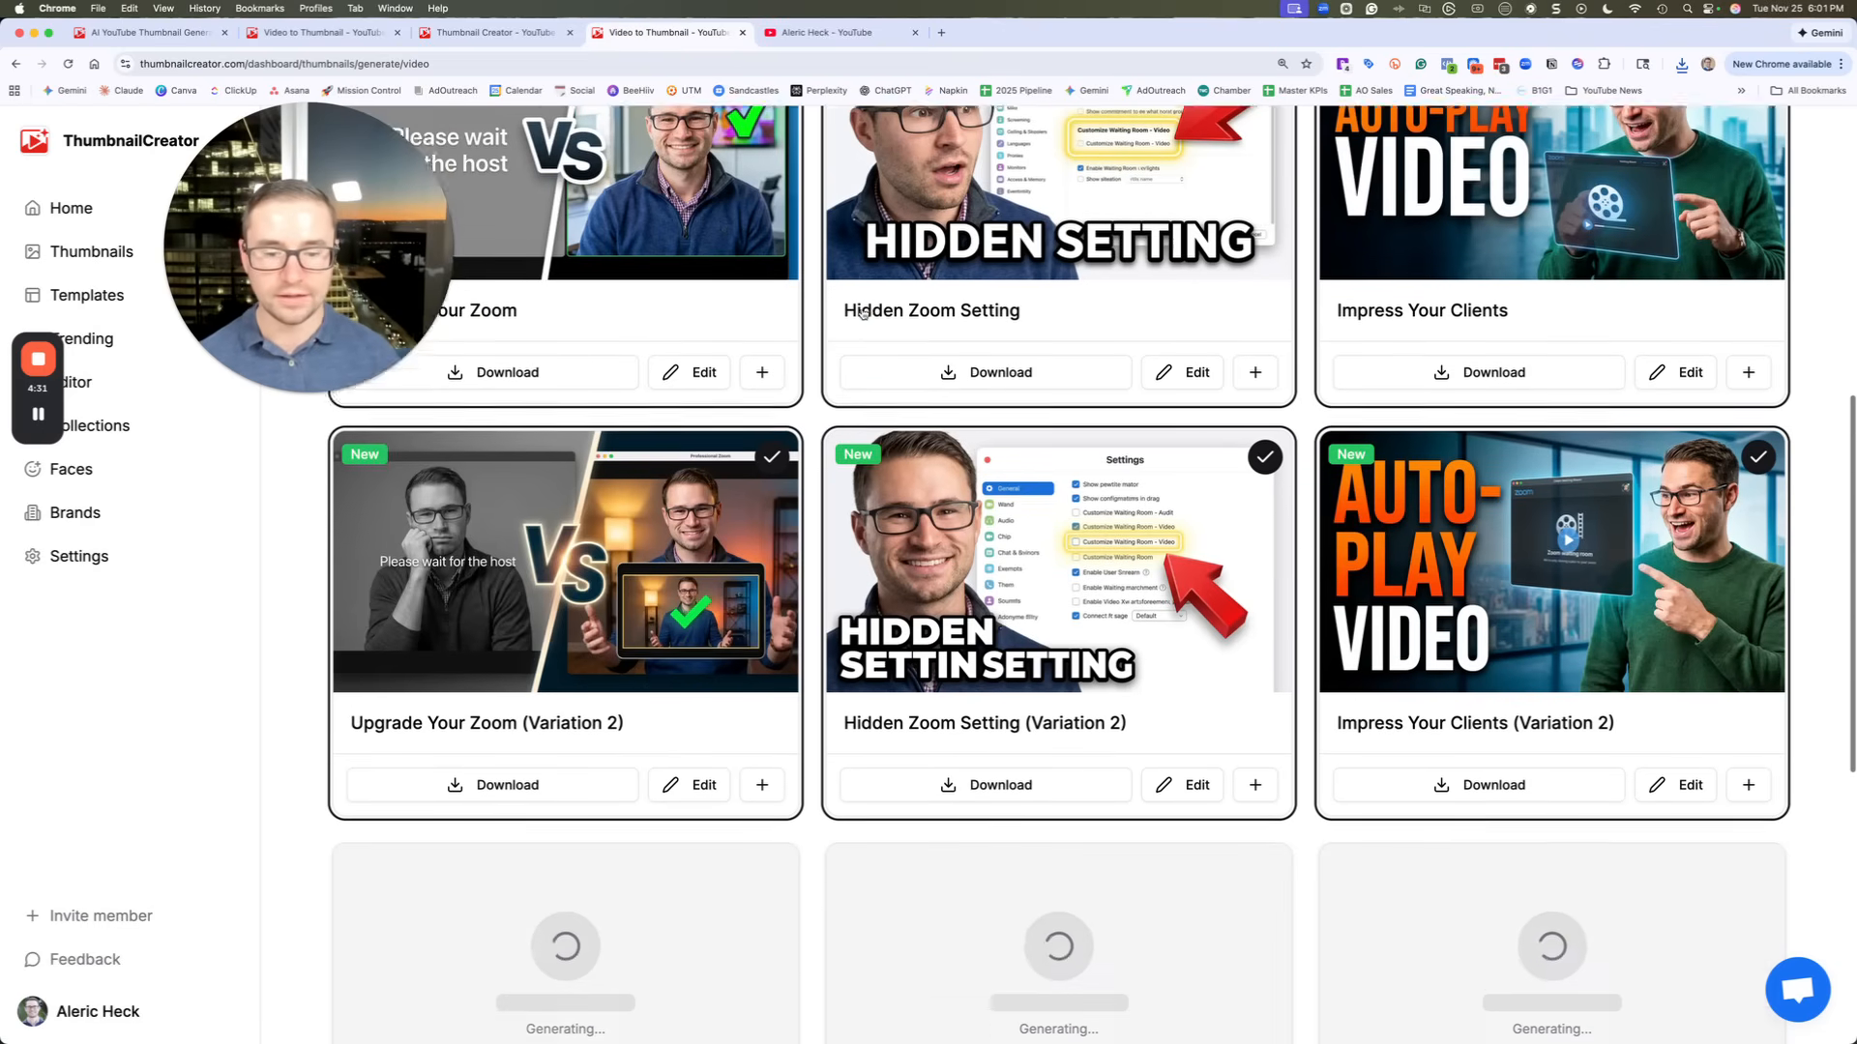
Scan the generated variations, then return to the Thumbnail Editor to check the edit
scroll(down, 3)
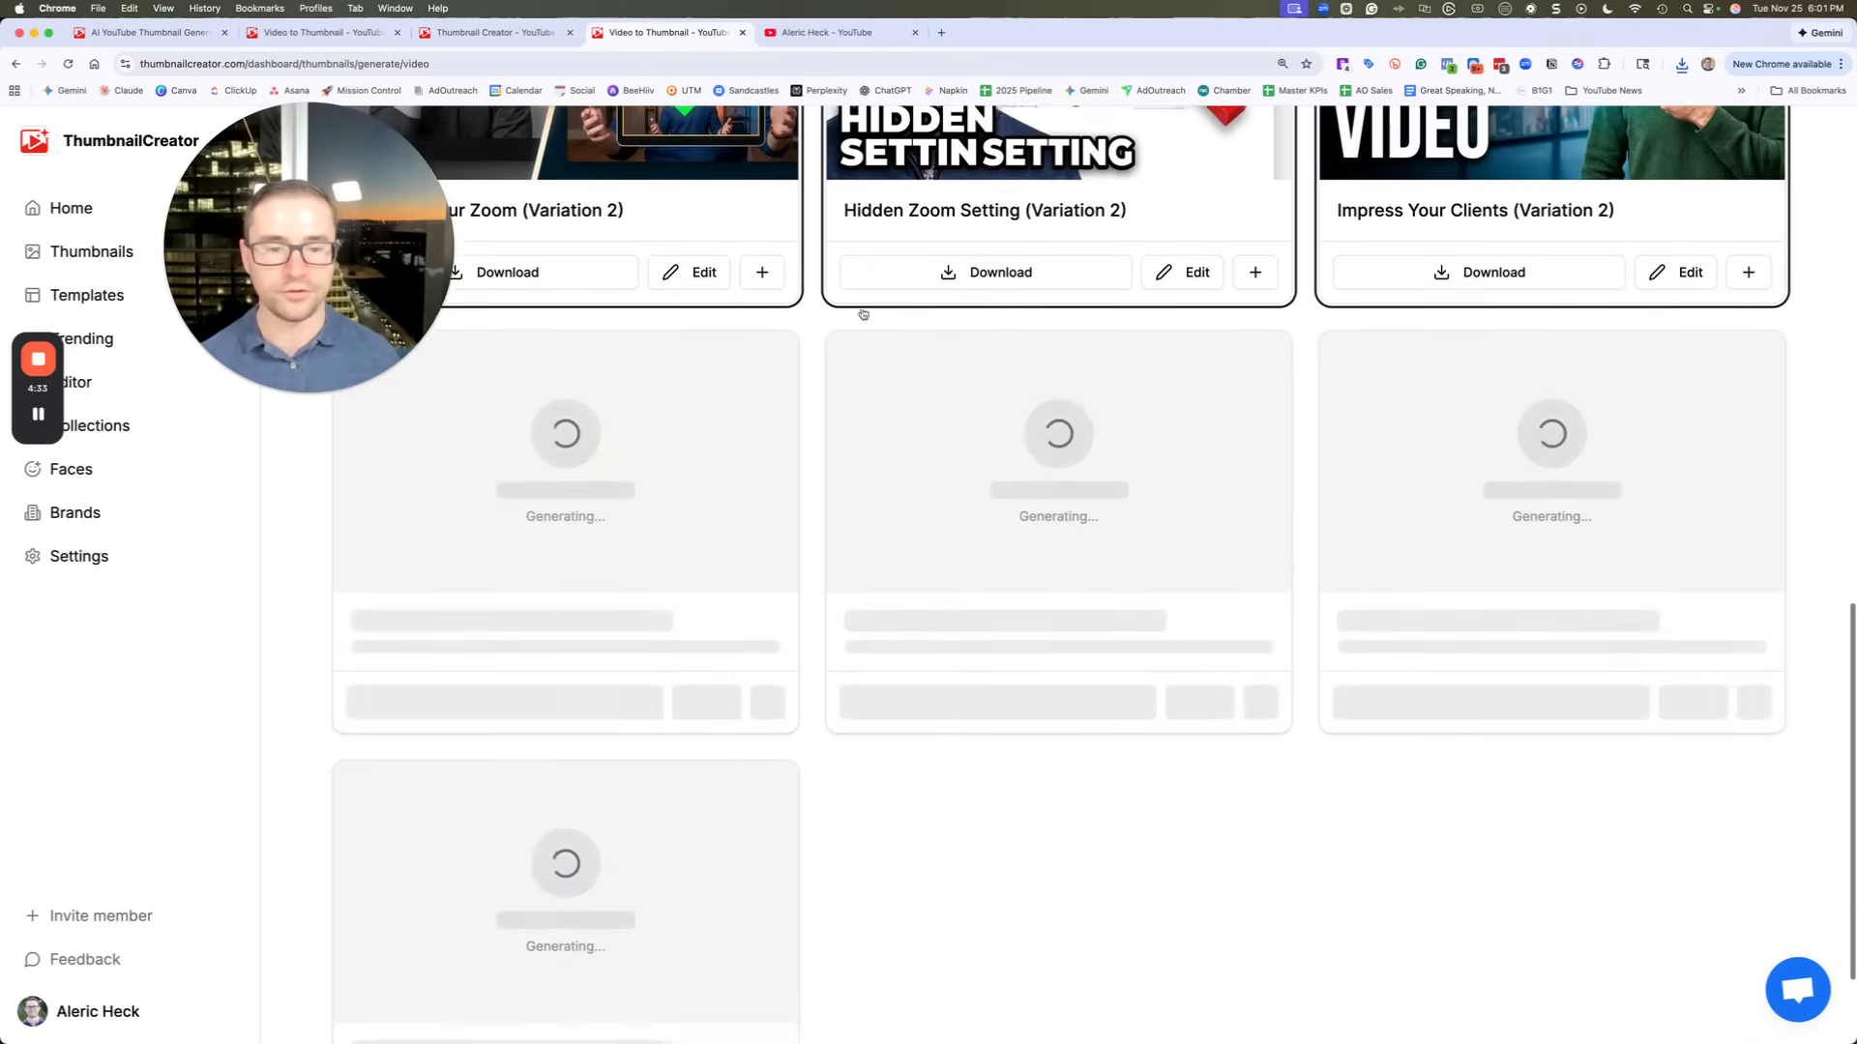
scroll(up, 3)
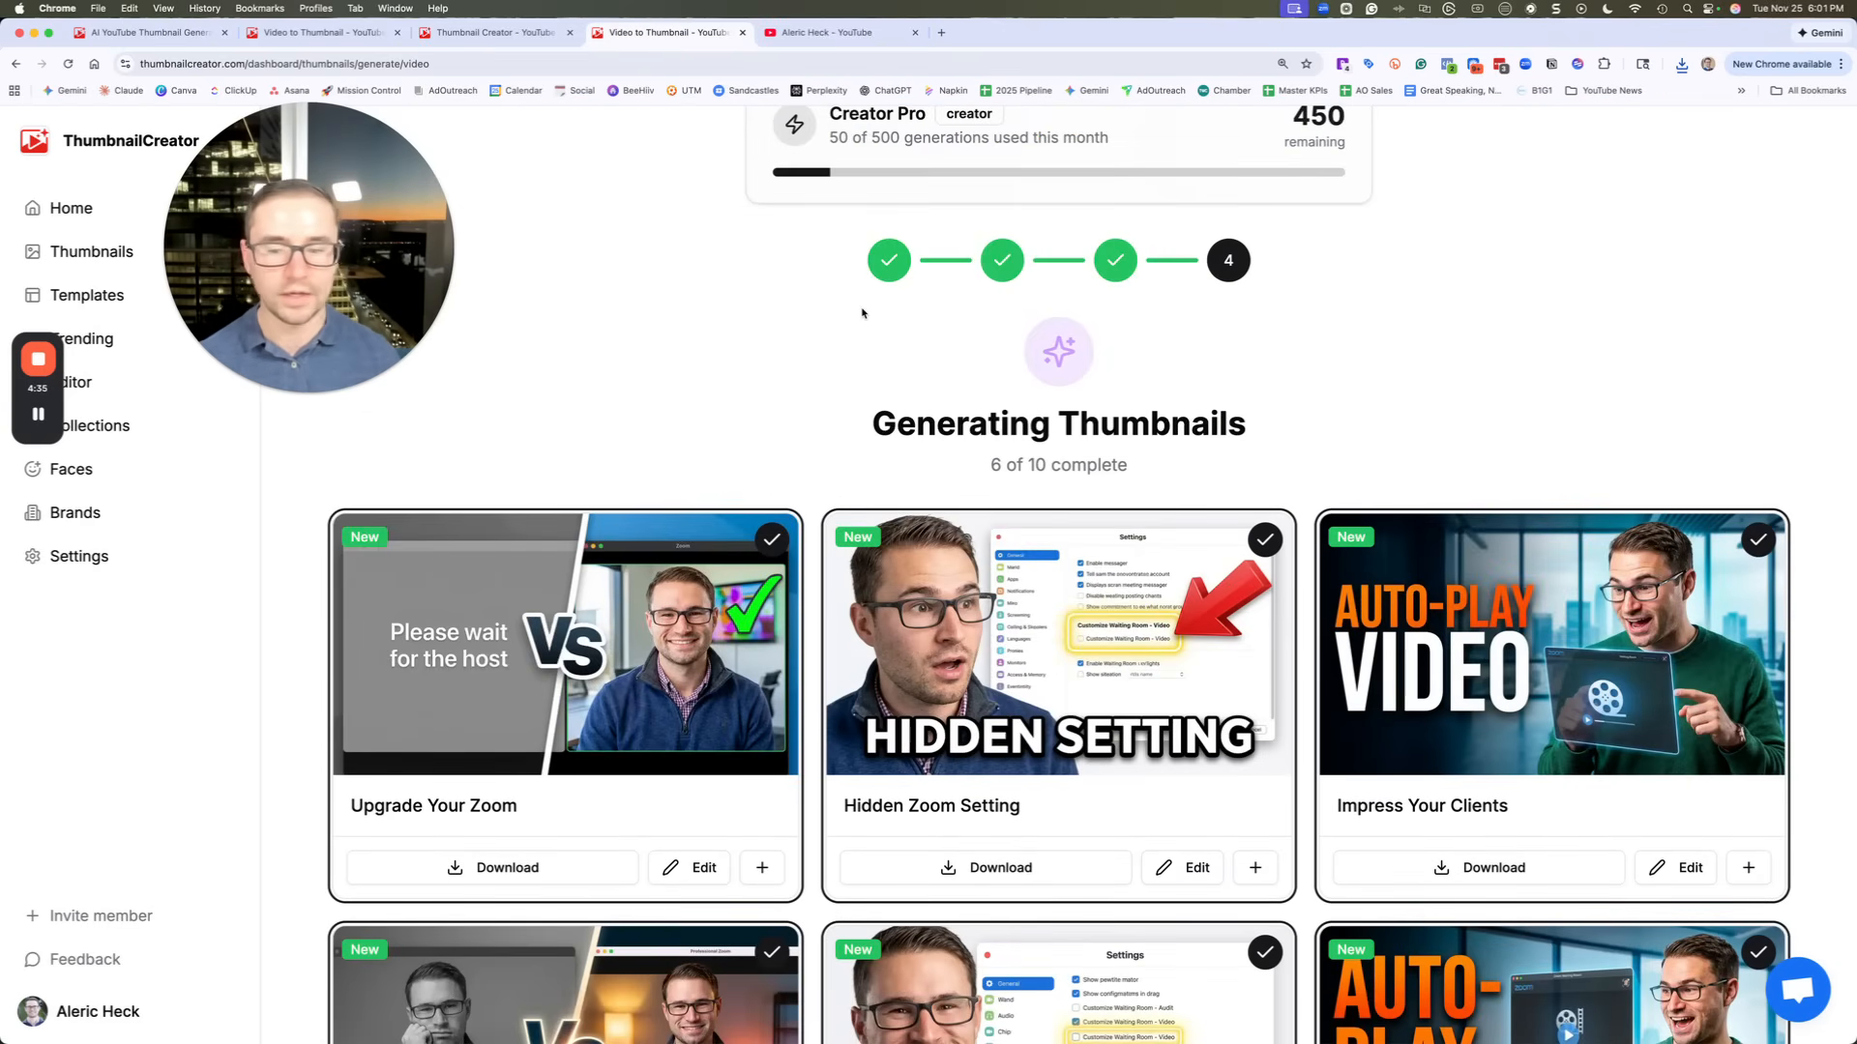
scroll(down, 3)
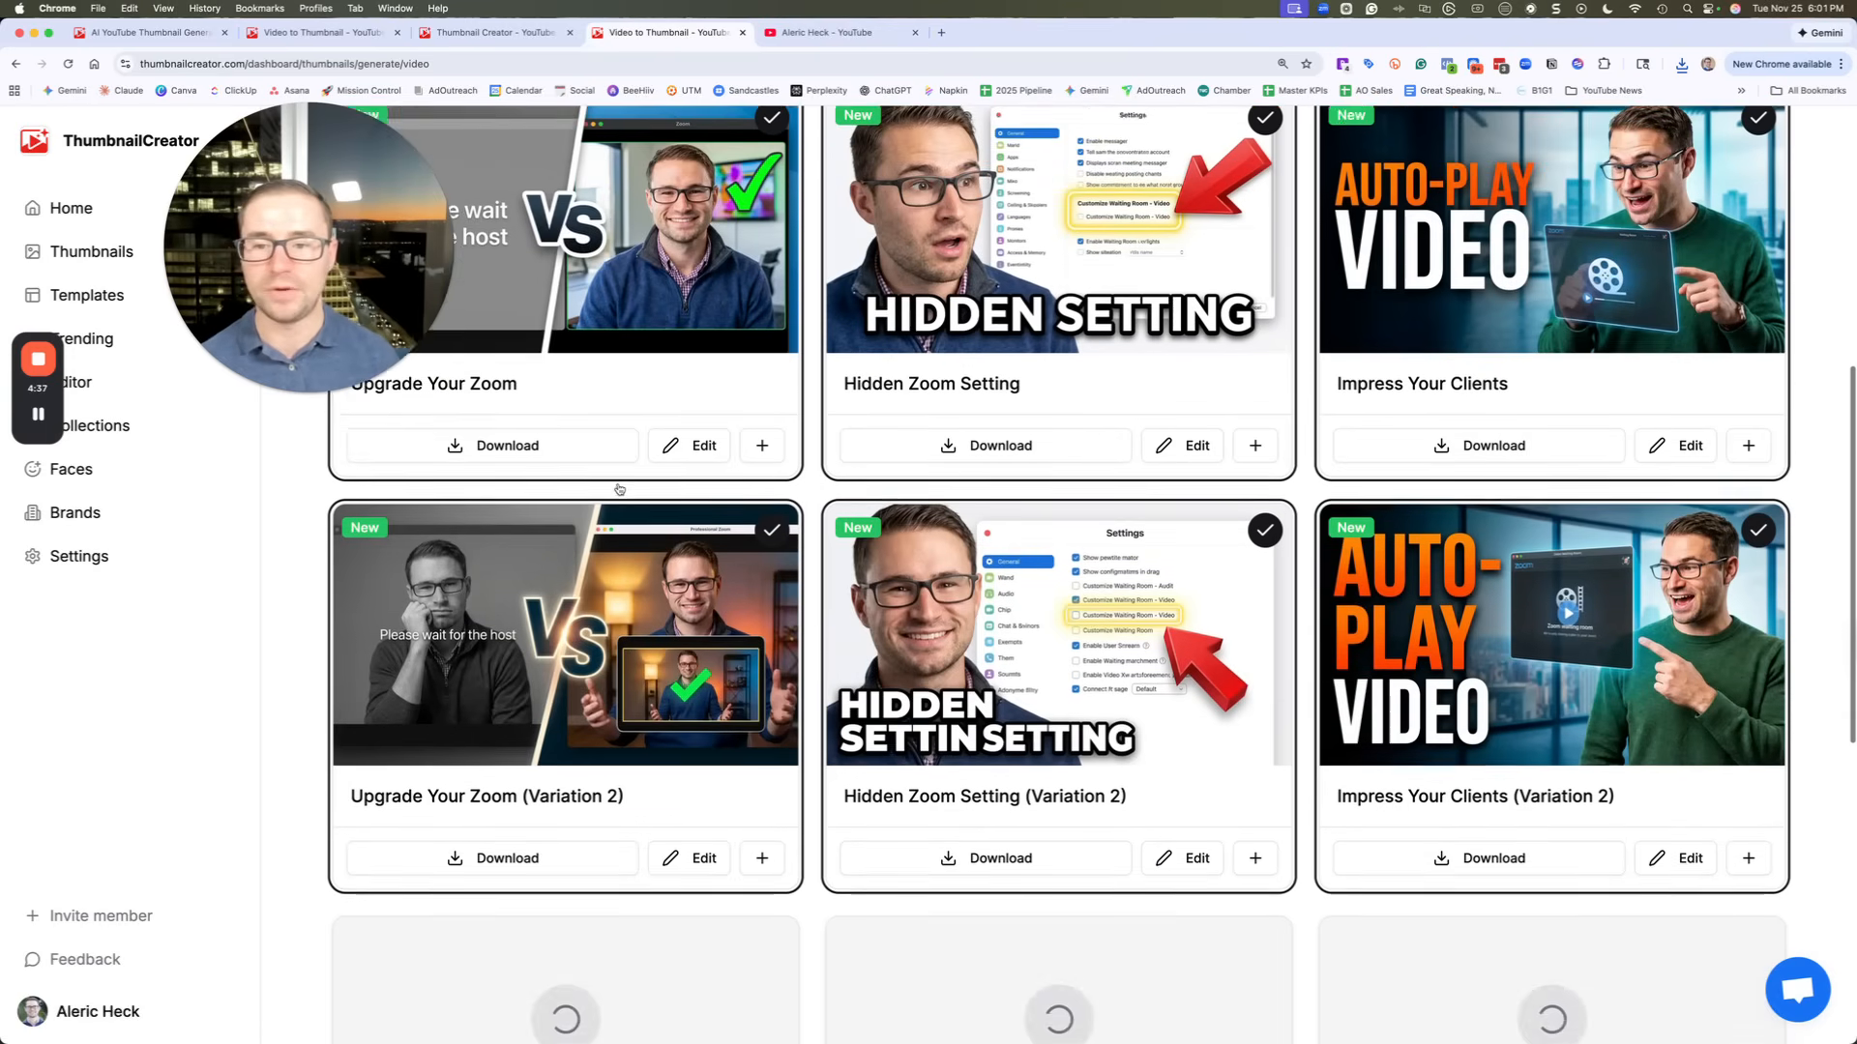
scroll(down, 3)
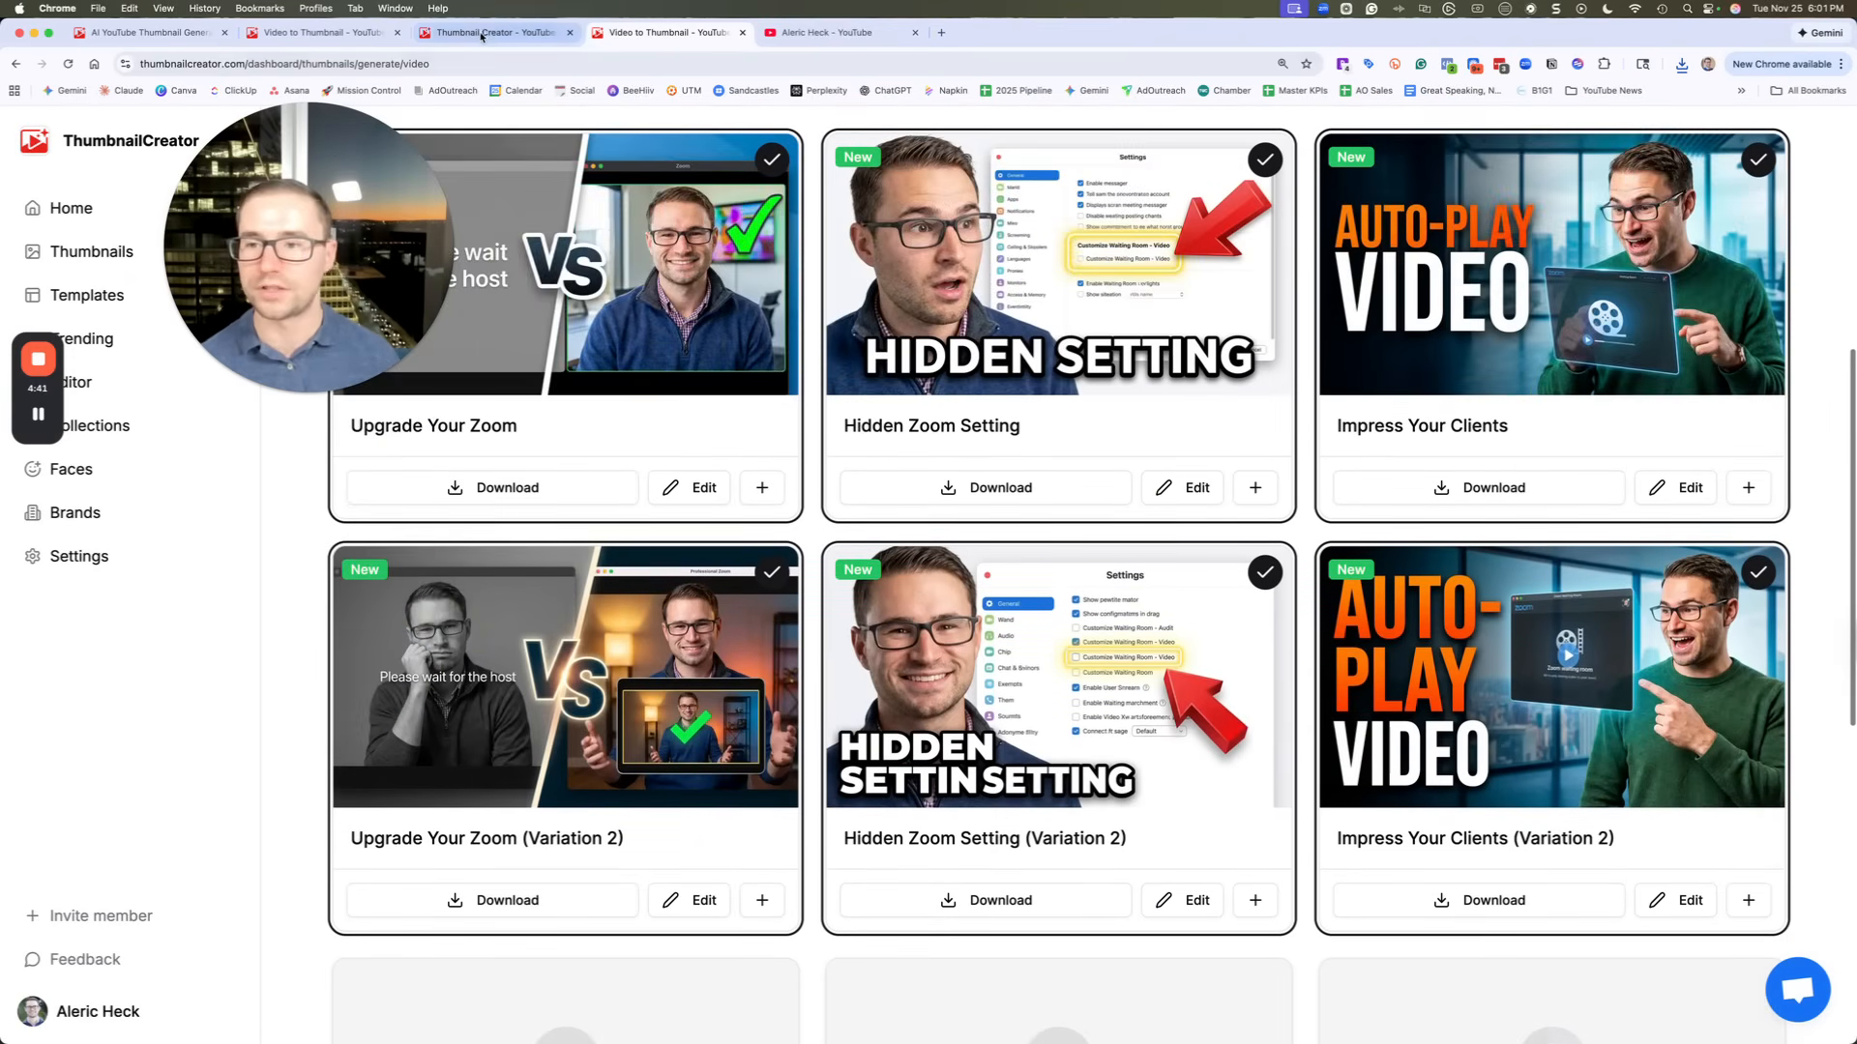
click(1195, 487)
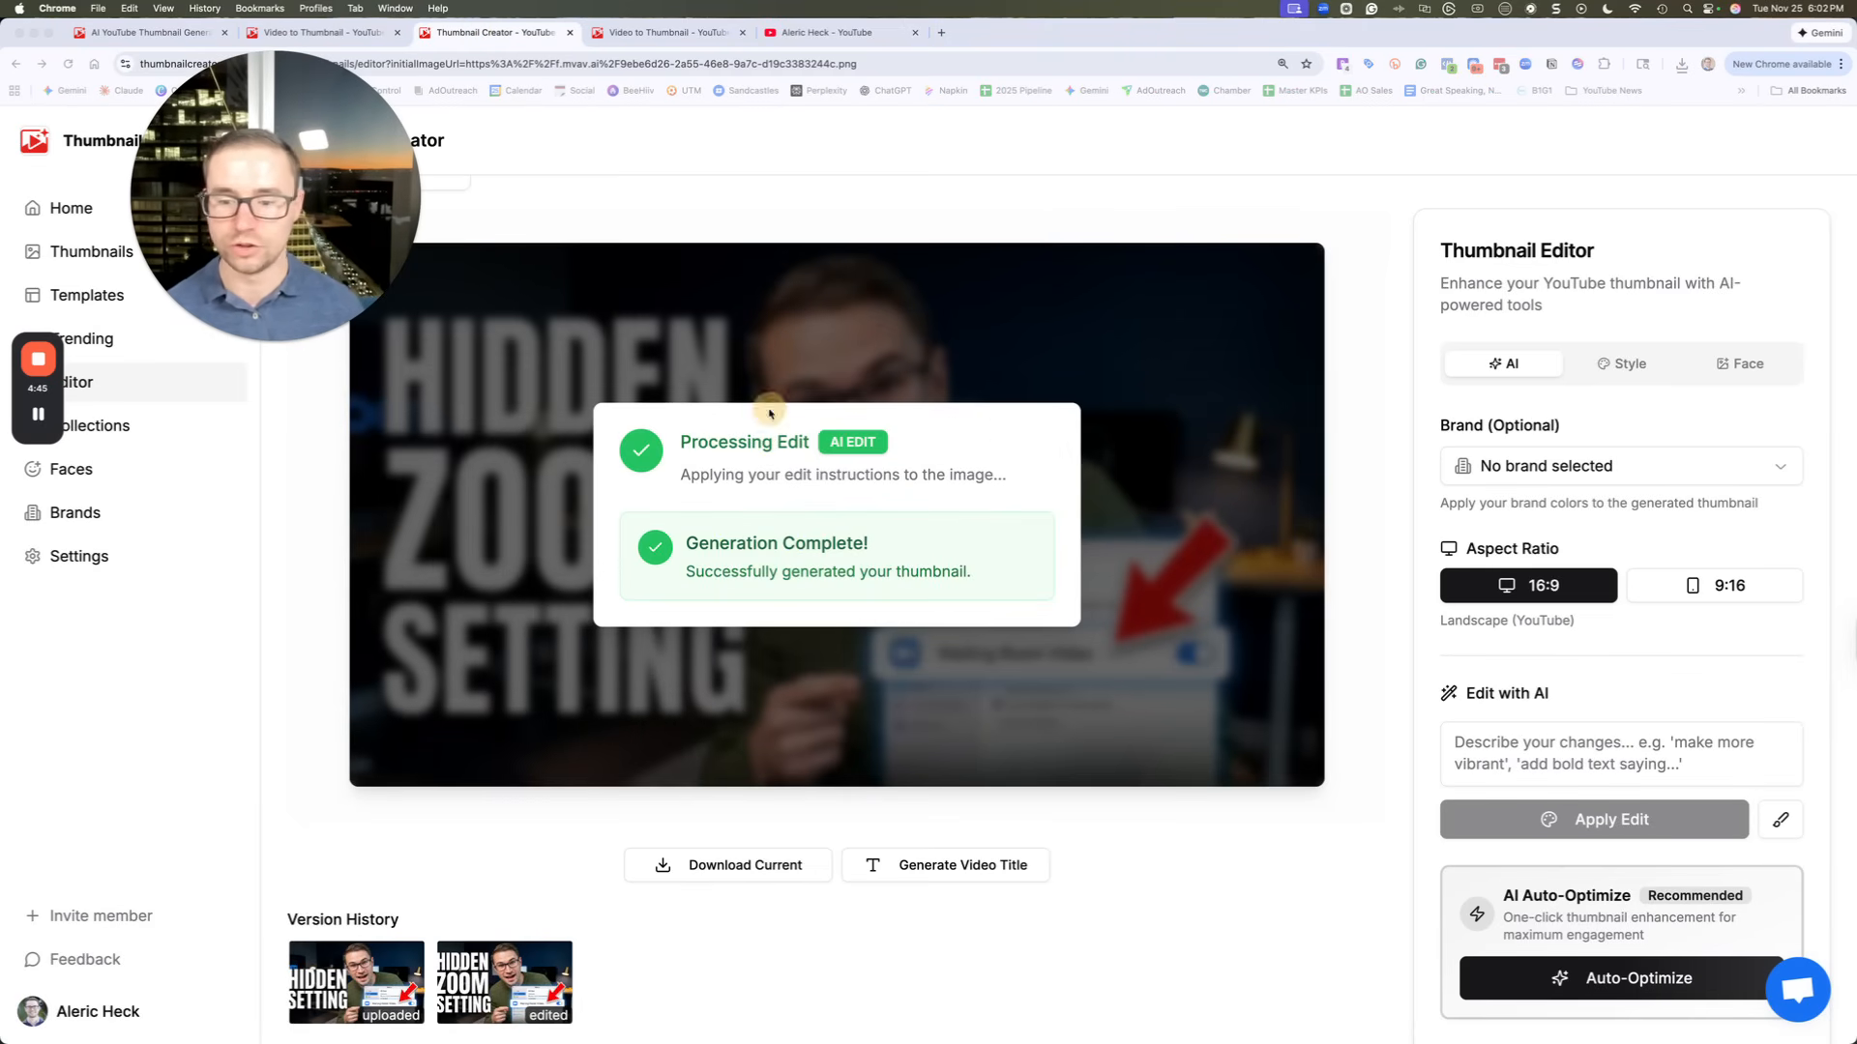
mouse_move(855, 325)
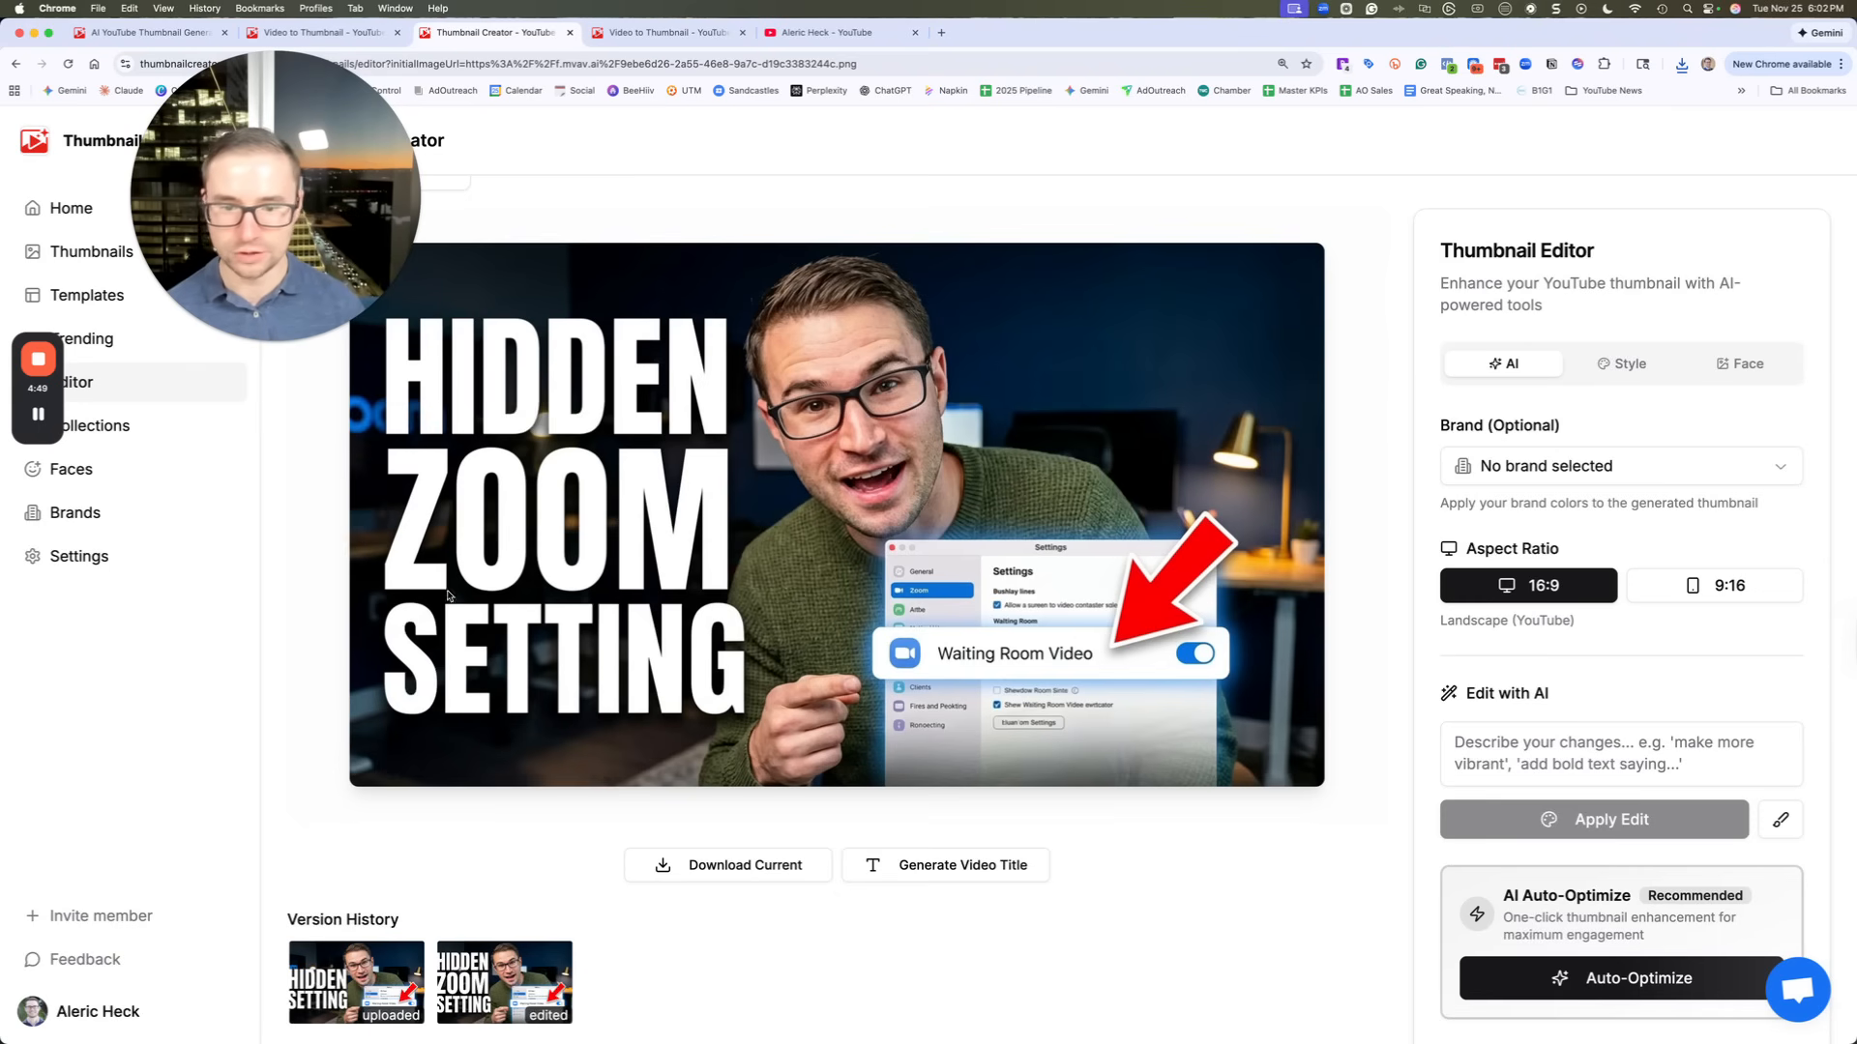
Open the Generate Video Titles dialog for the edited HIDDEN ZOOM SETTING thumbnail
scroll(down, 3)
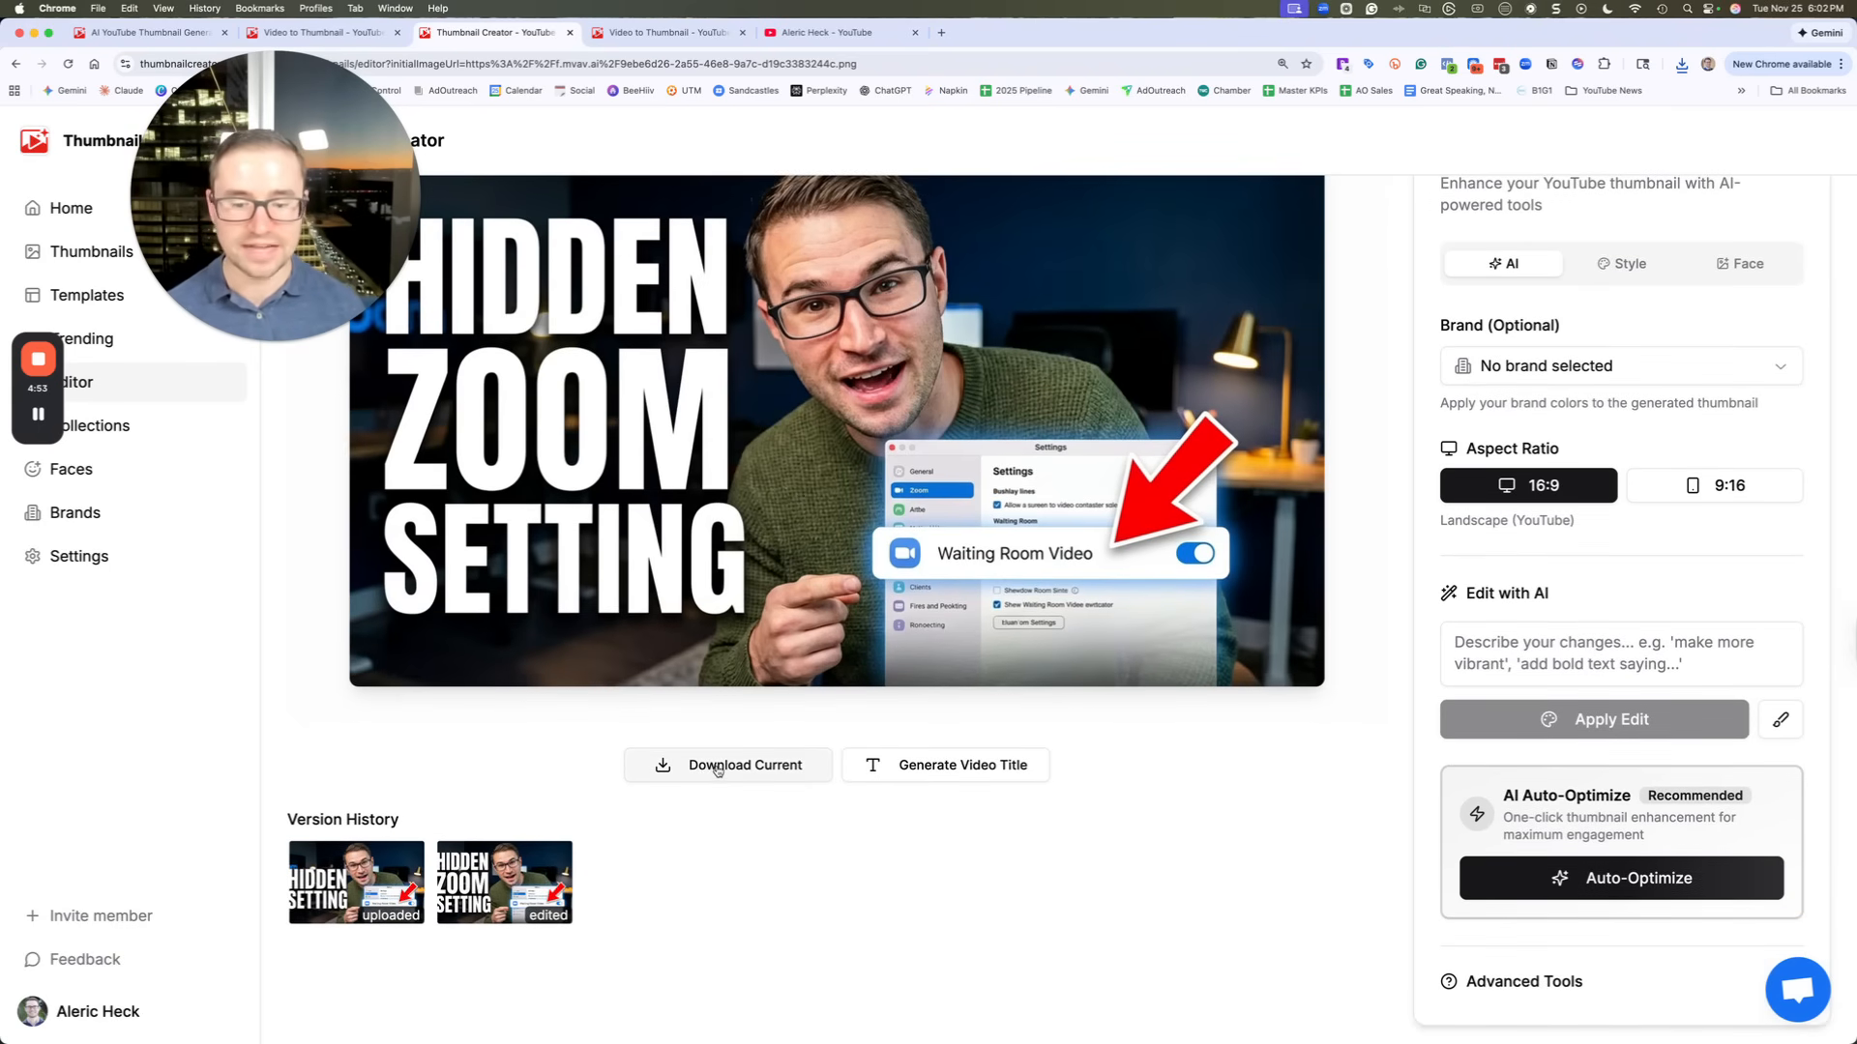
click(945, 765)
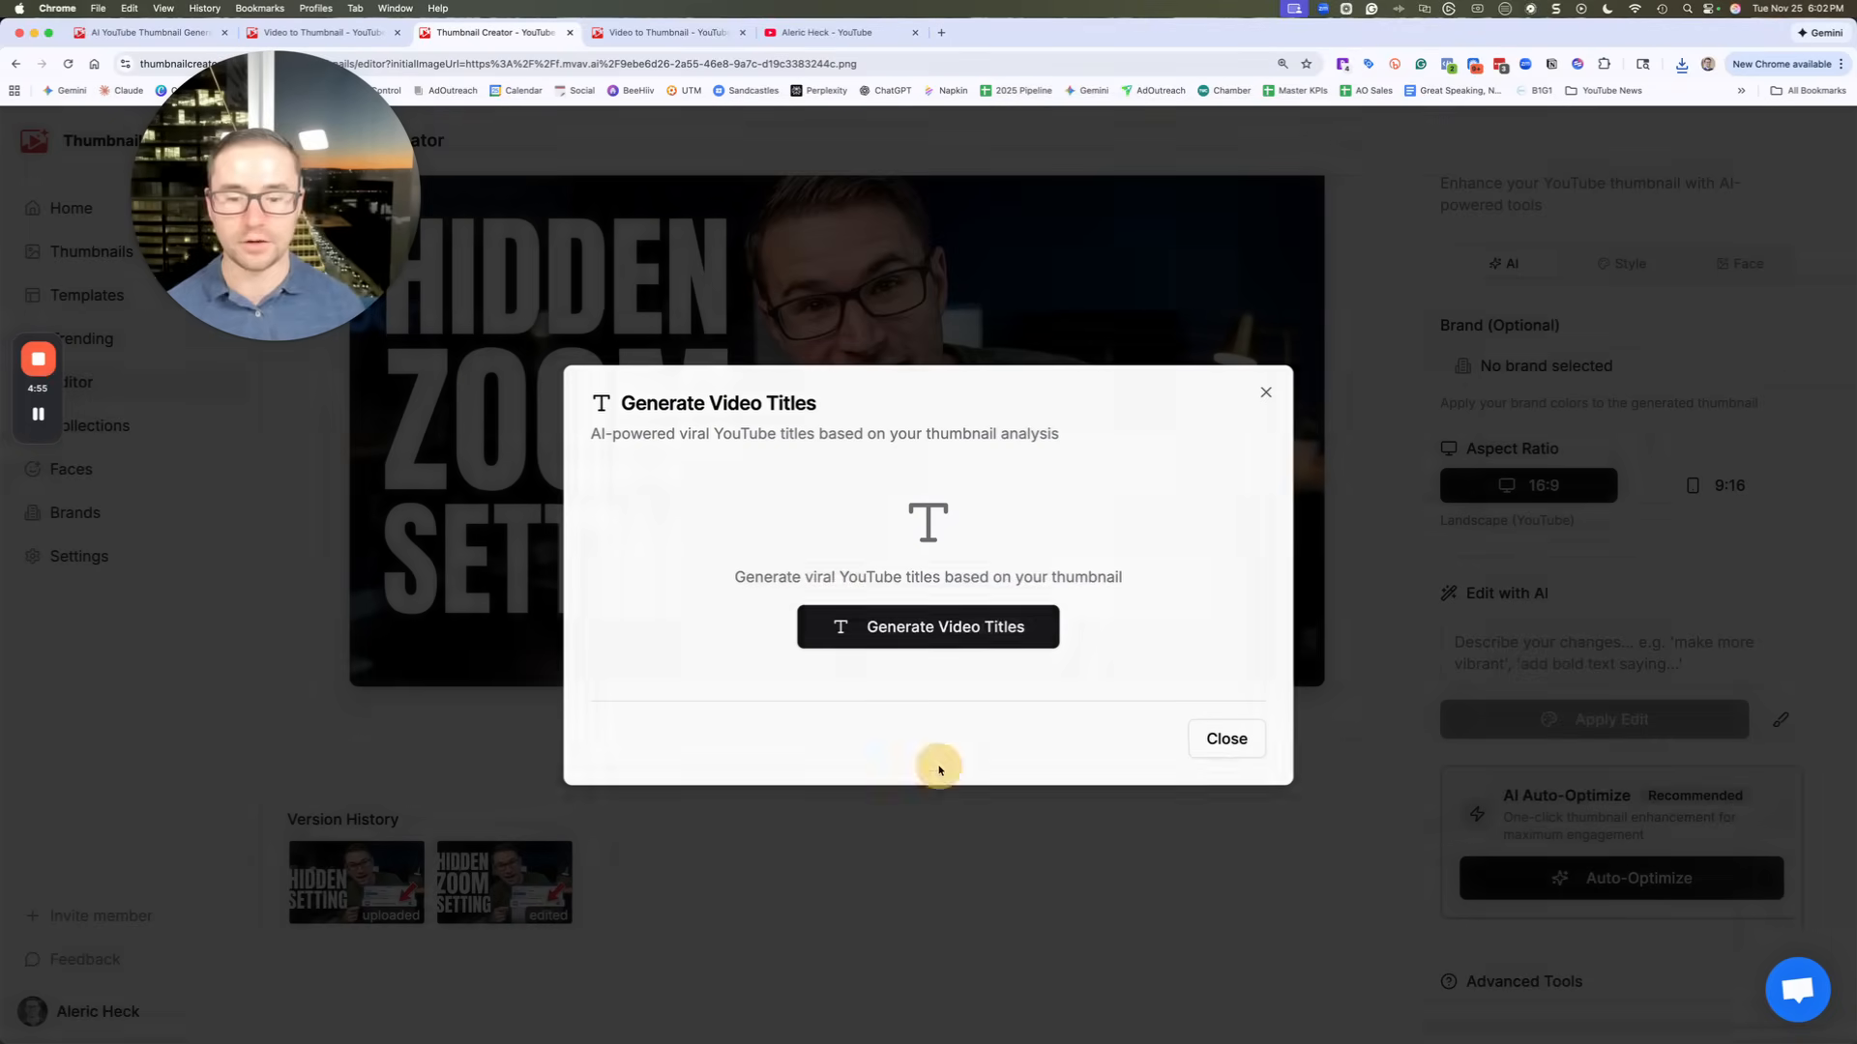
Generate five viral title ideas for the HIDDEN ZOOM SETTING thumbnail, then close the dialog
click(928, 627)
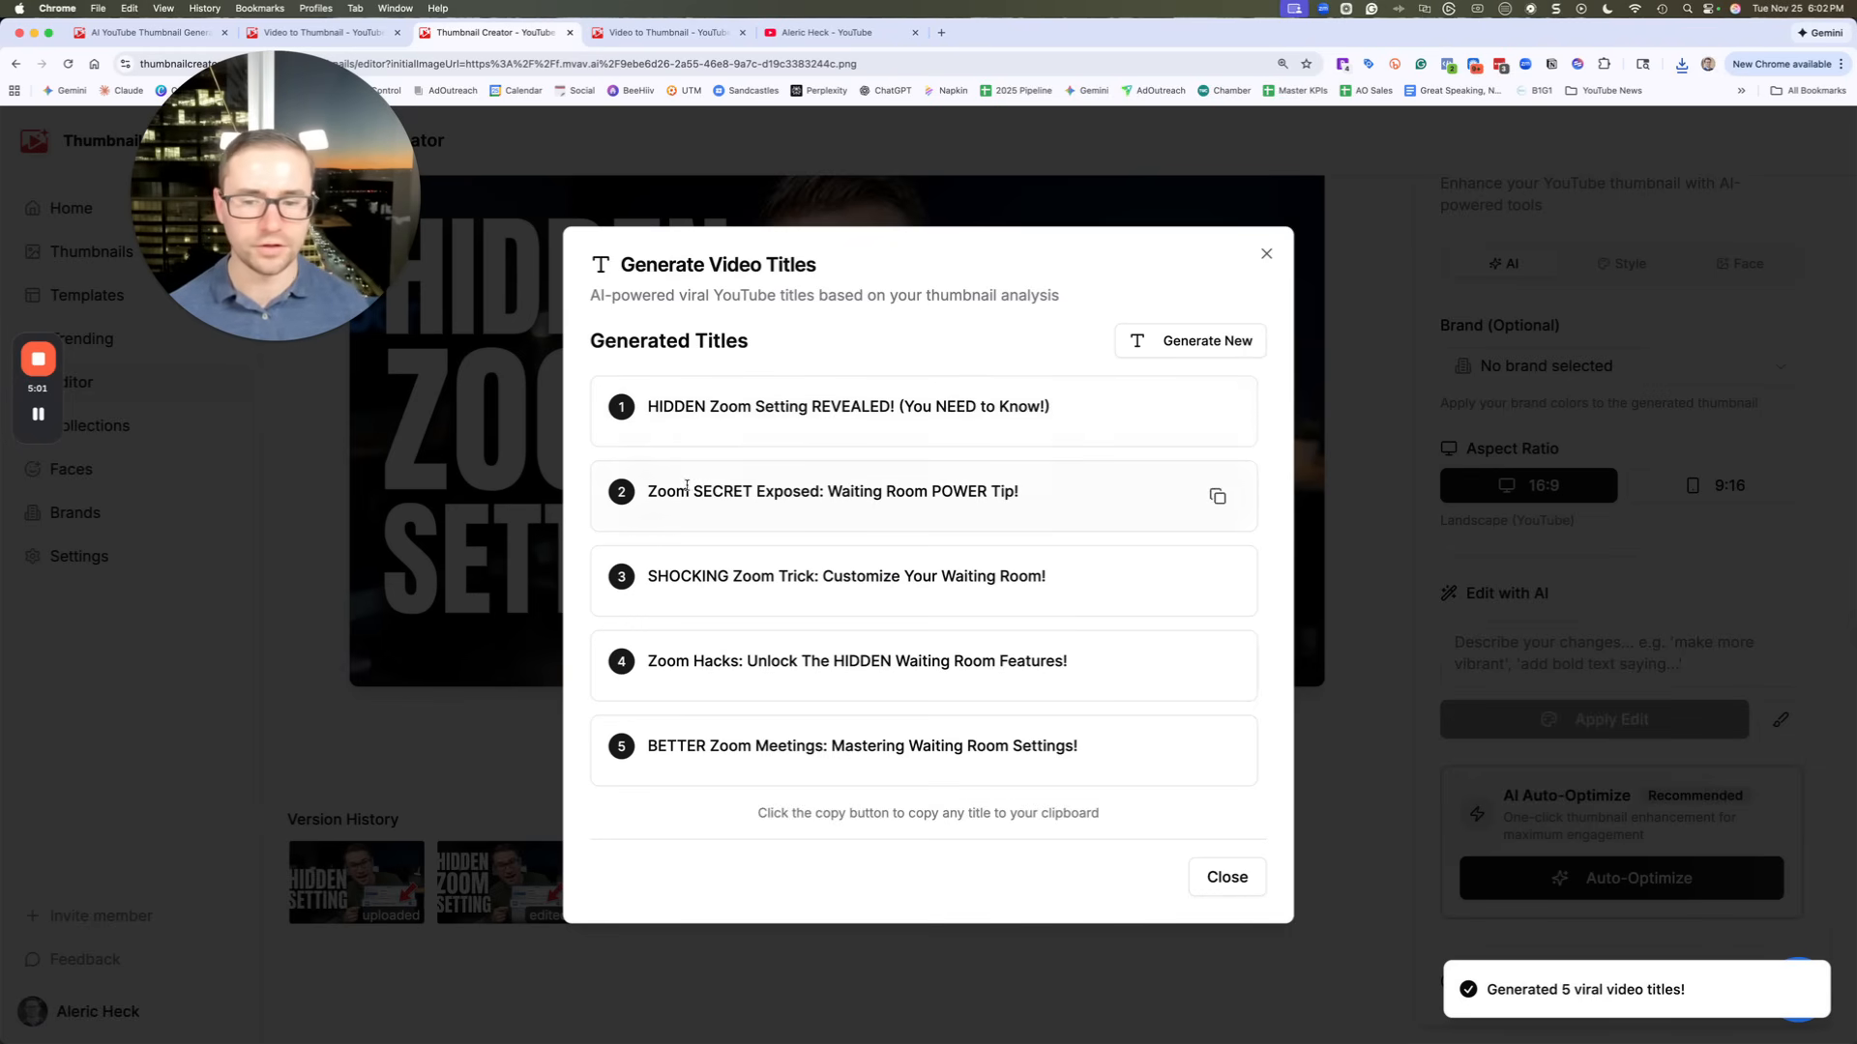
click(1227, 878)
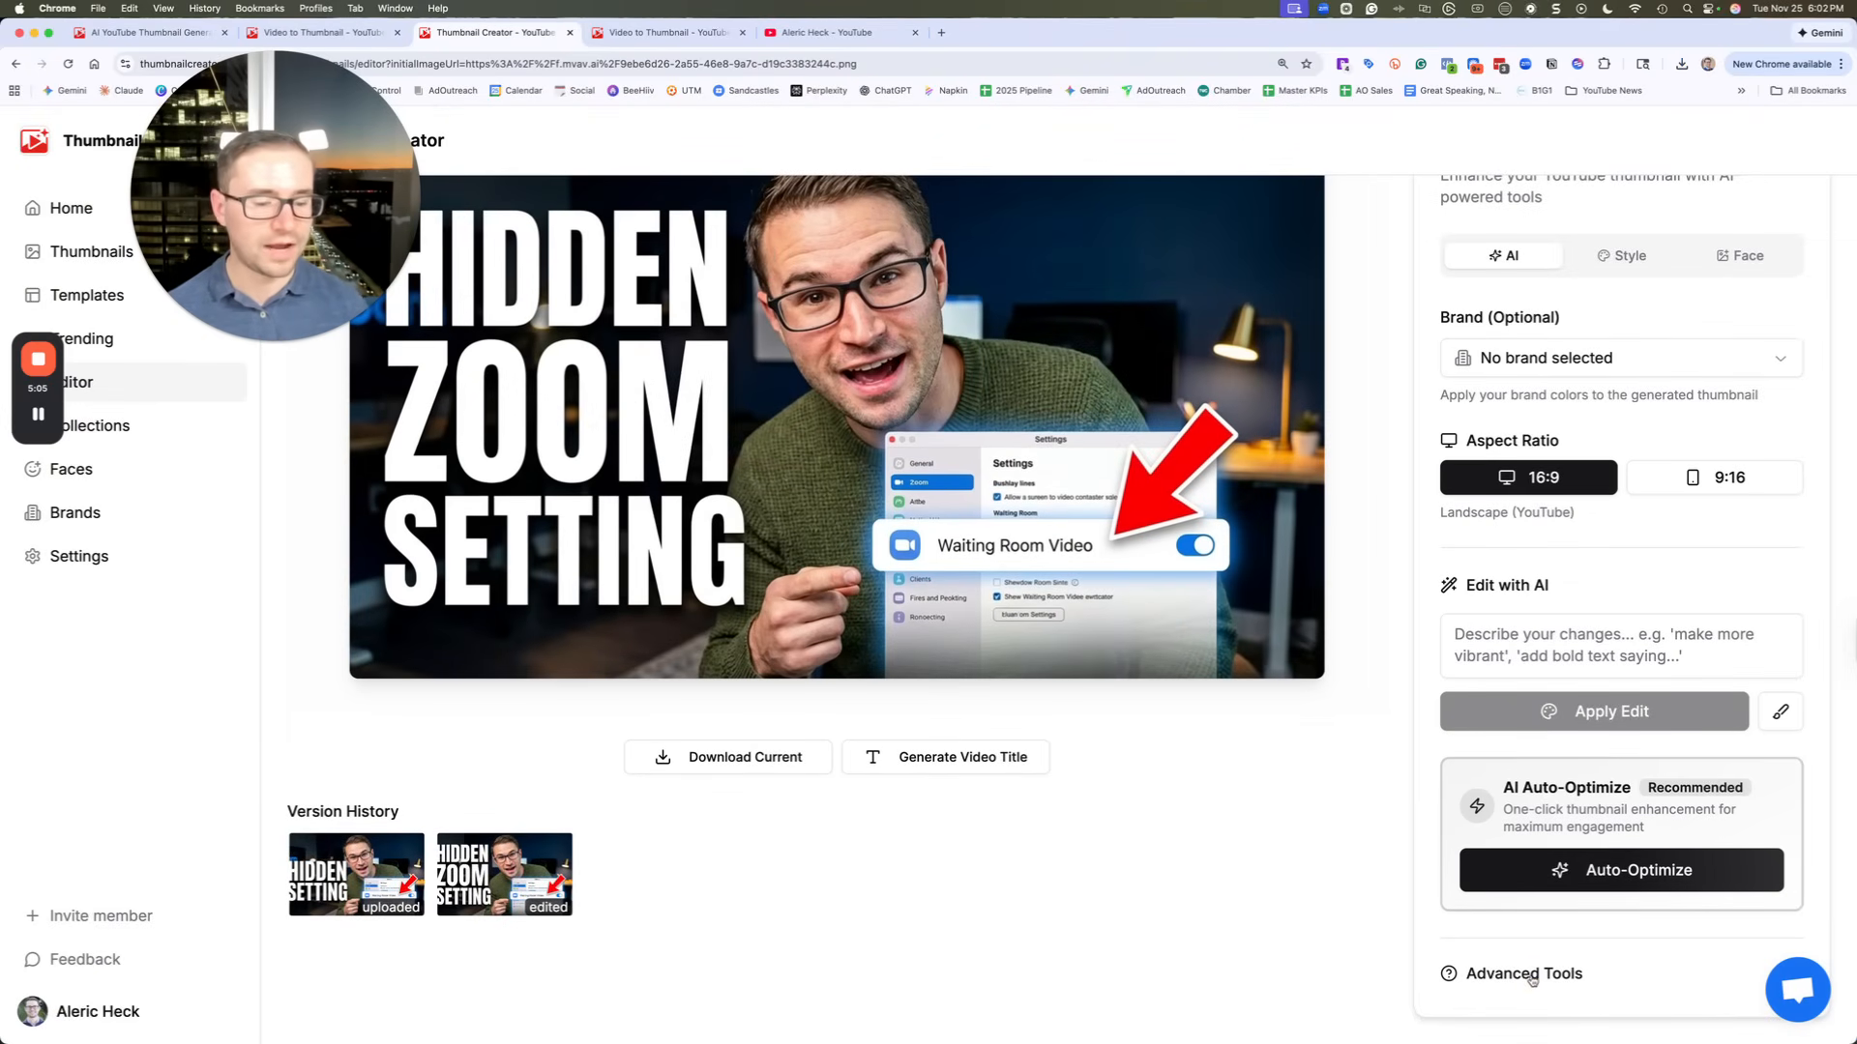
scroll(up, 3)
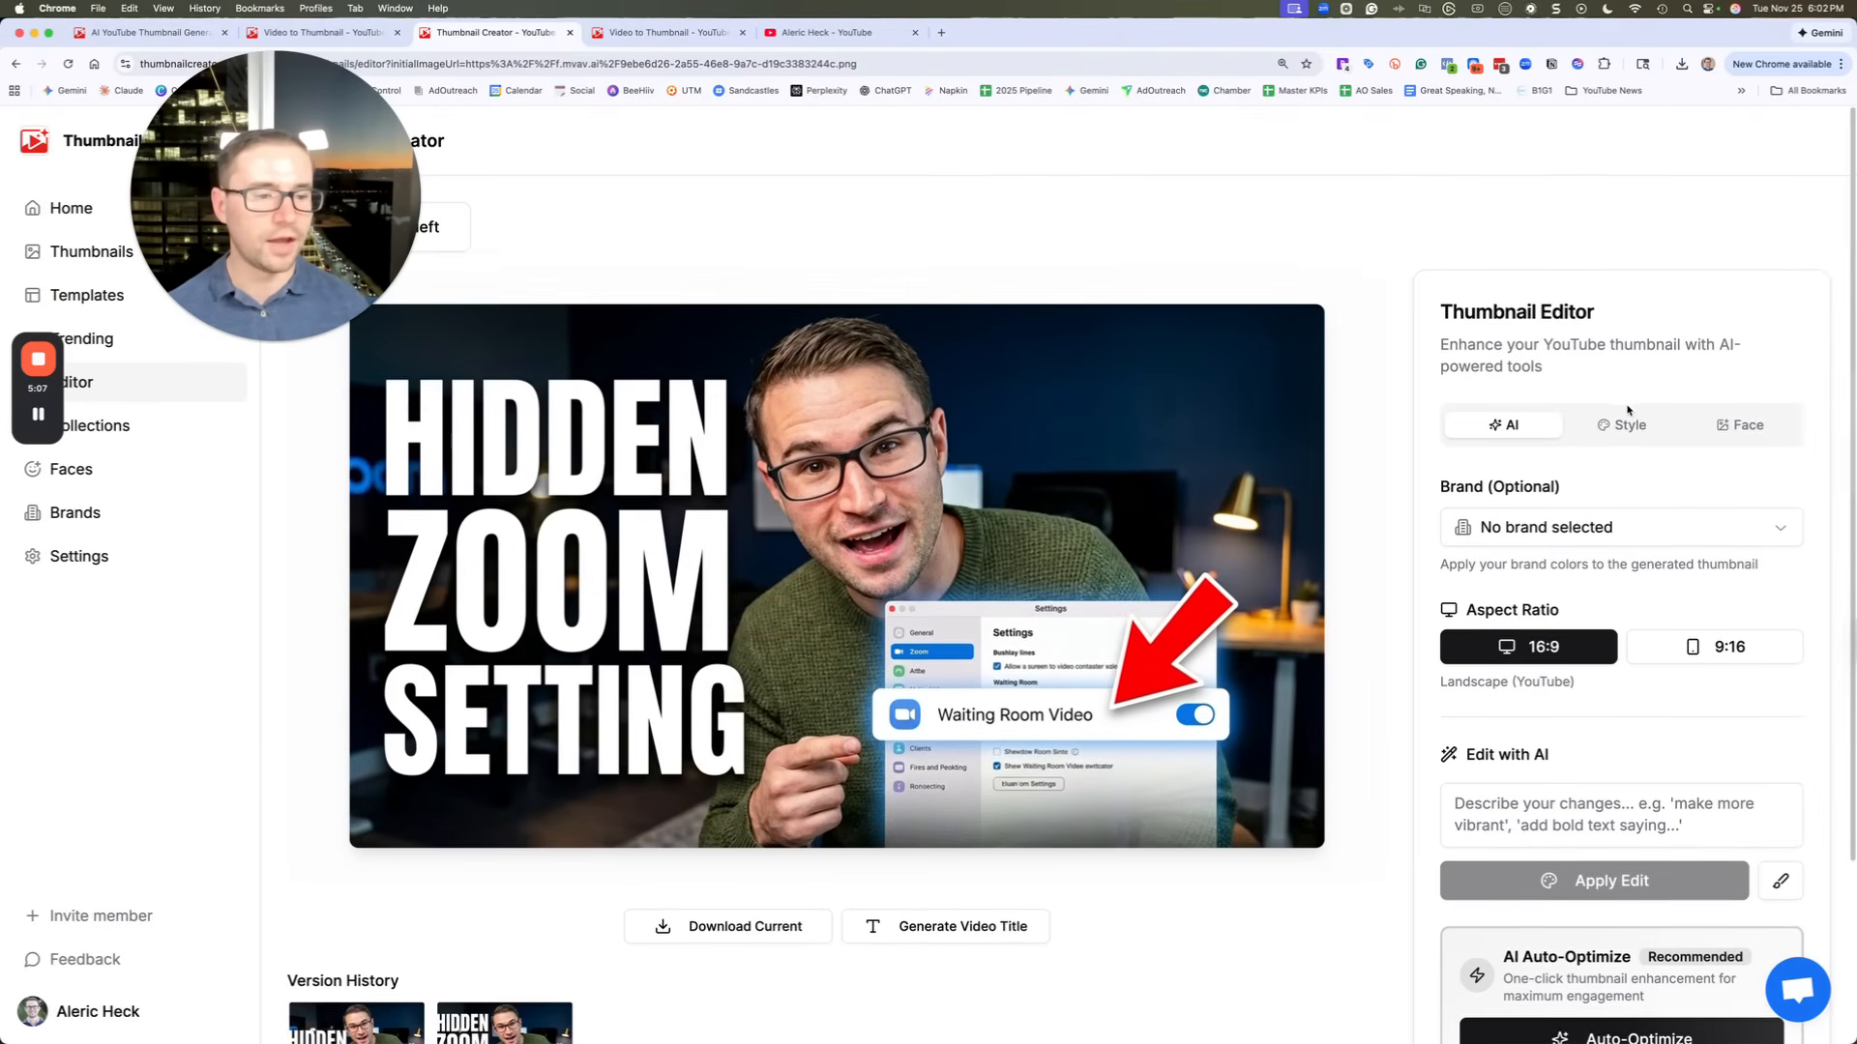
click(1629, 425)
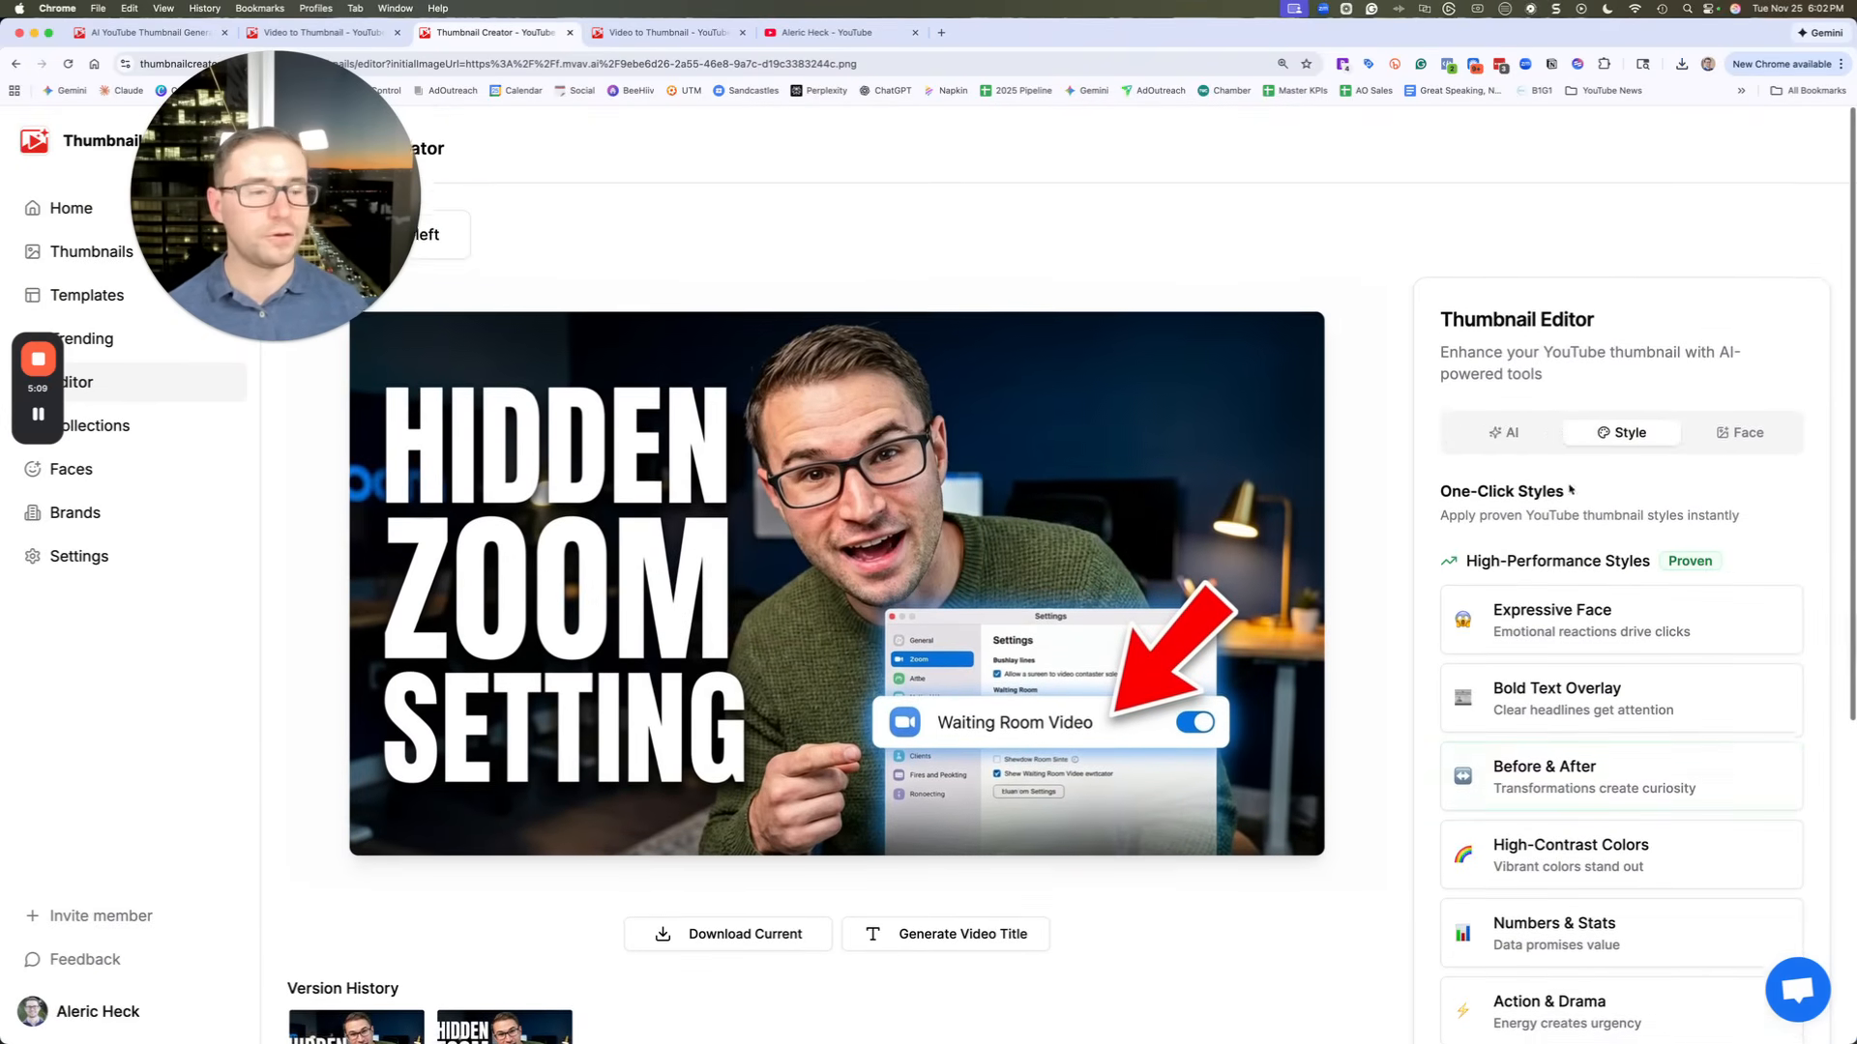
click(1504, 433)
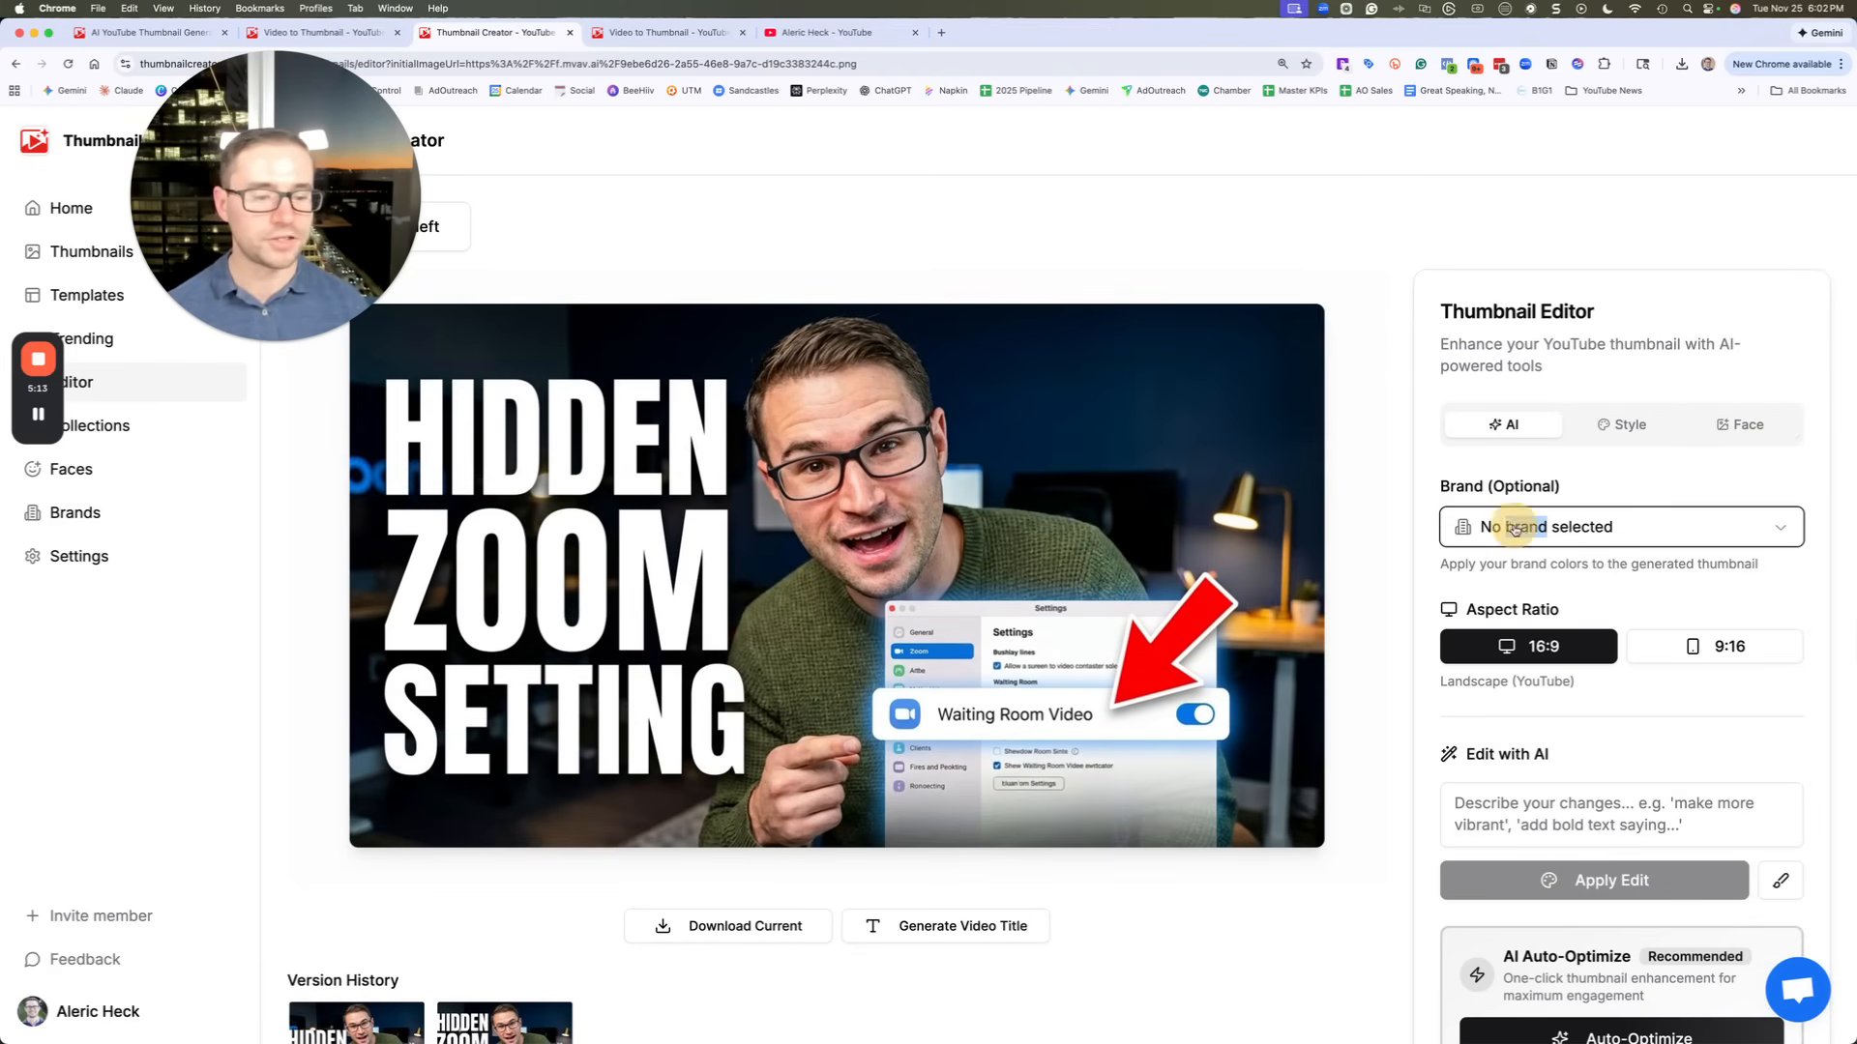
mouse_move(1252, 446)
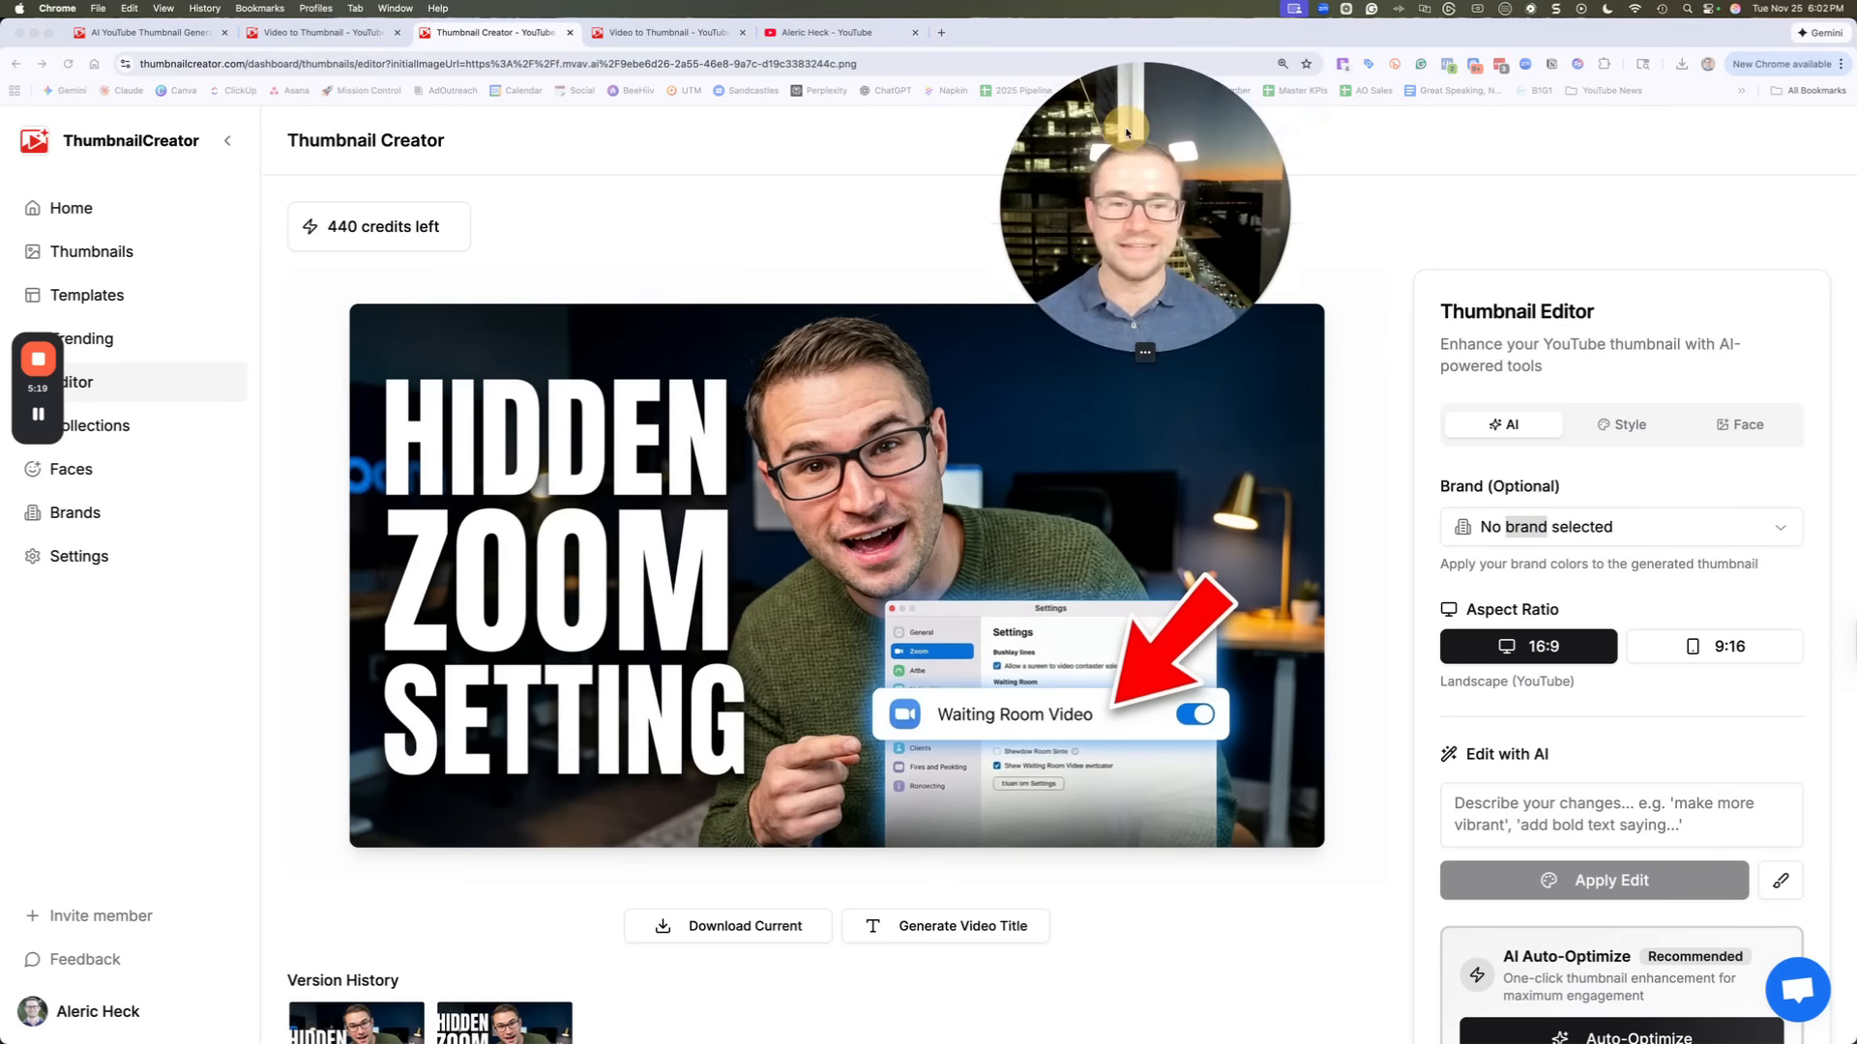
mouse_move(580, 142)
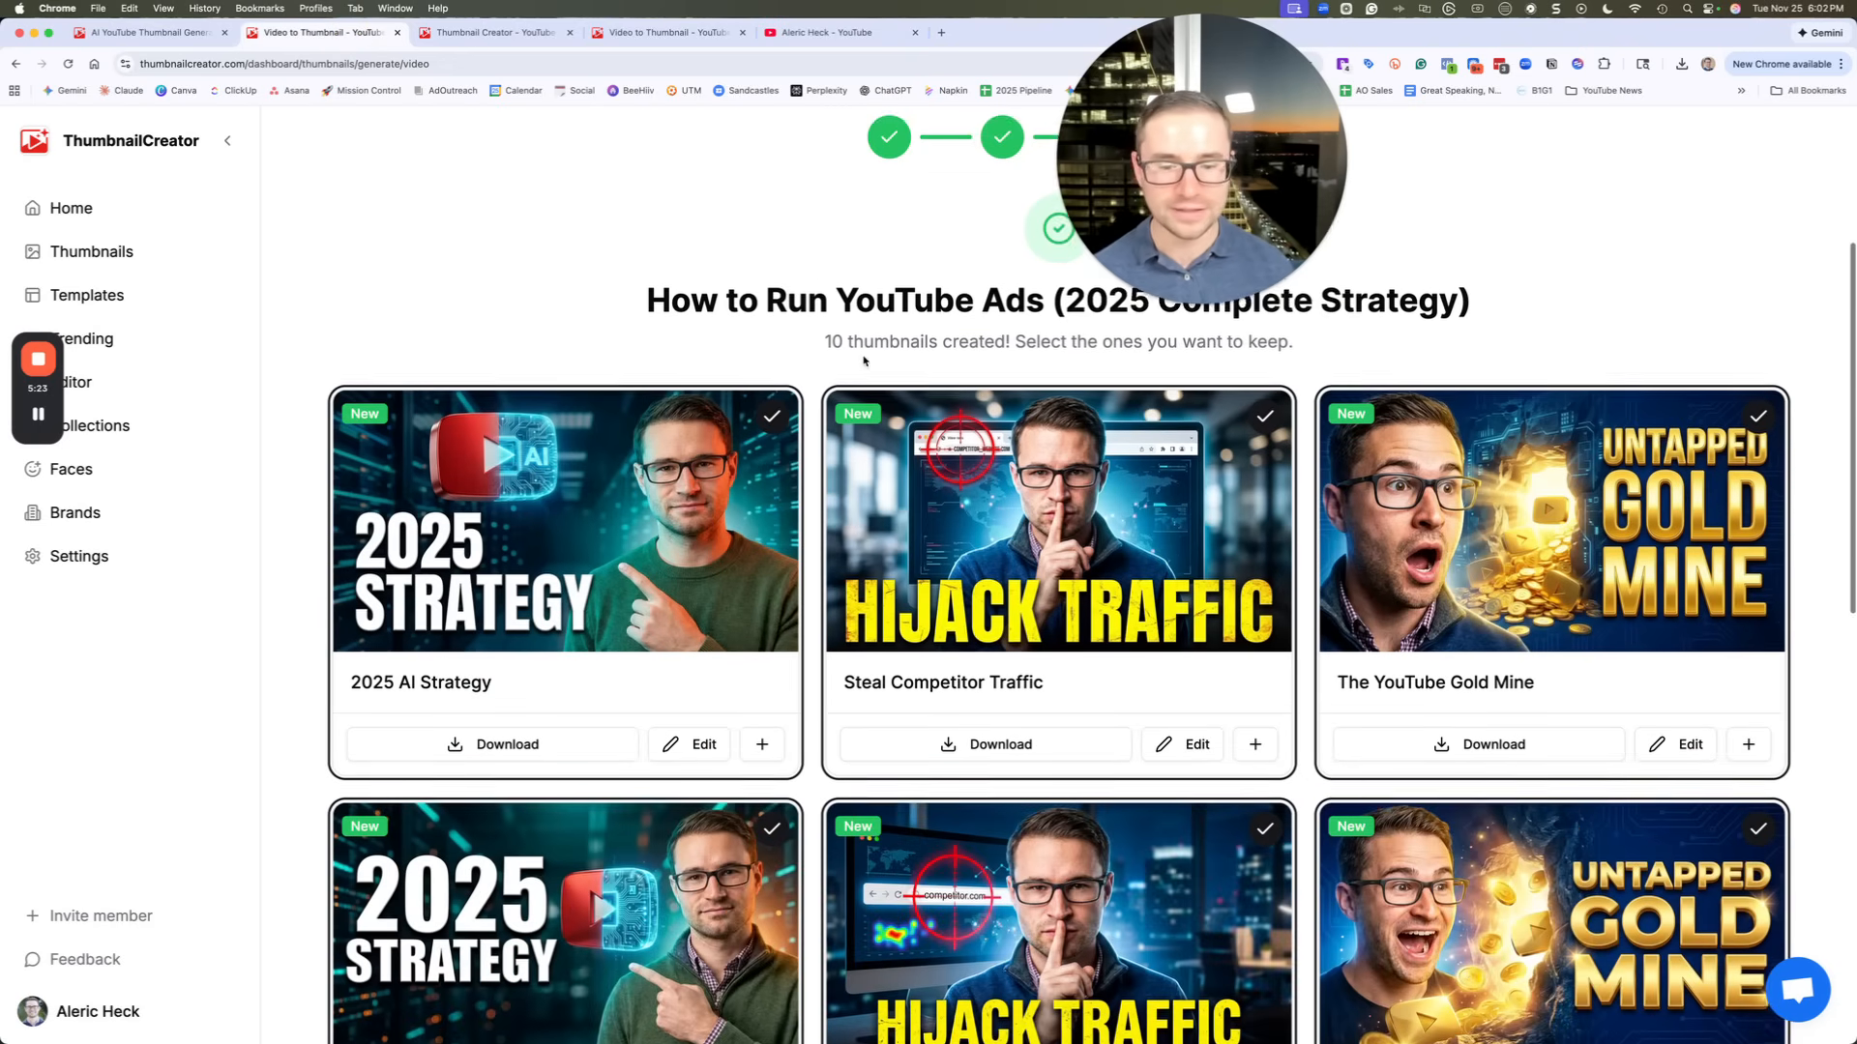
Browse the ten YouTube Ads thumbnails and open the 2025 AI Strategy one
scroll(down, 3)
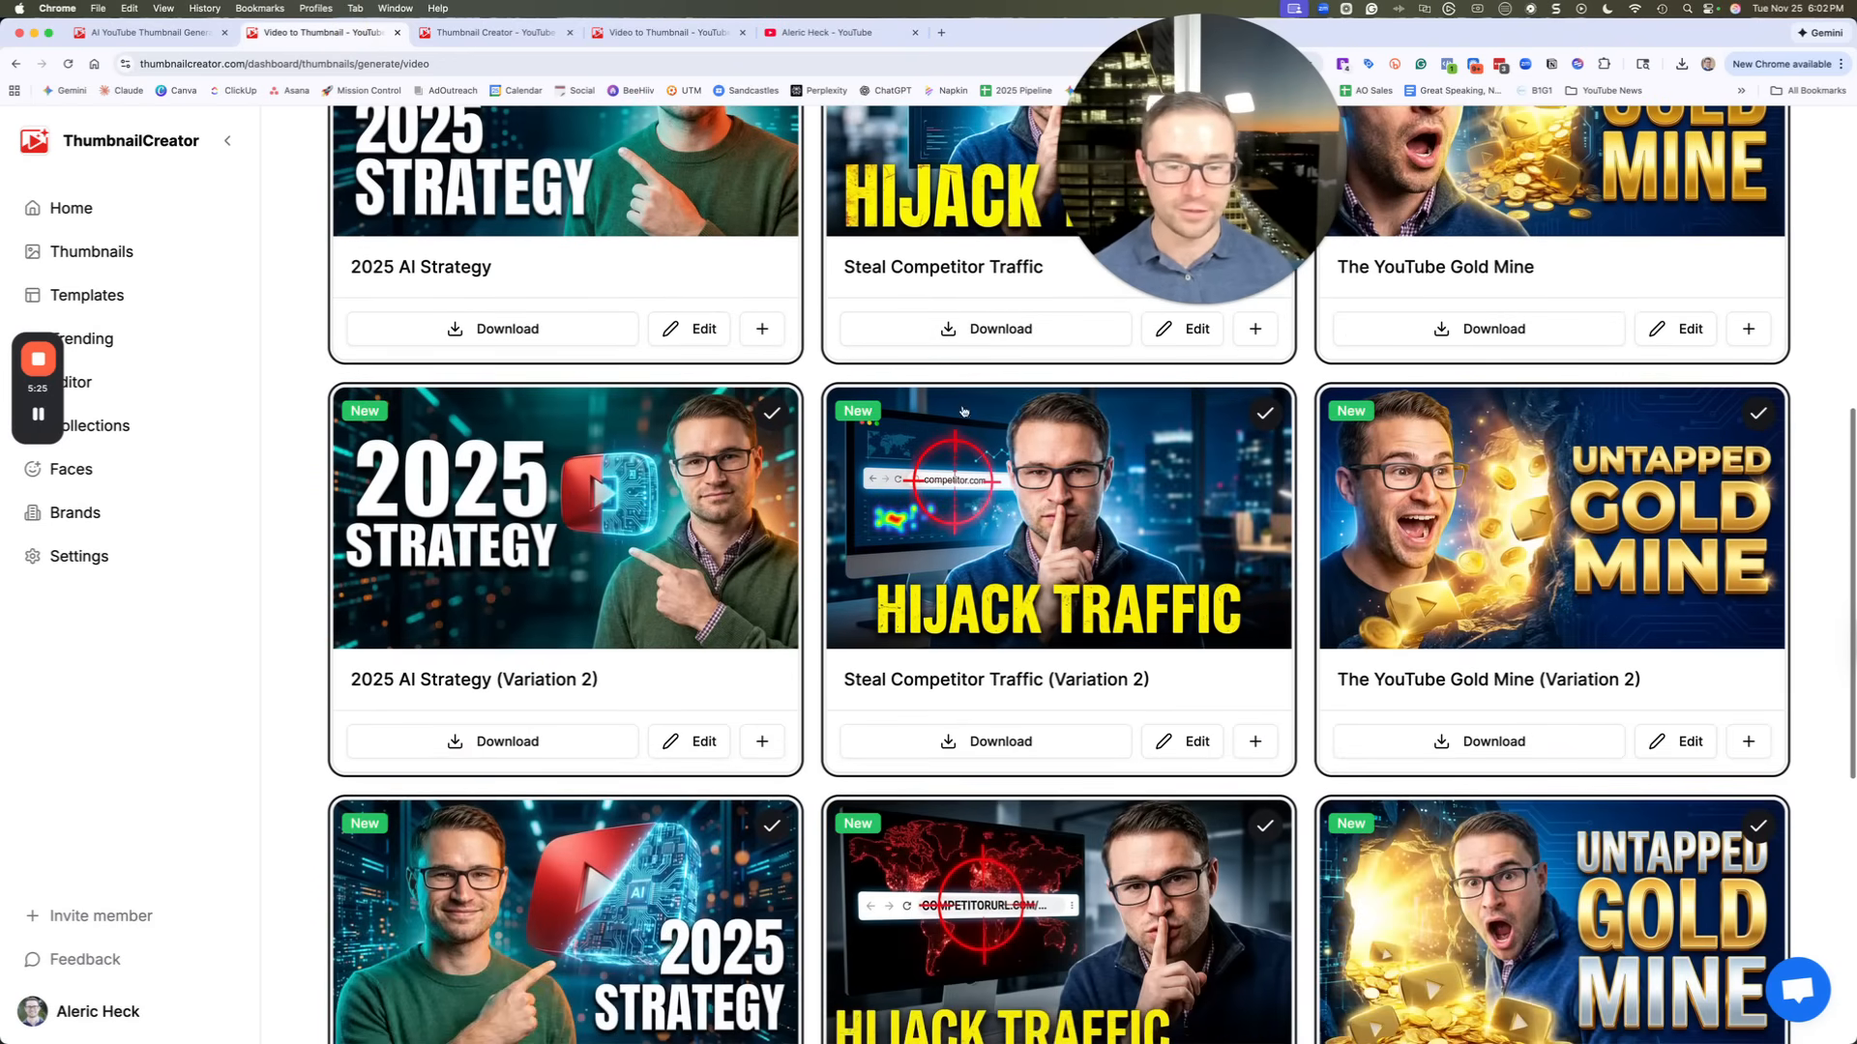
scroll(up, 3)
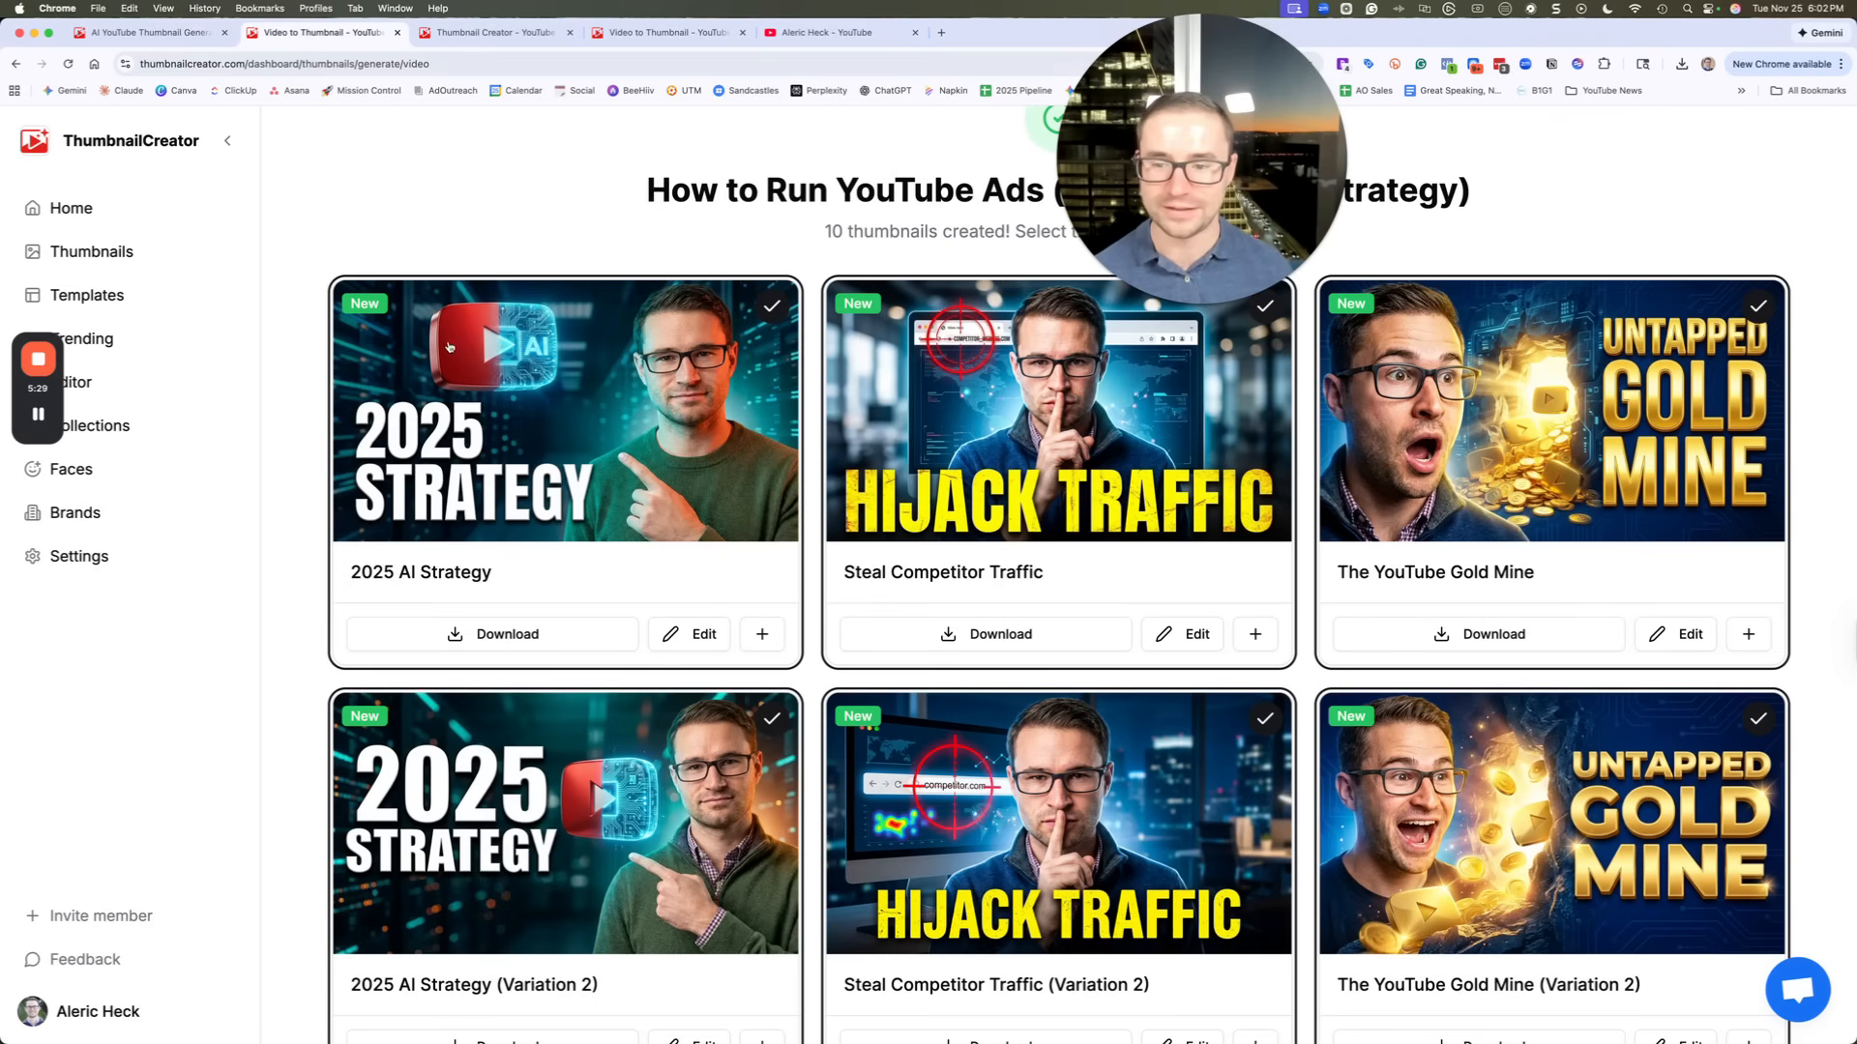
click(687, 634)
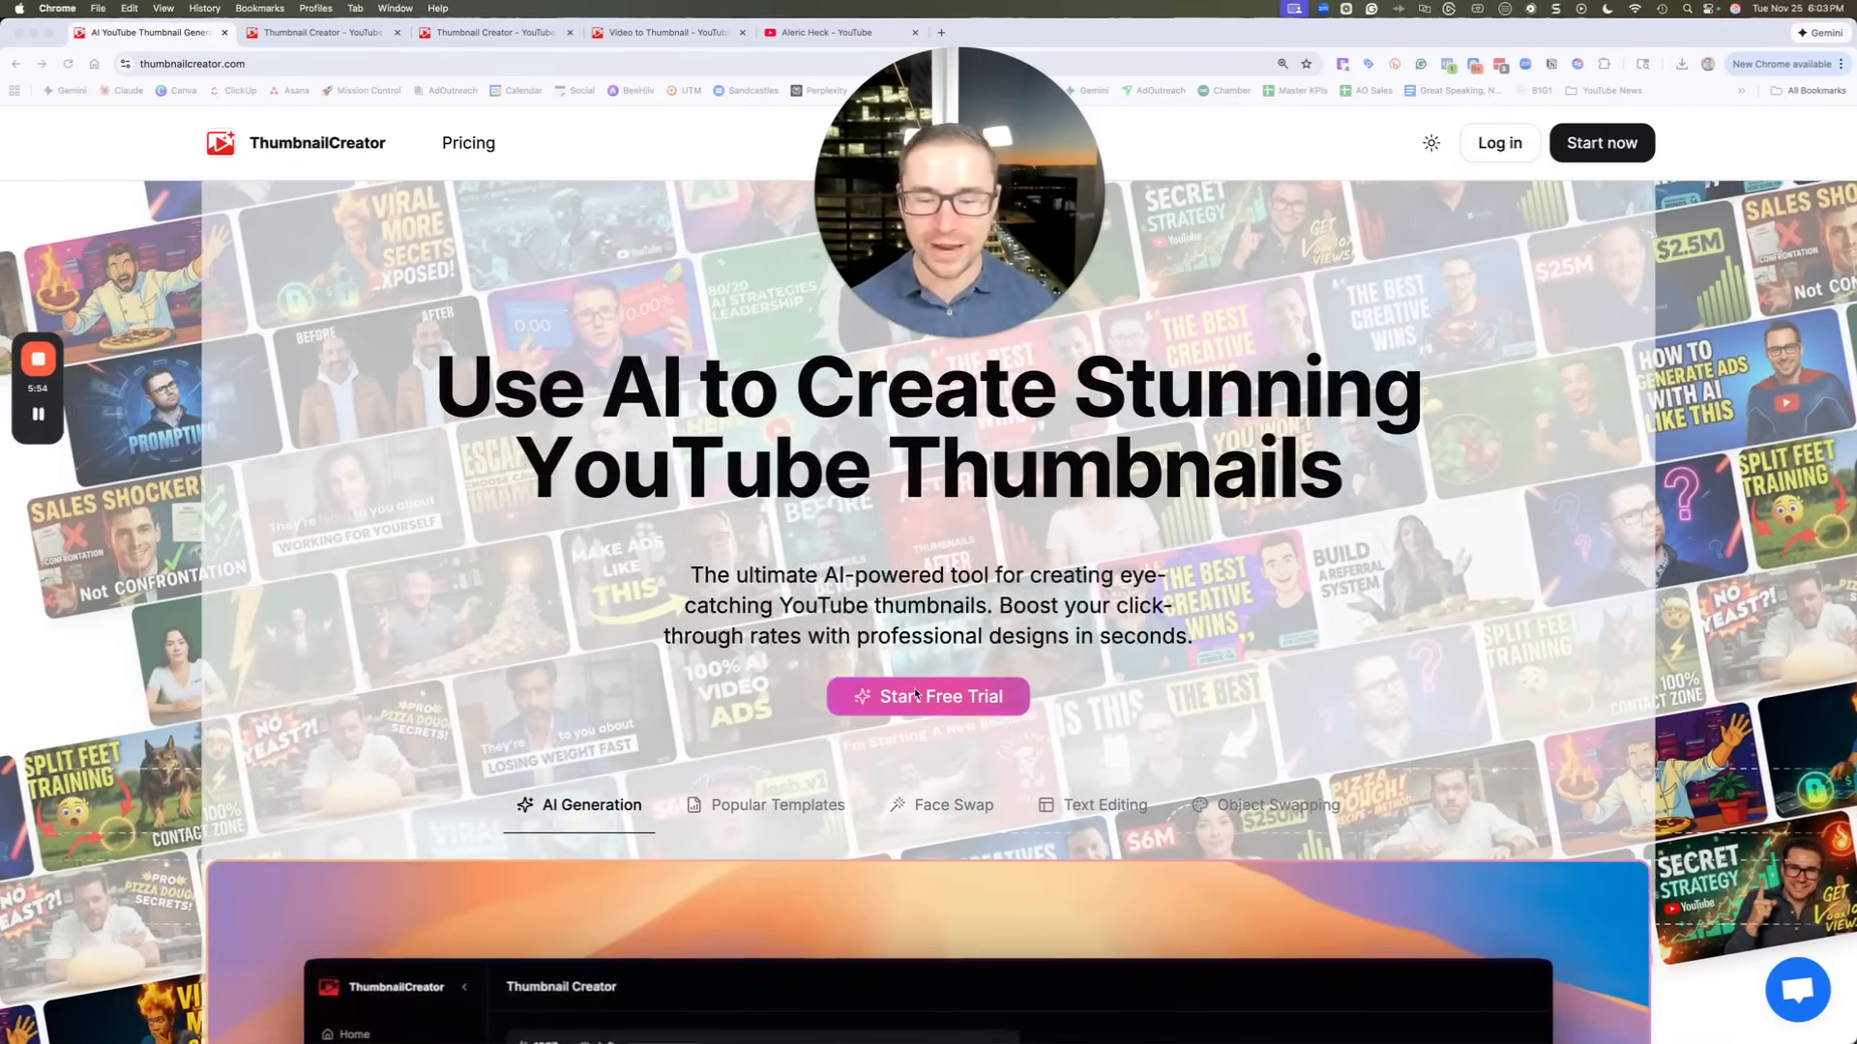
Switch to the Thumbnail Creator browser tab showing the 2025 Strategy thumbnail in the editor
click(322, 32)
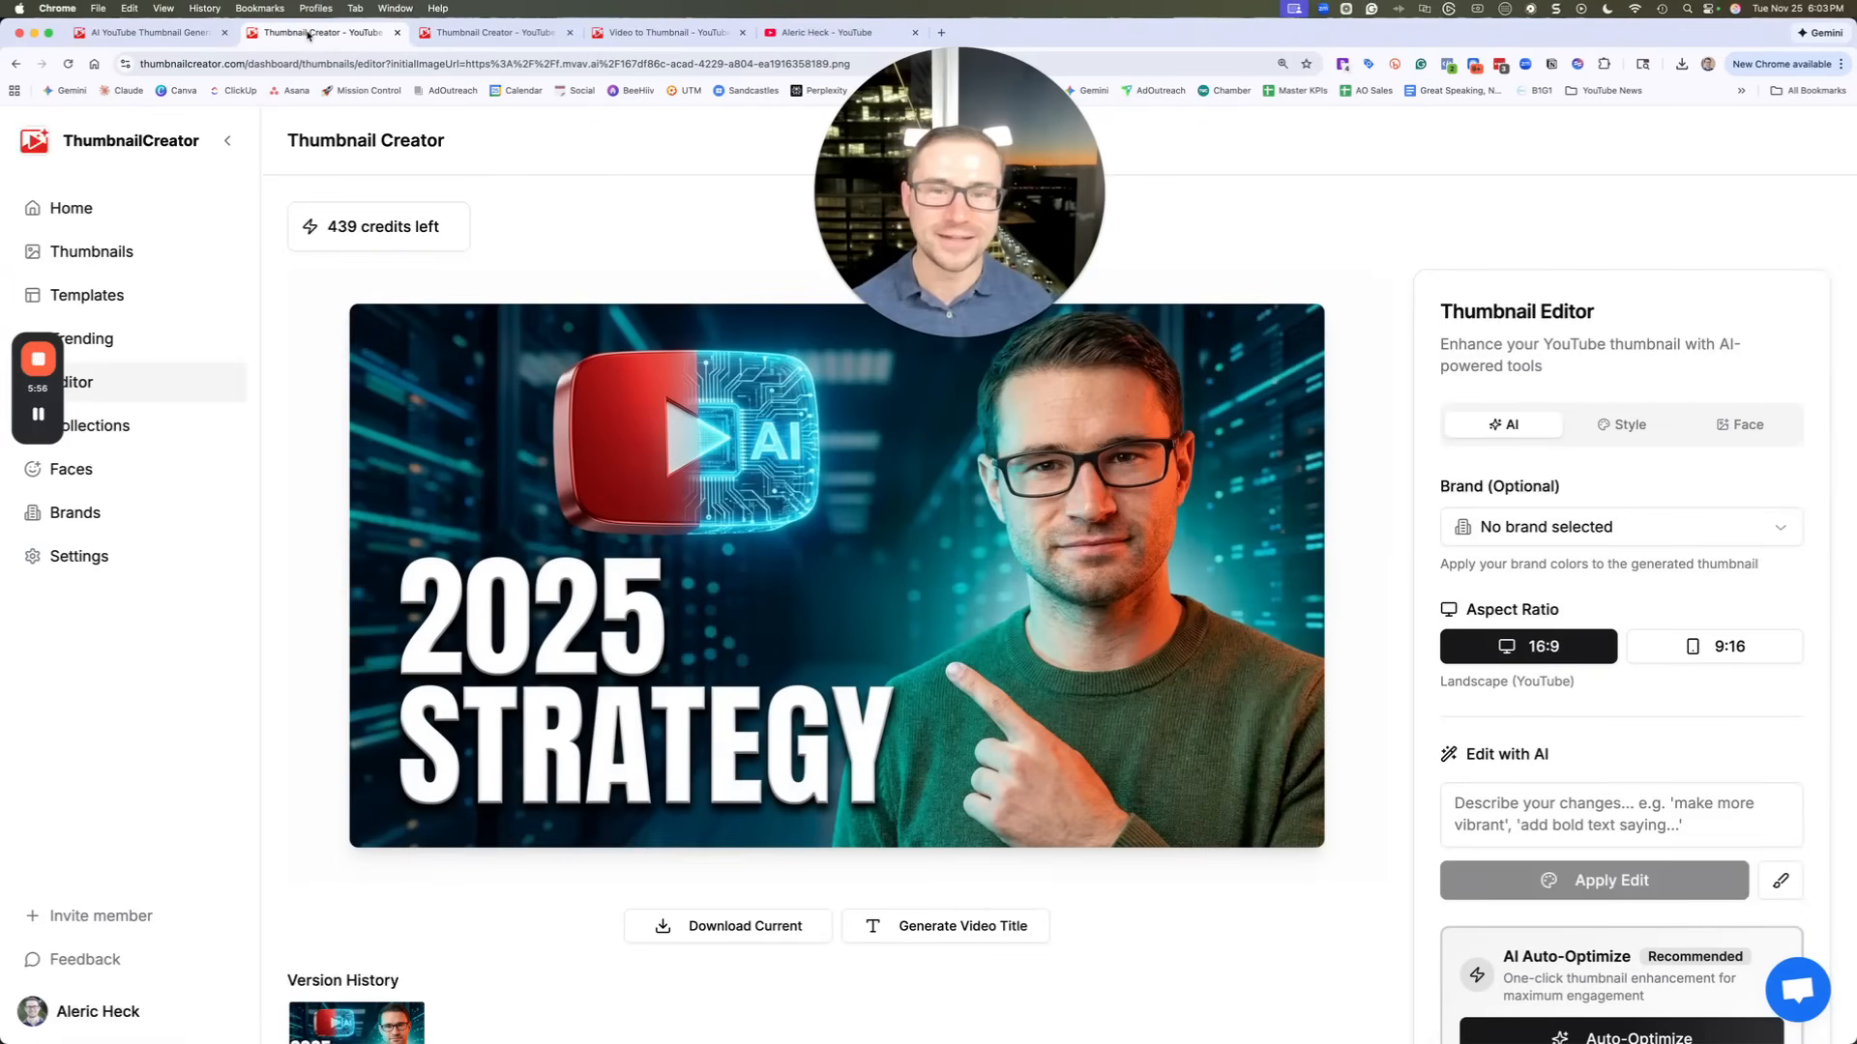
mouse_move(320, 32)
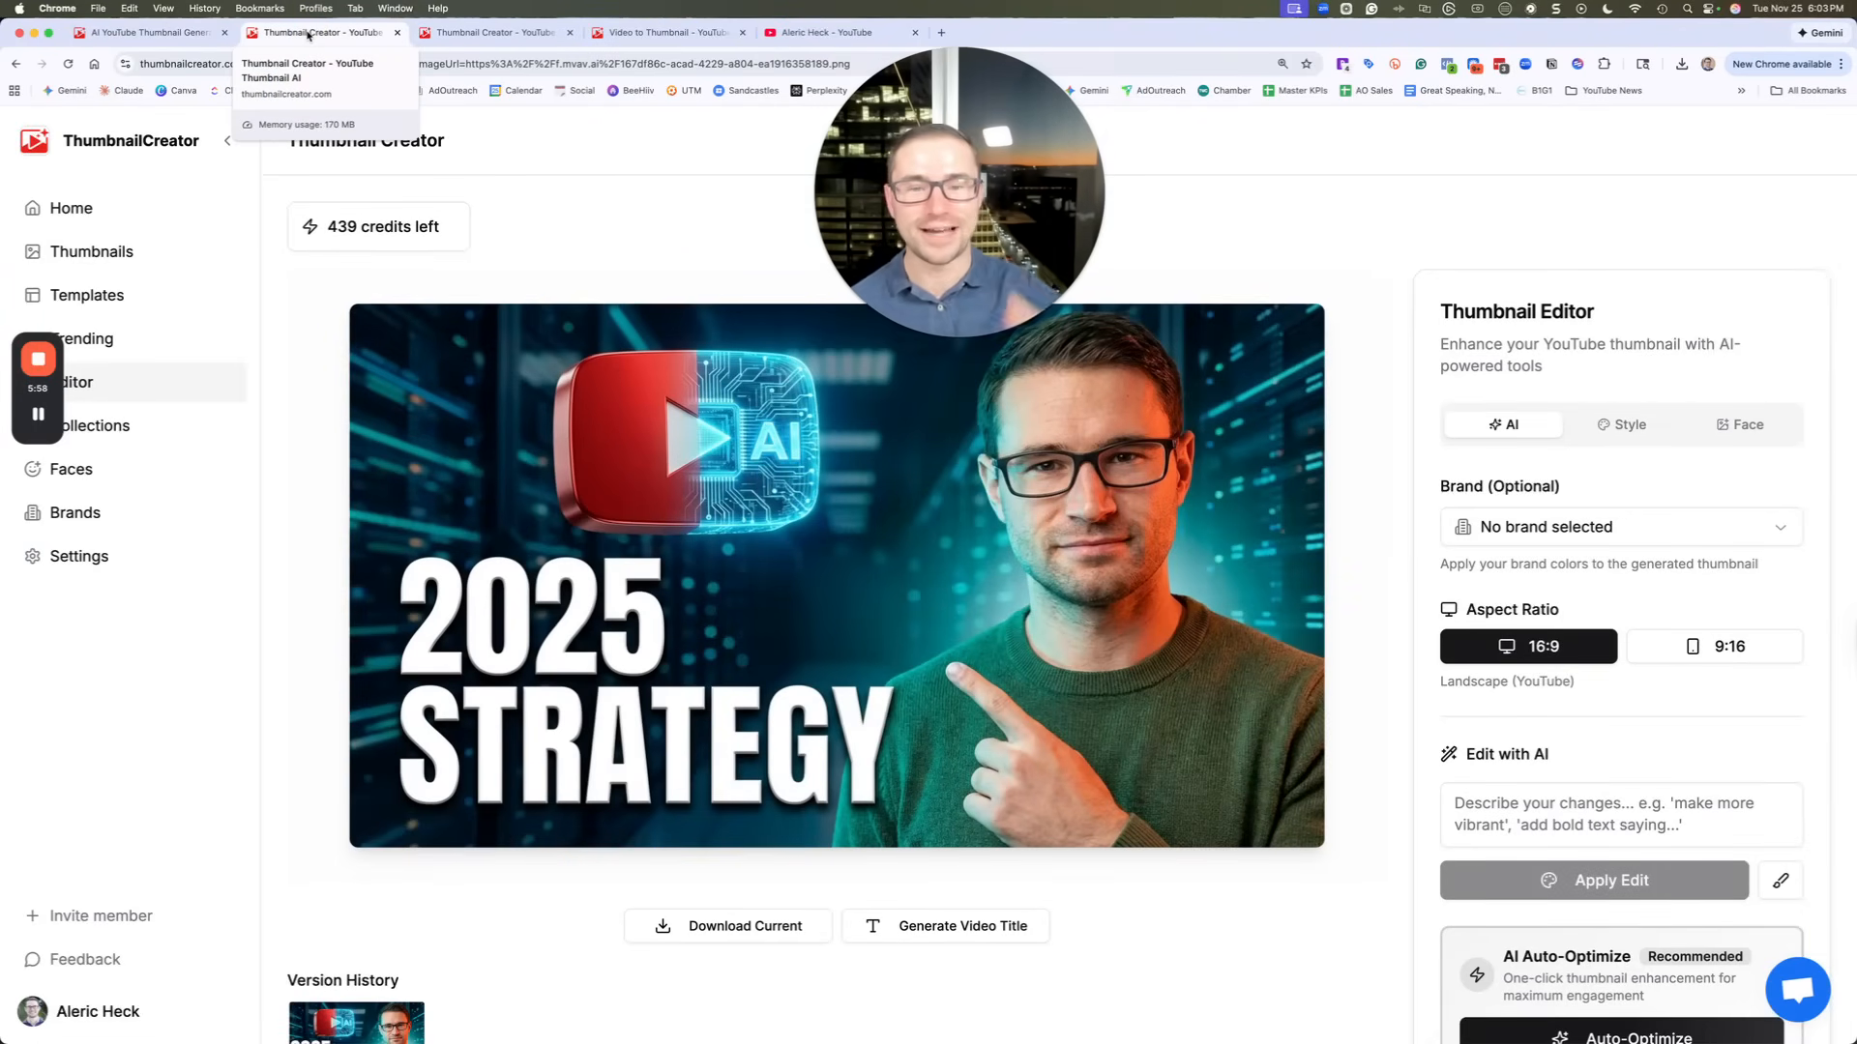
mouse_move(1027, 181)
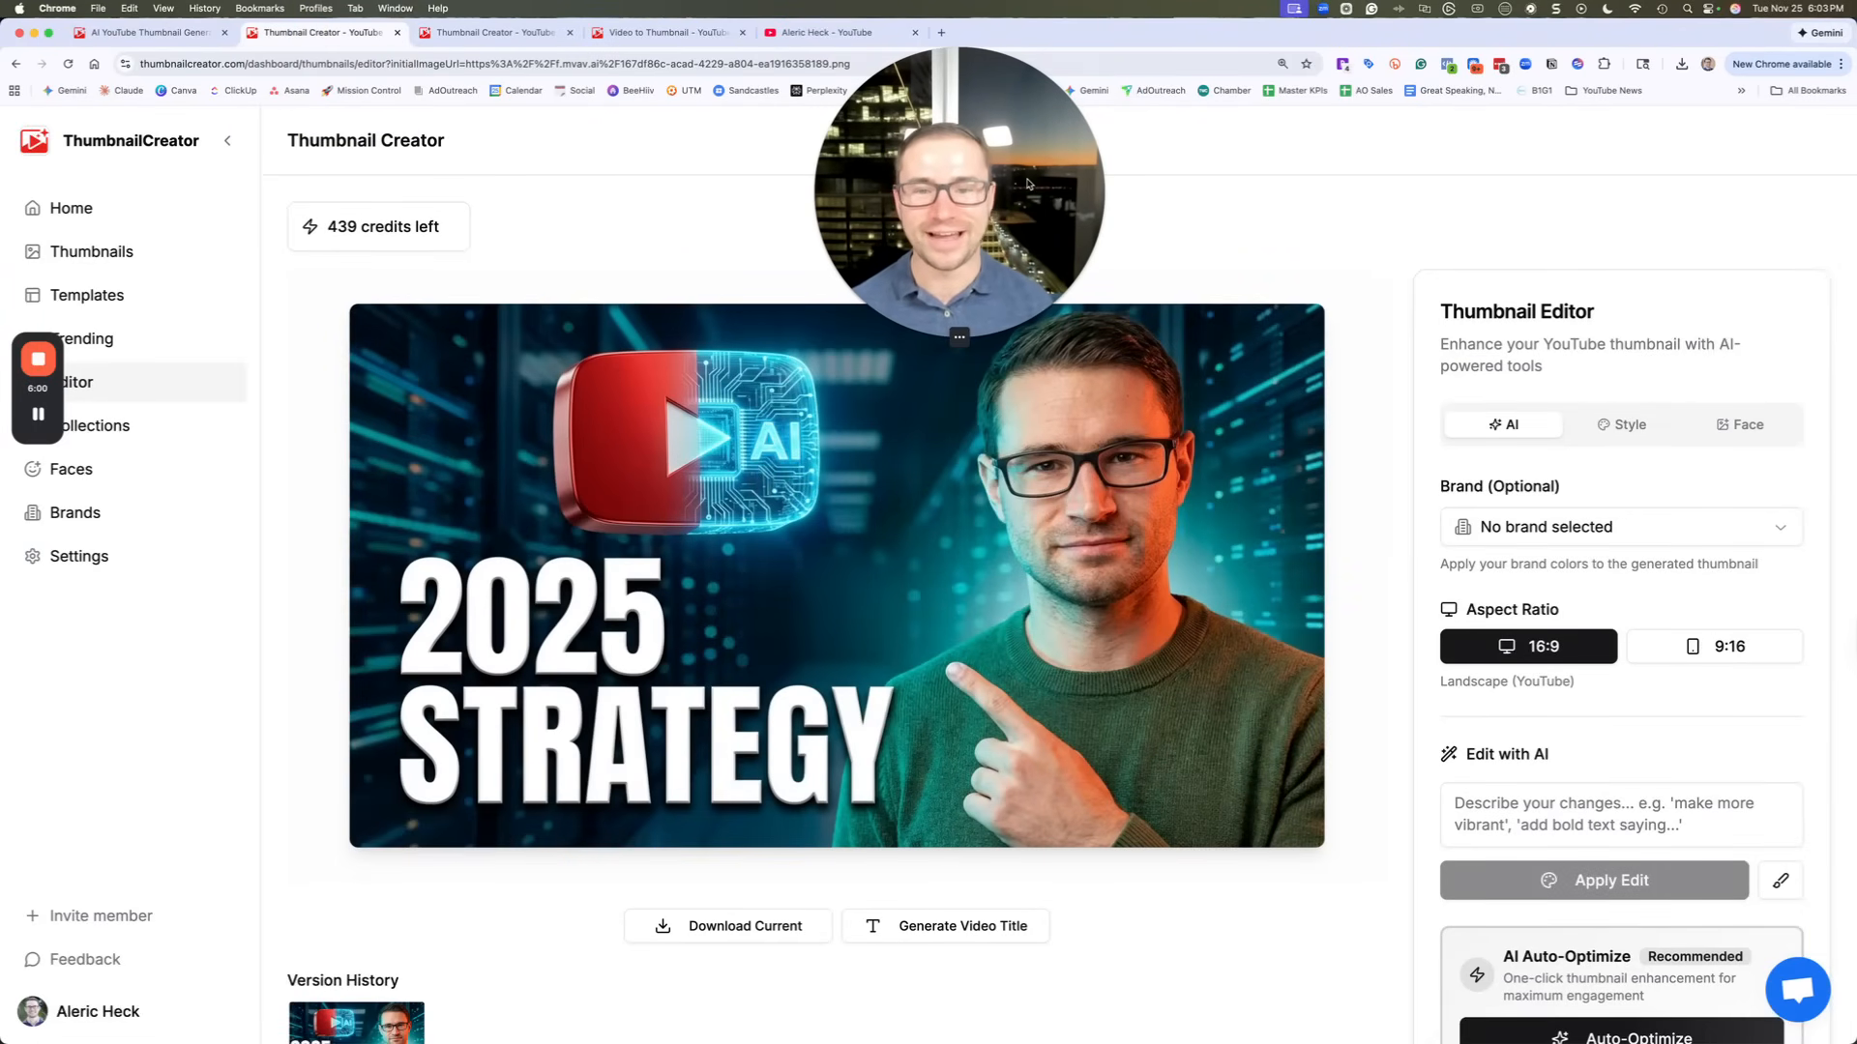